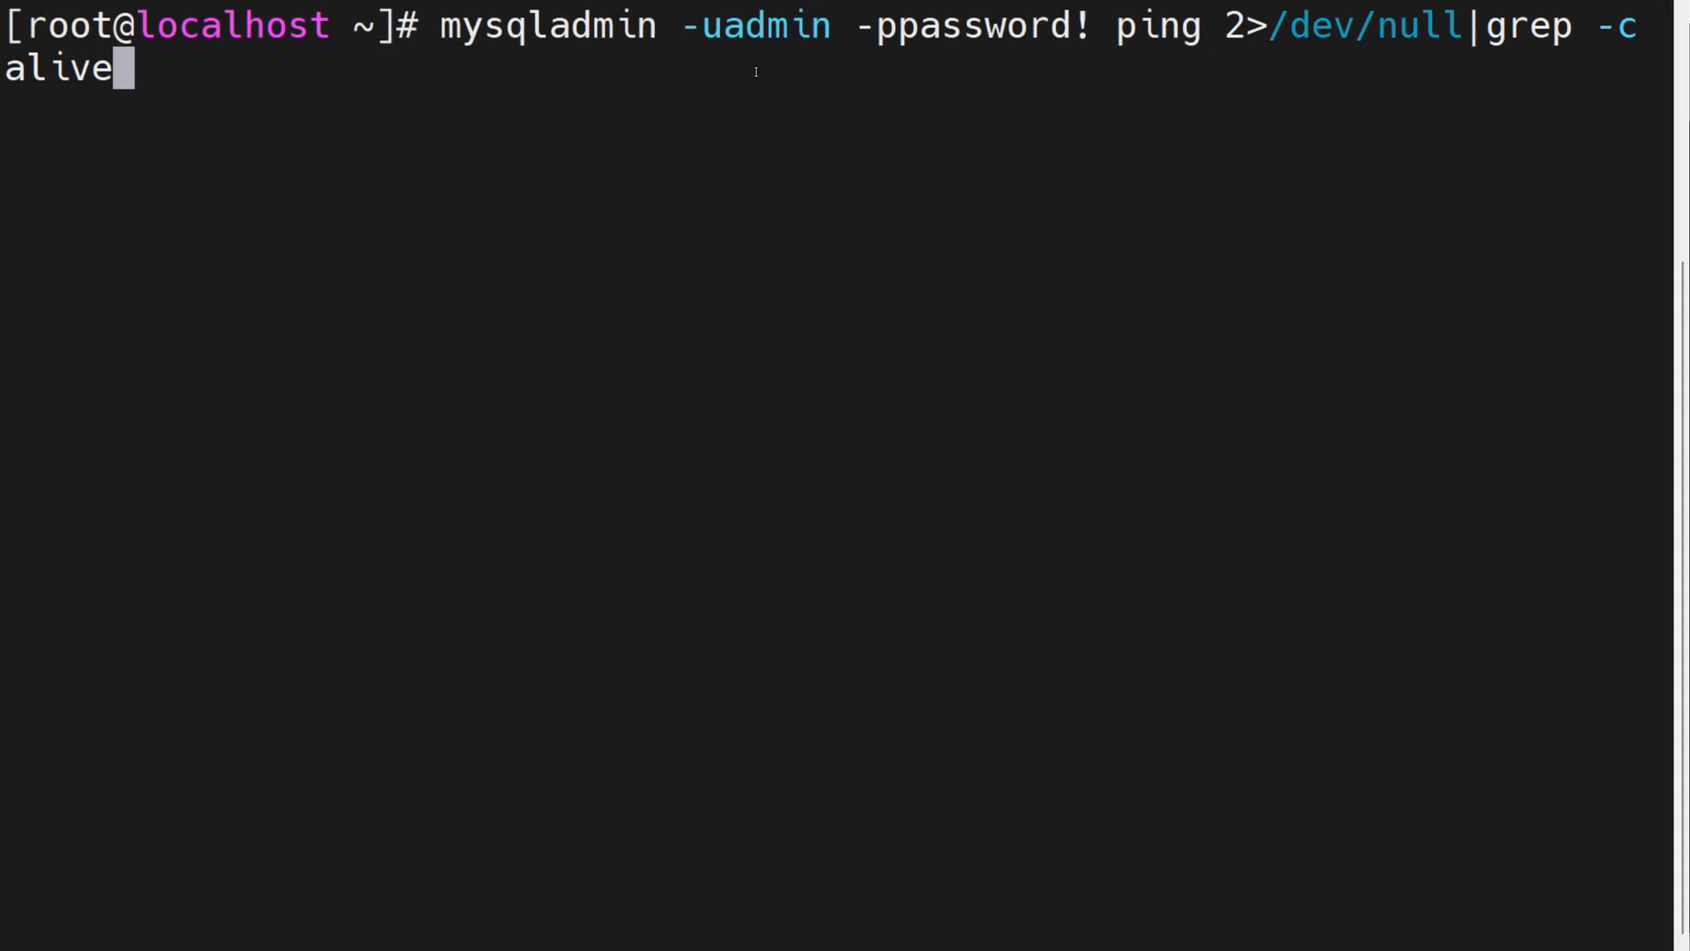
Run the mysqladmin ping check and confirm the alive count prints 1
key(Return)
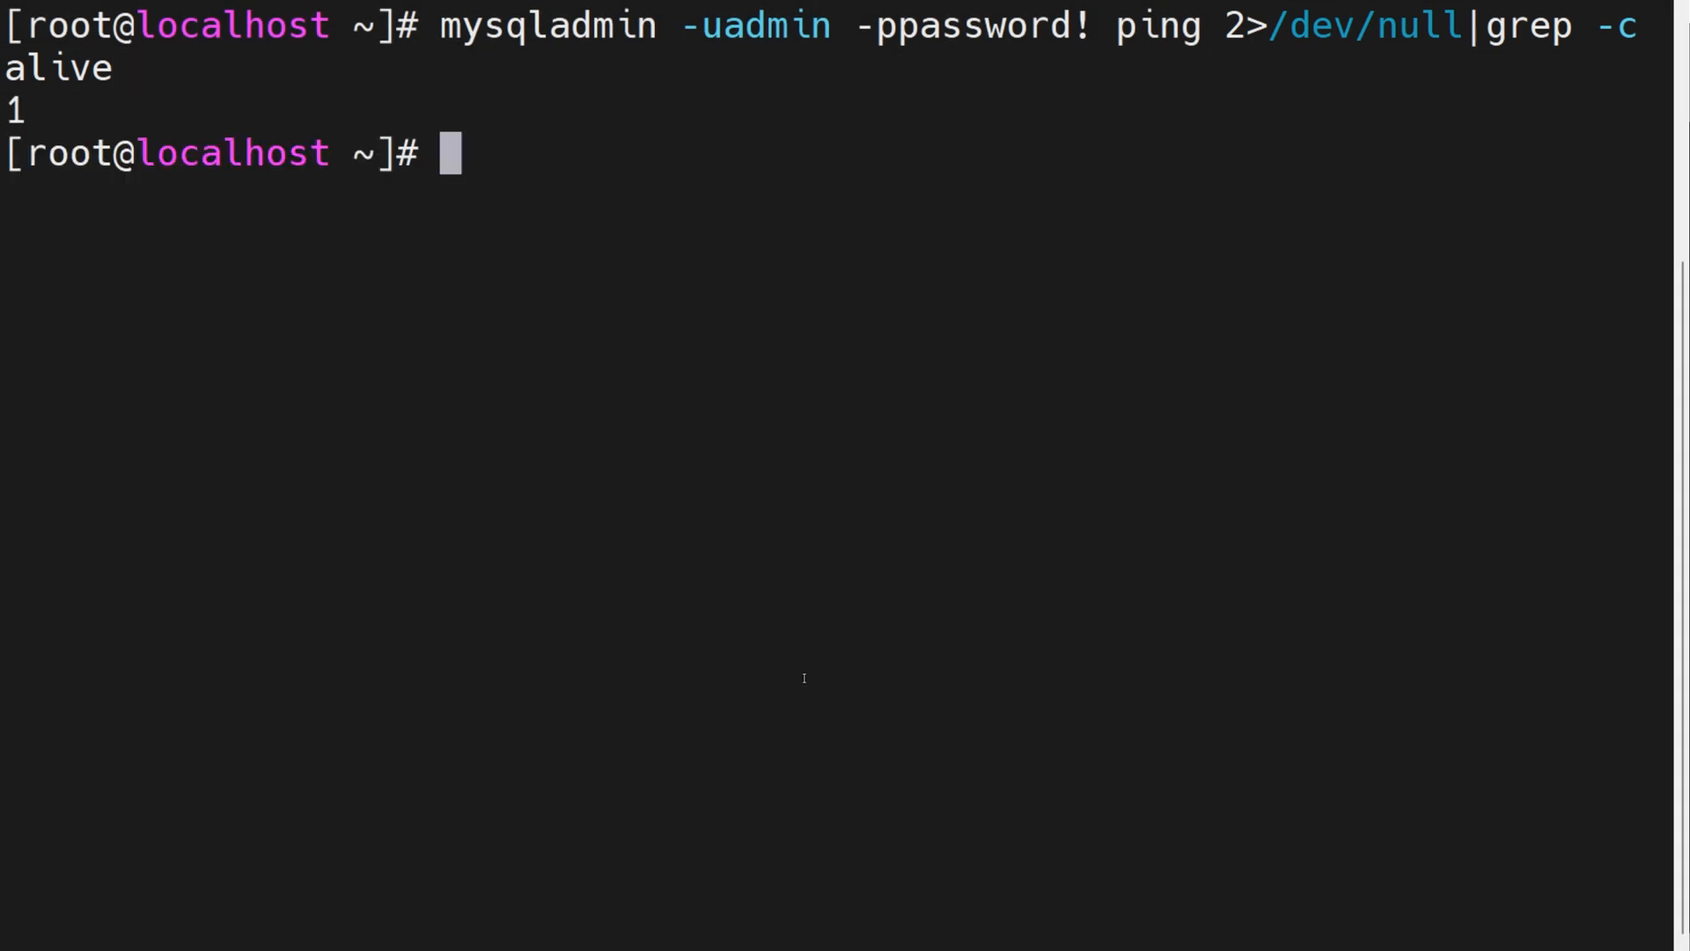
text(vi /)
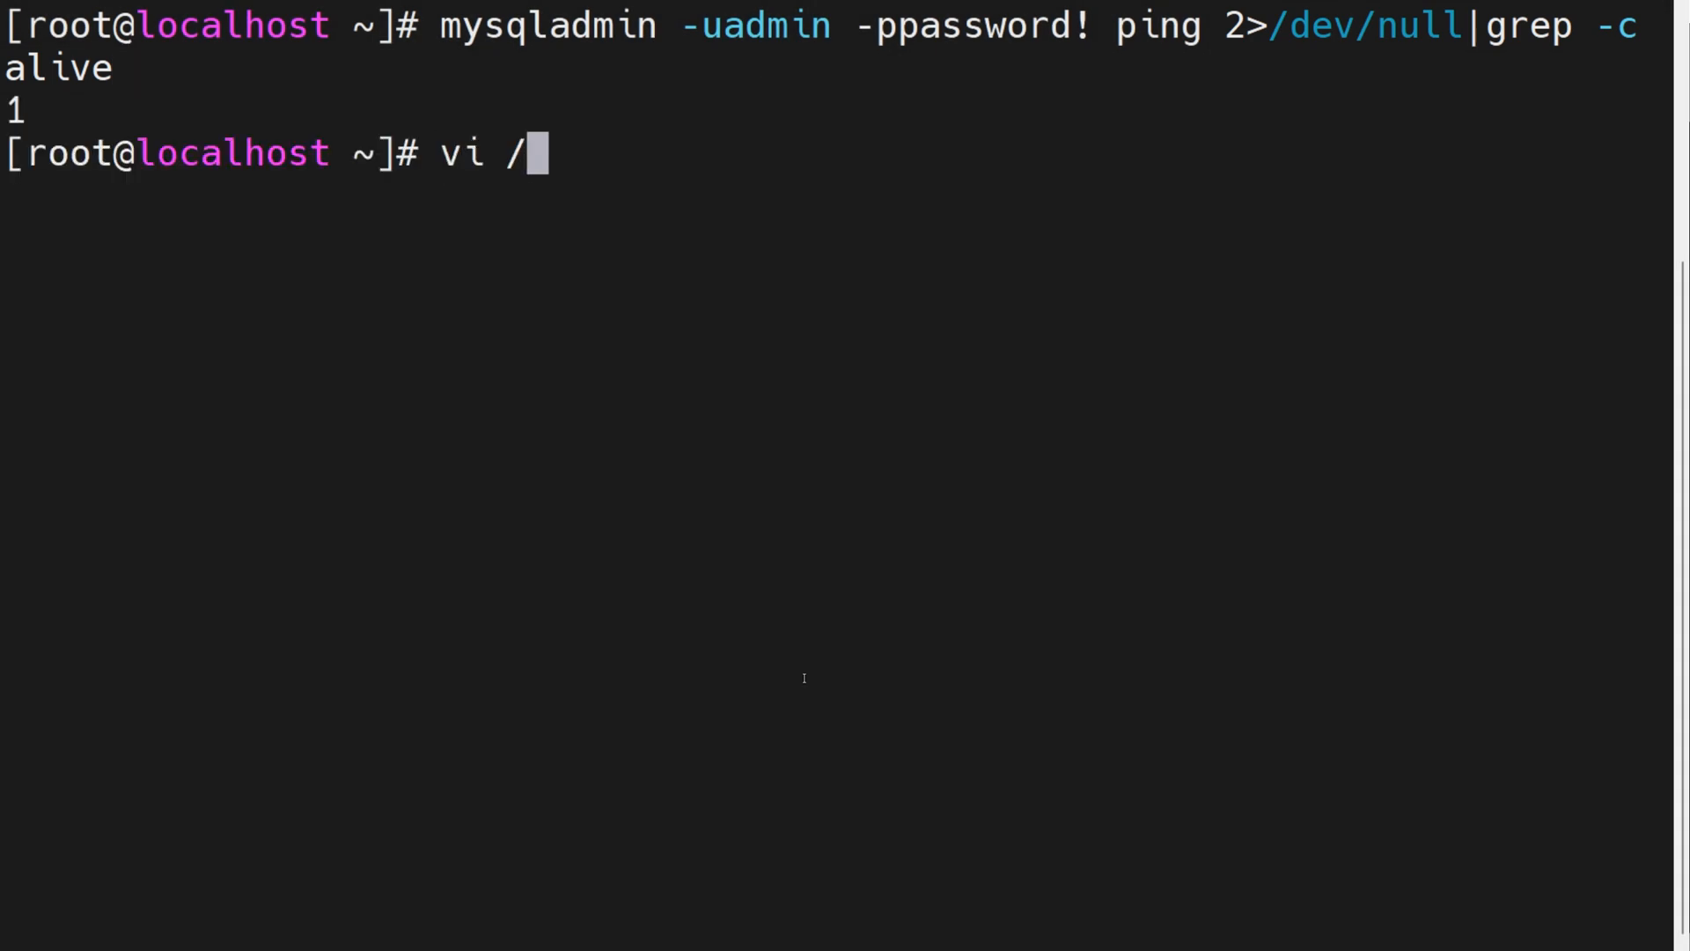
Open /etc/zabbix/zabbix_agentd.conf in vi and search for UserParameter
text(etc/zabbix/zabbix_agentd.conf)
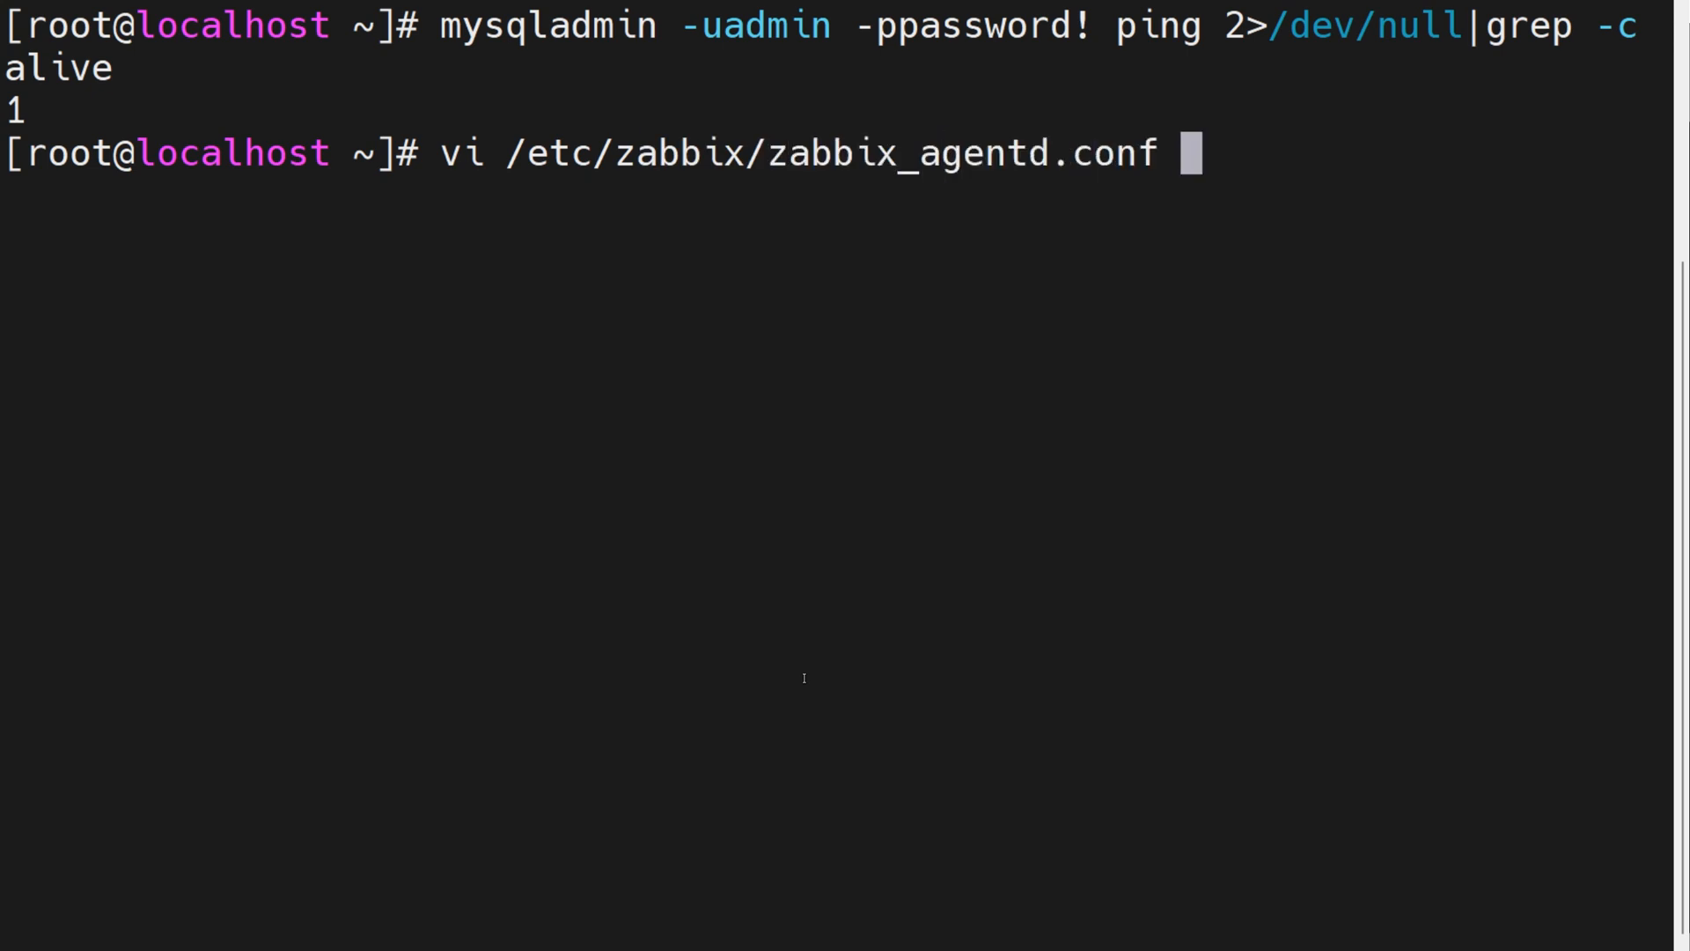
key(Return)
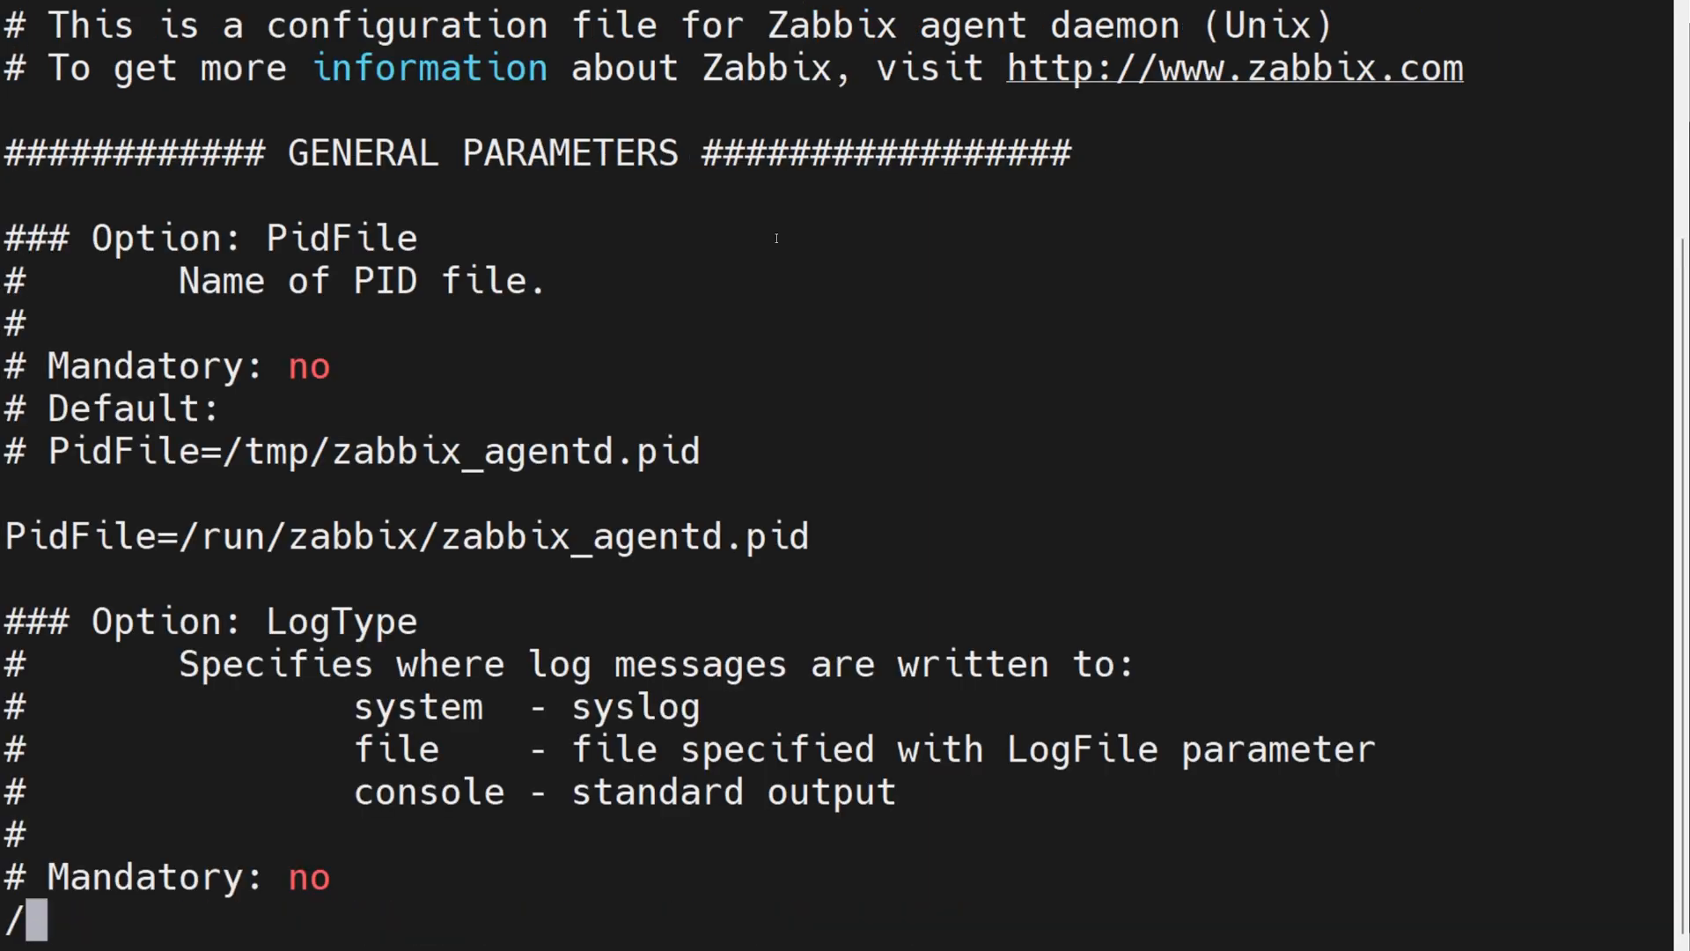
text(UserParamet)
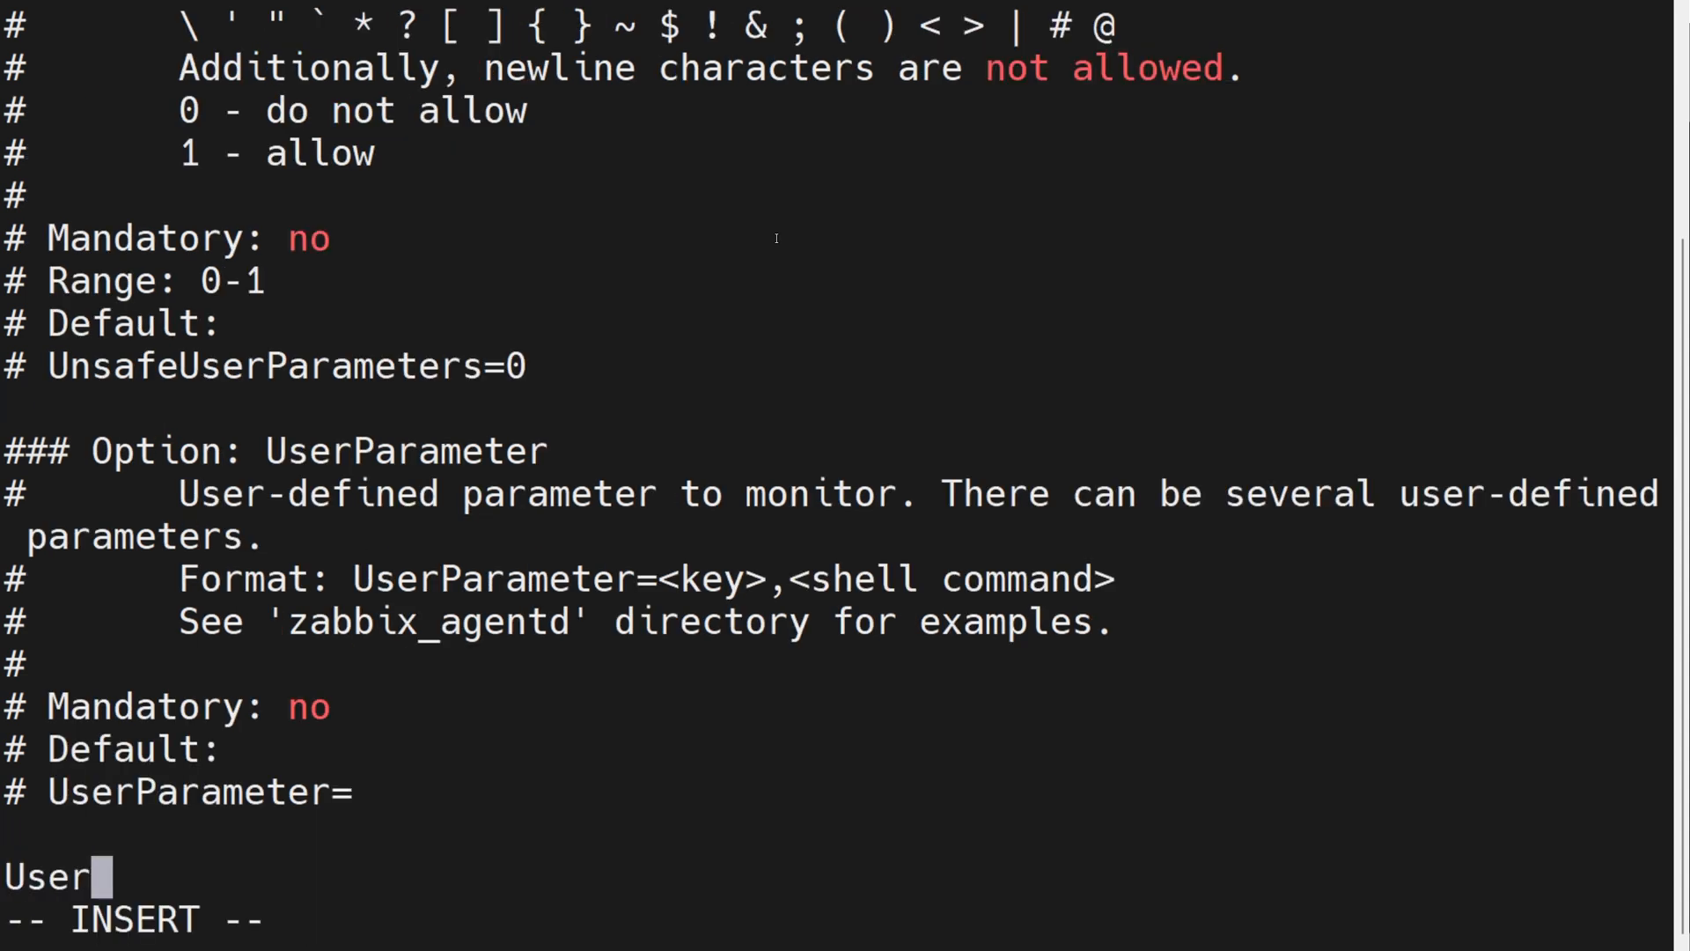
Add UserParameter=mysql.ping[*],mysqladmin -u$1 -p$2 ping 2>/dev/null|grep -c alive to the config
text(Parameter)
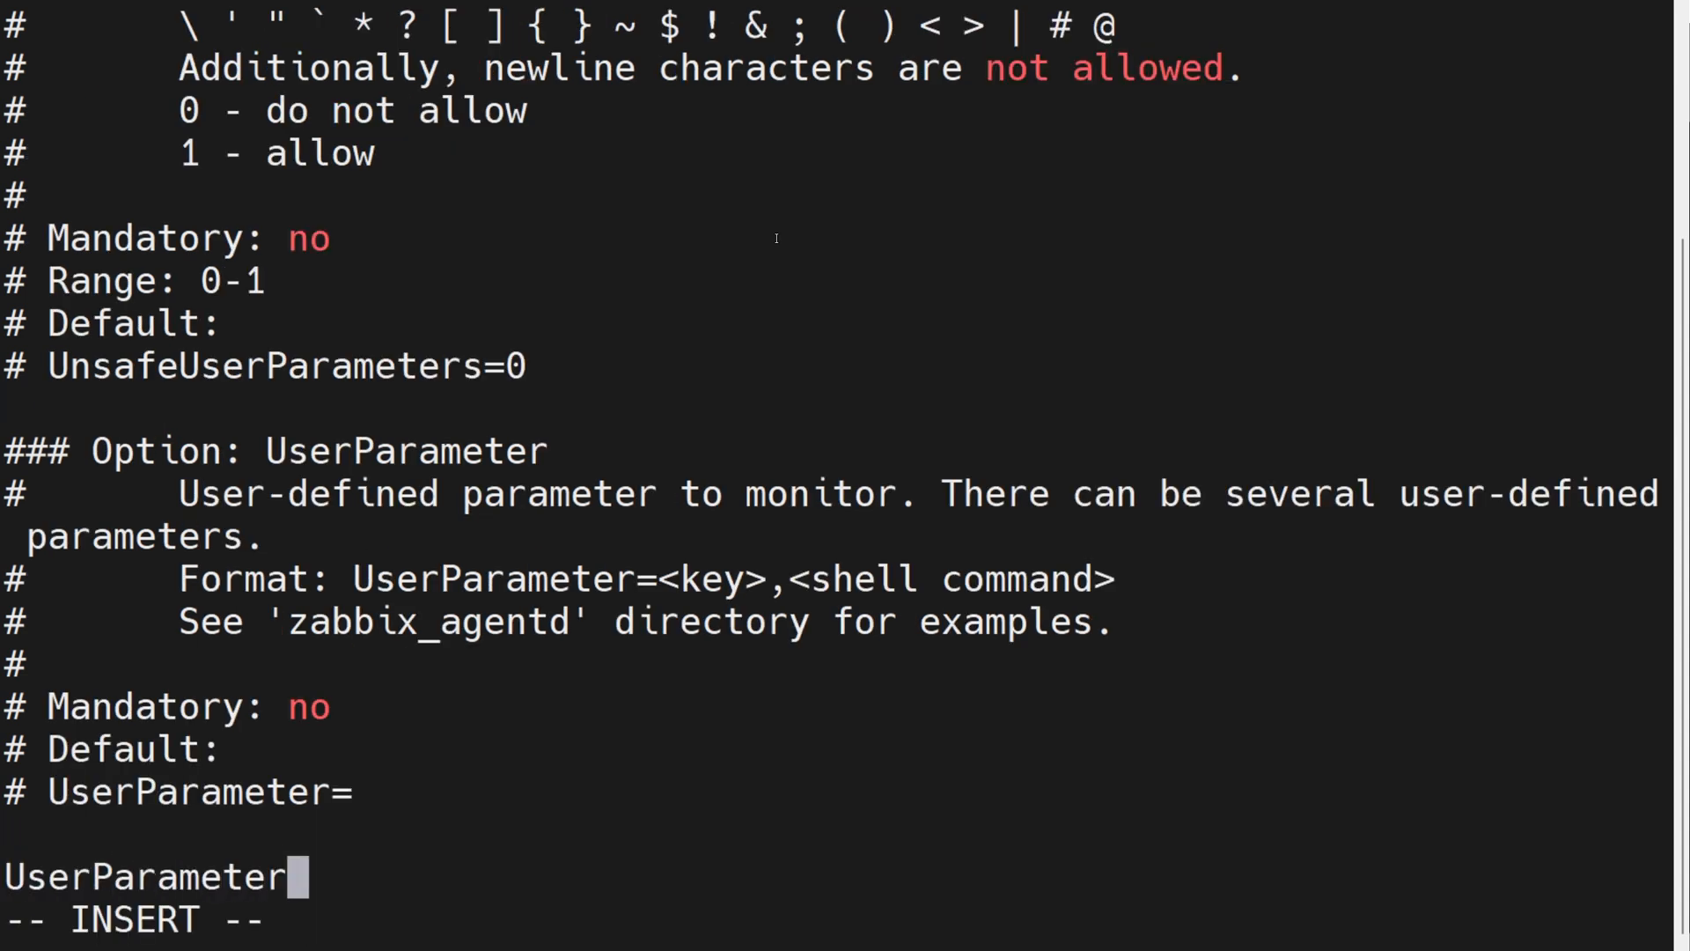
text(=mysql.p)
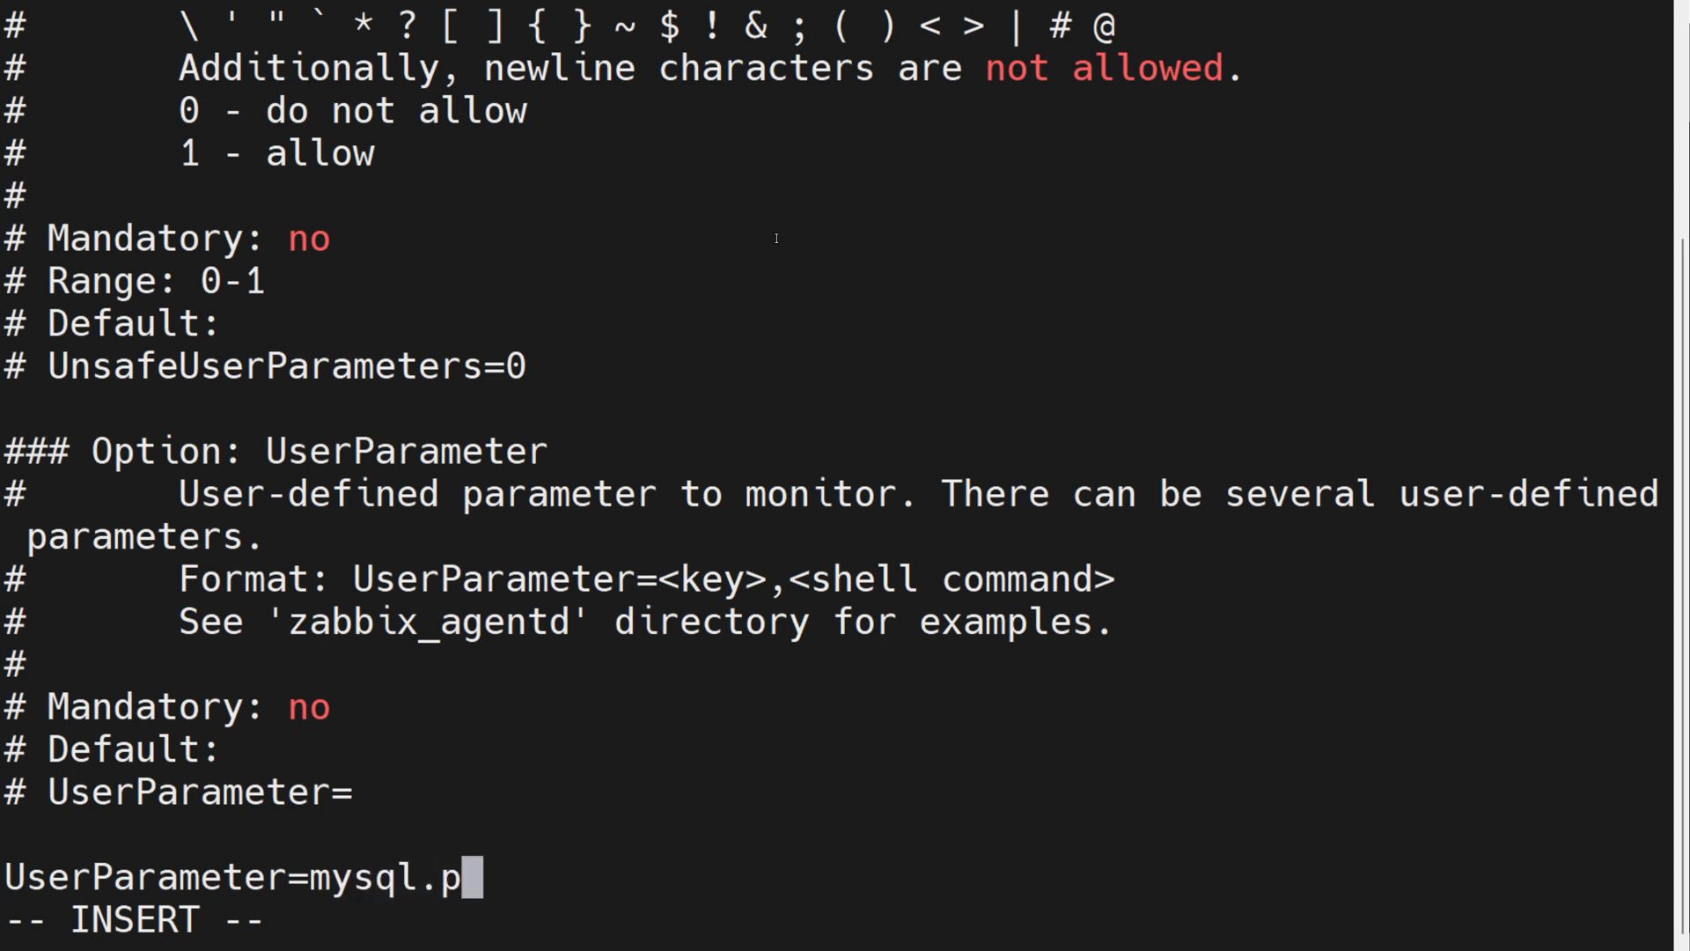
text(ing[)
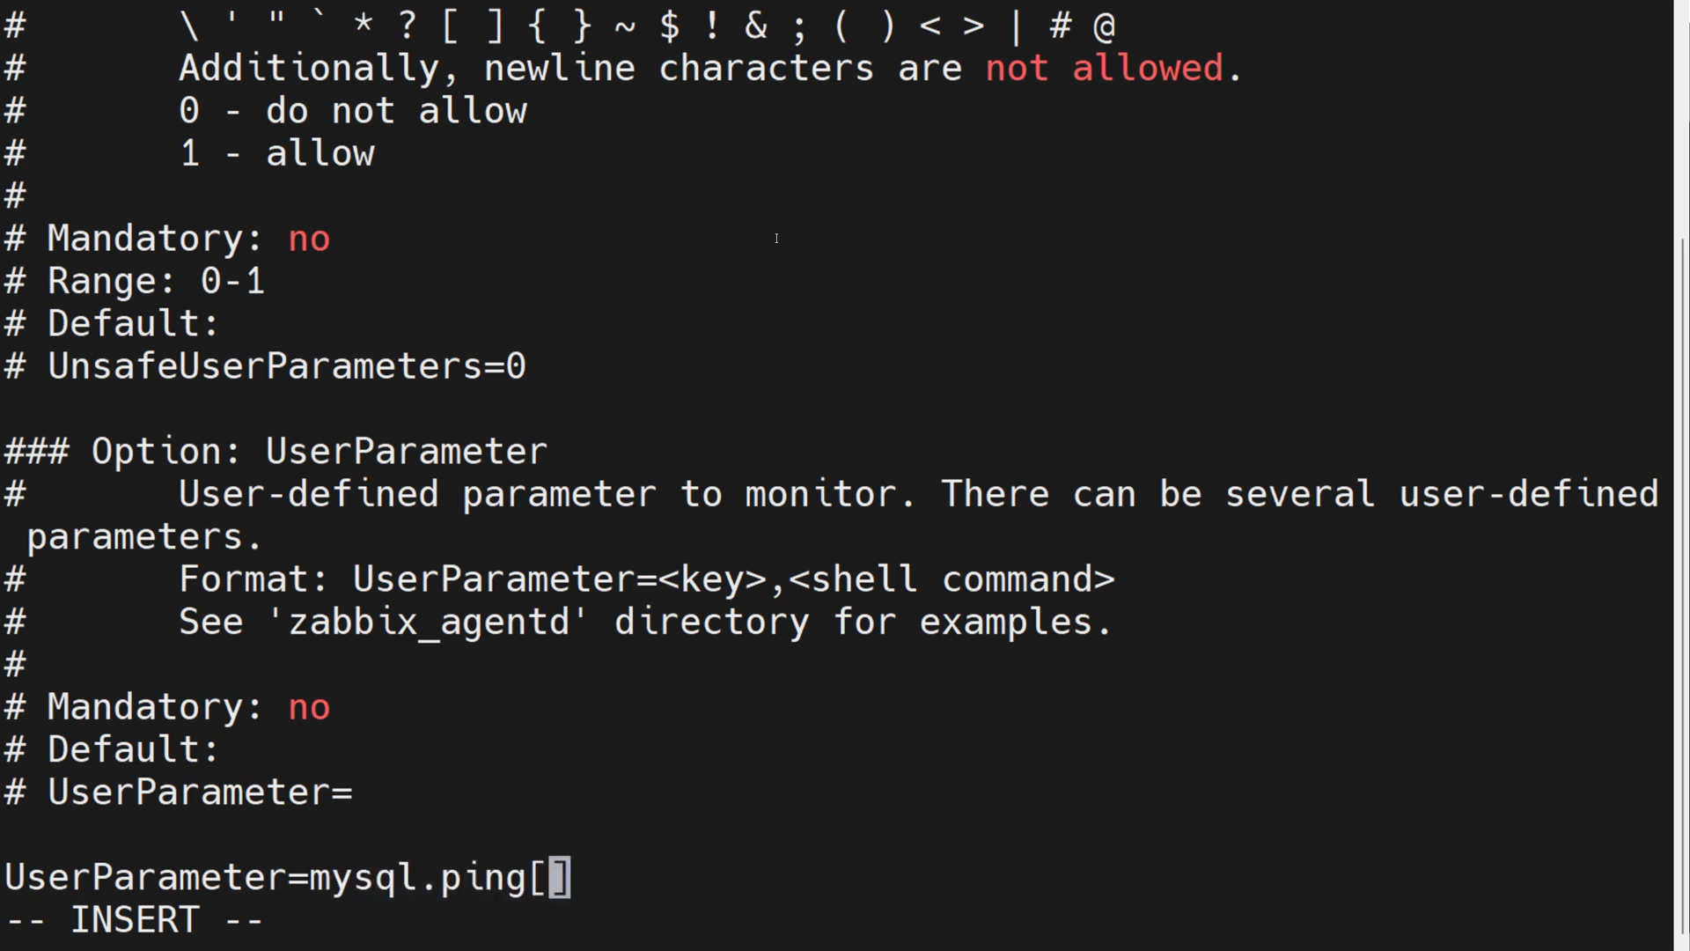
text(*)
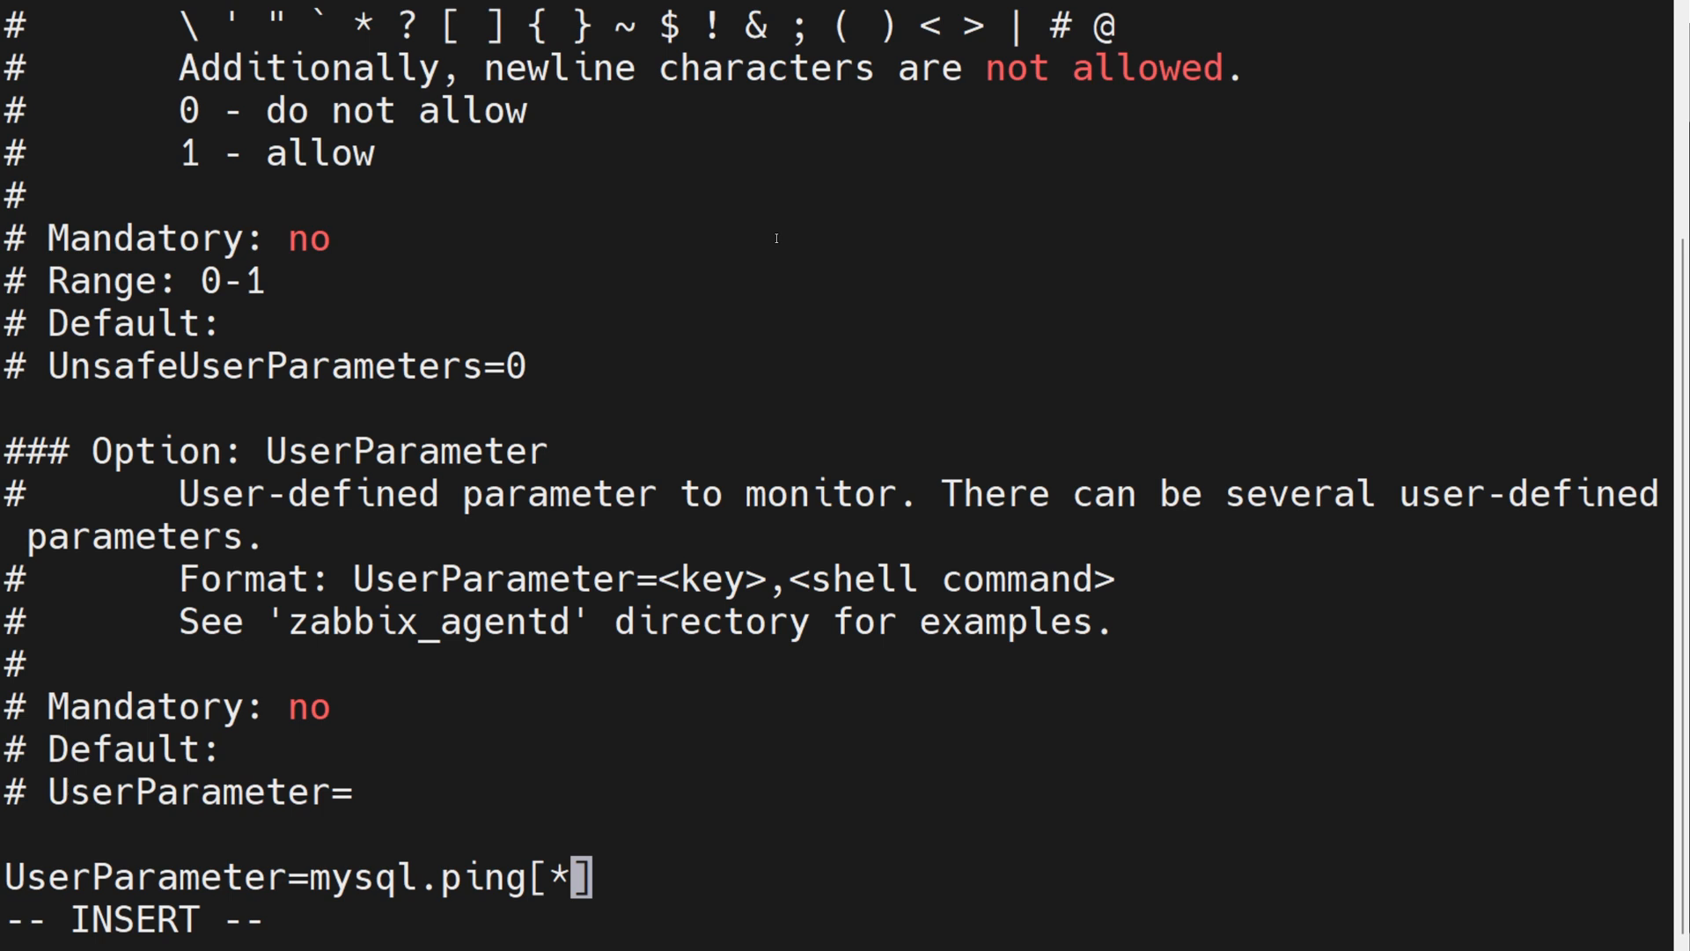
text(,mysq)
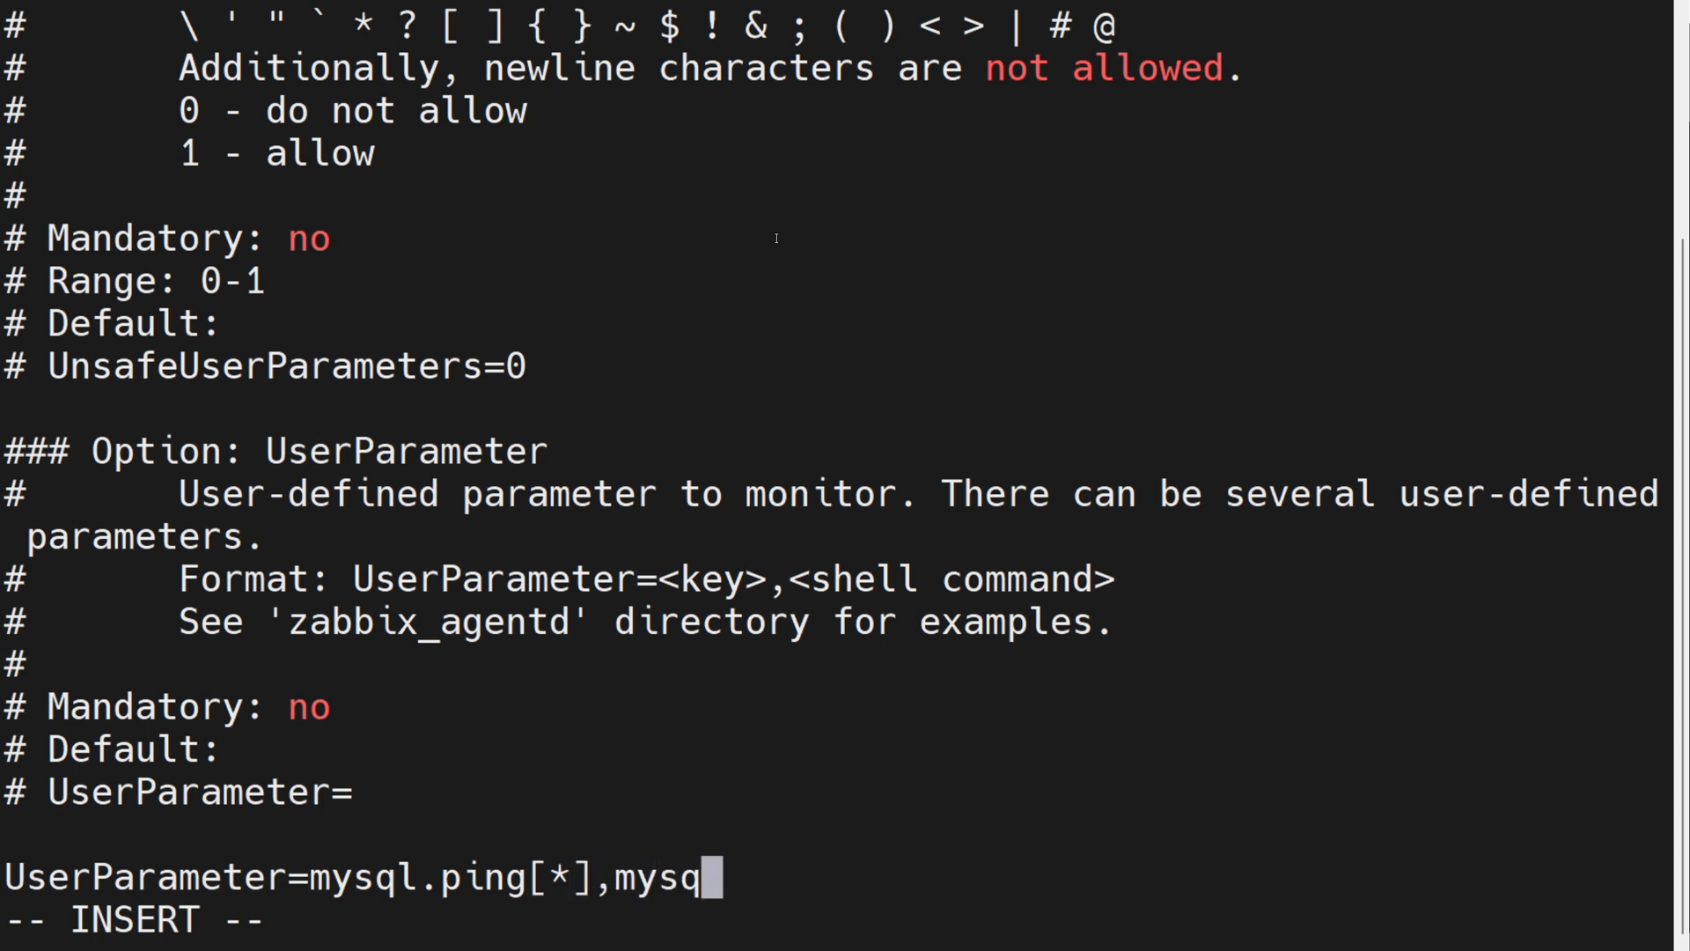
text(ladmin -u$)
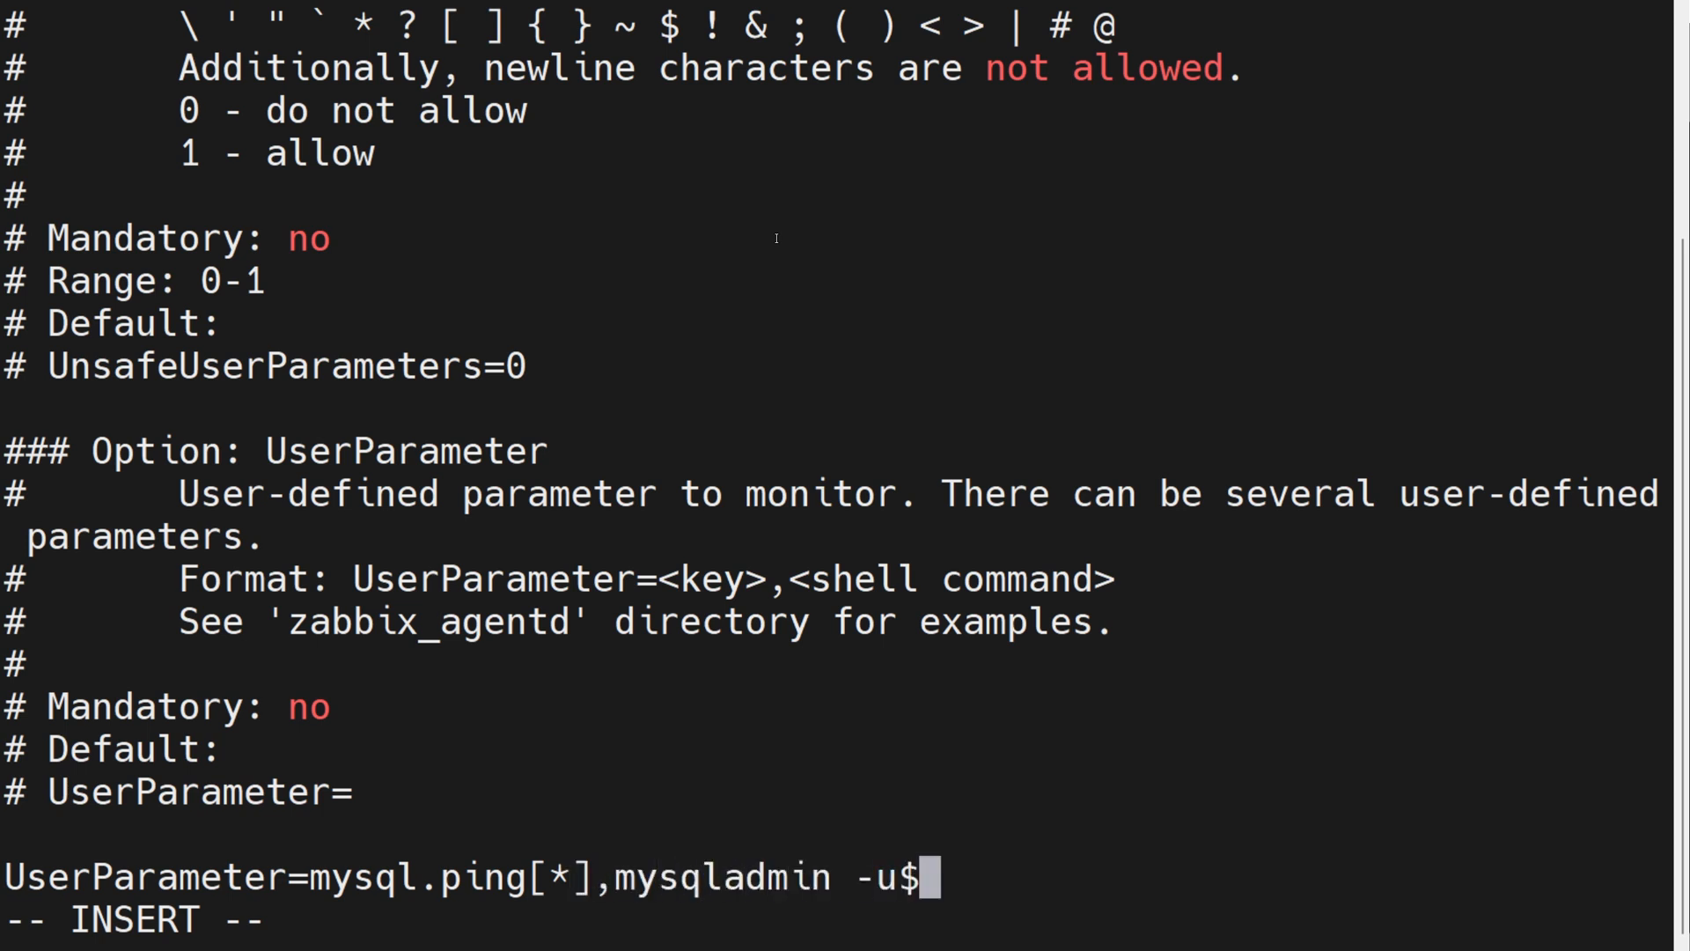
text(1 -p$)
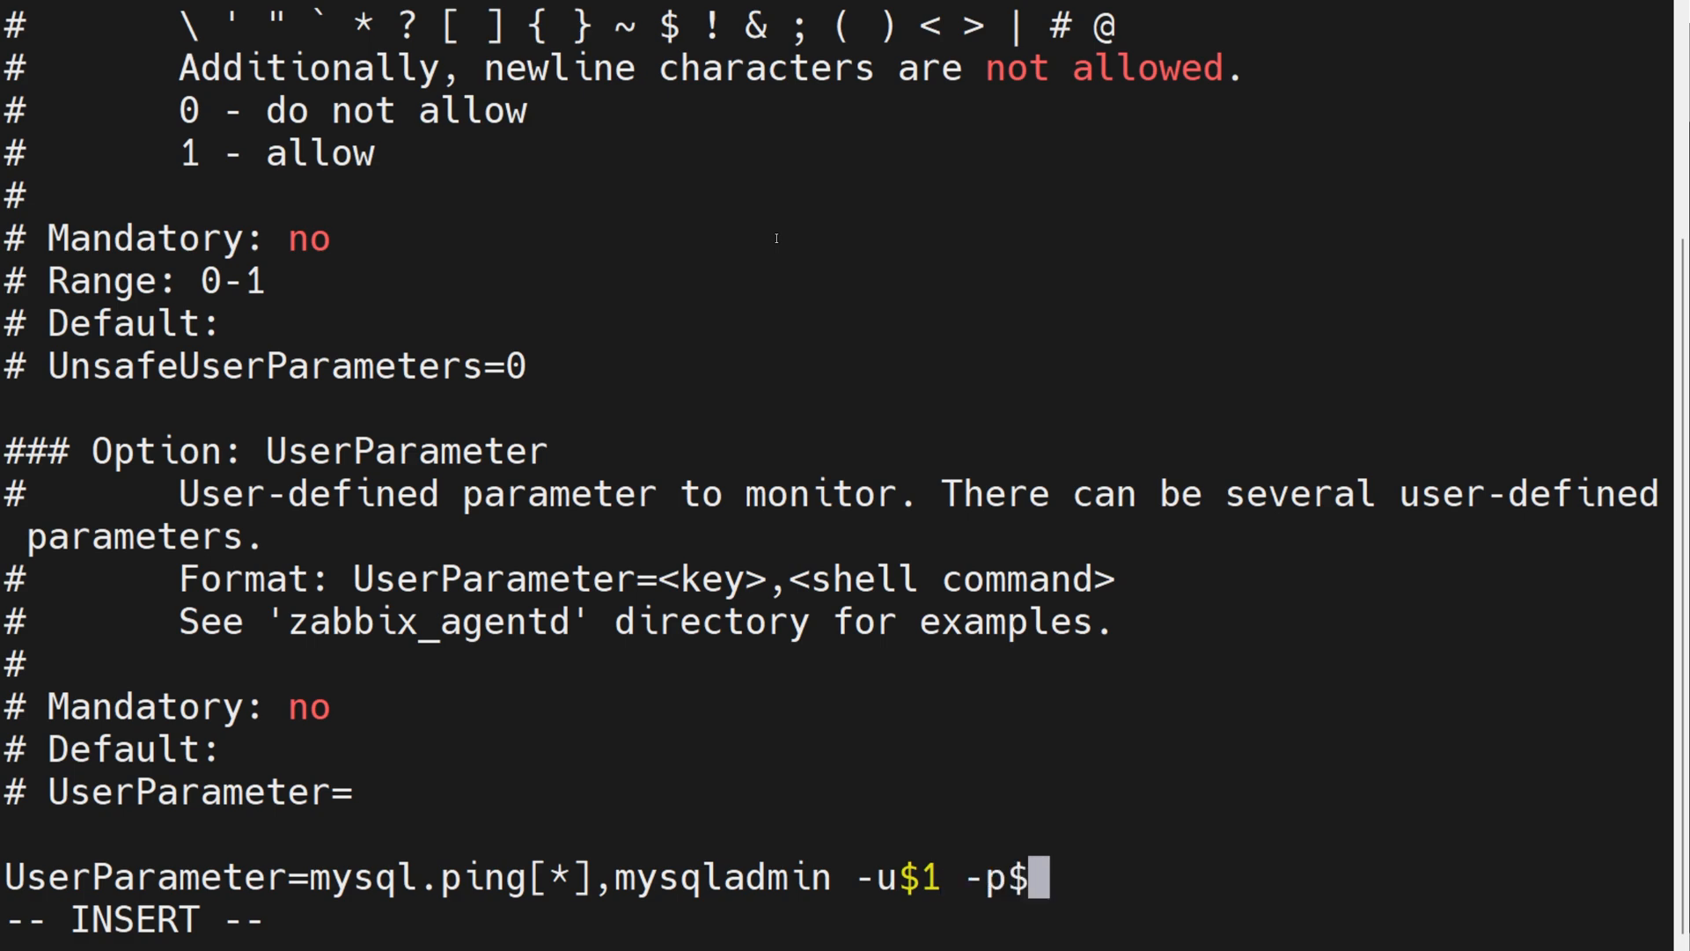
text(2)
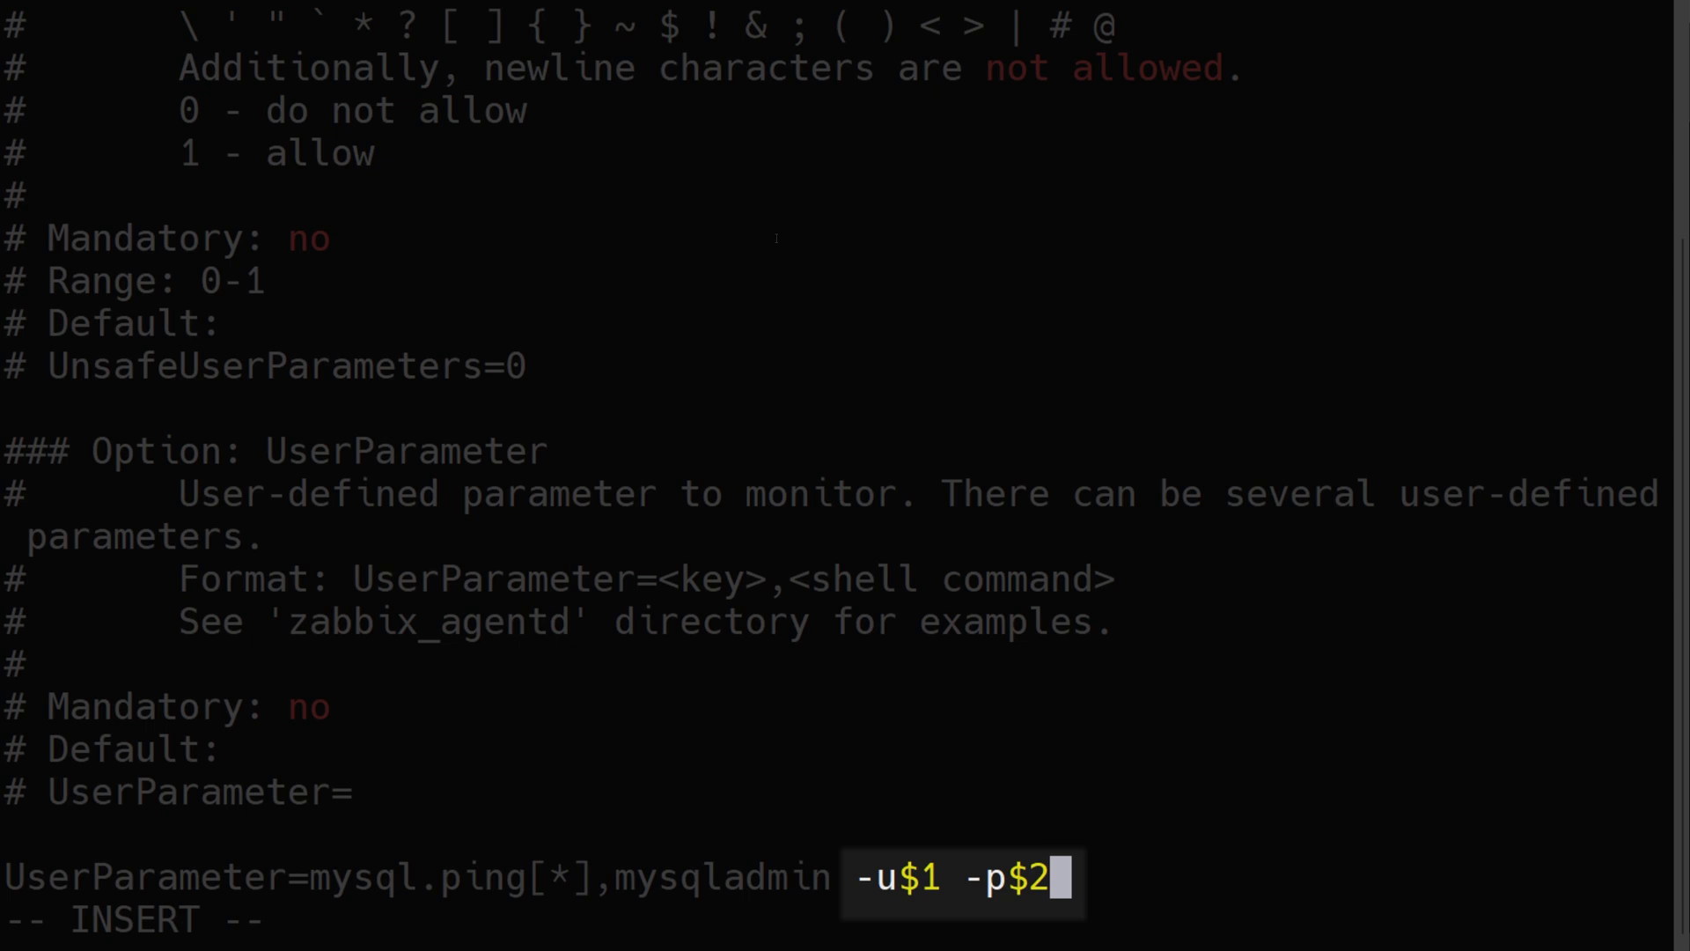
text(pi)
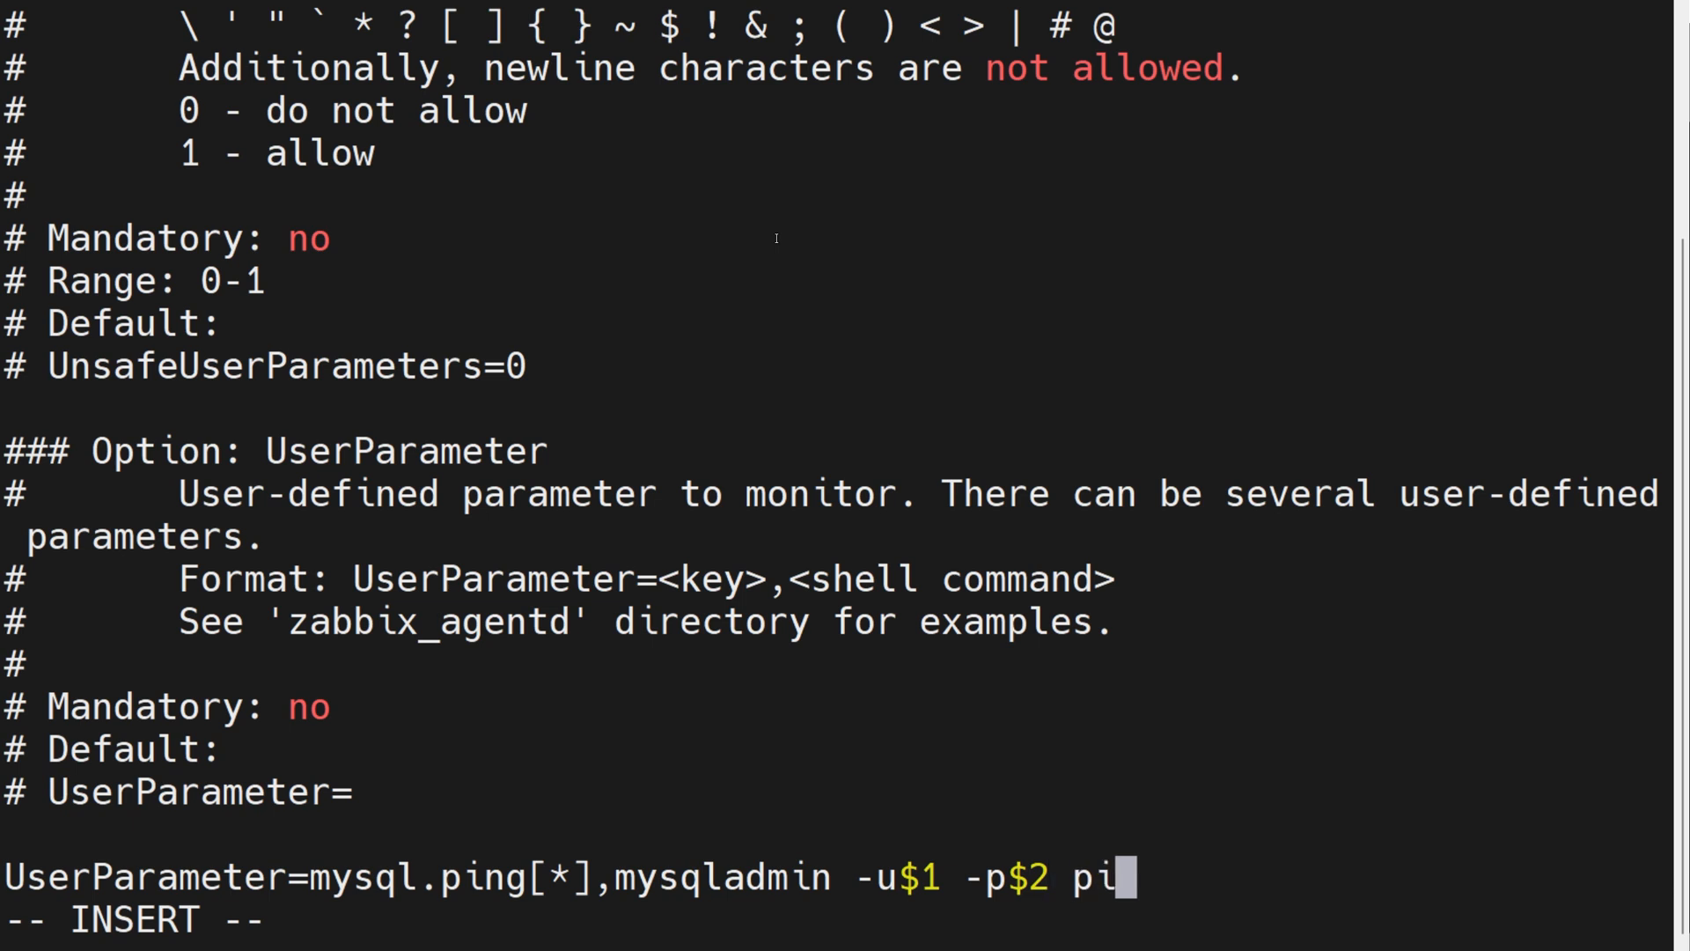
text(ng 2>)
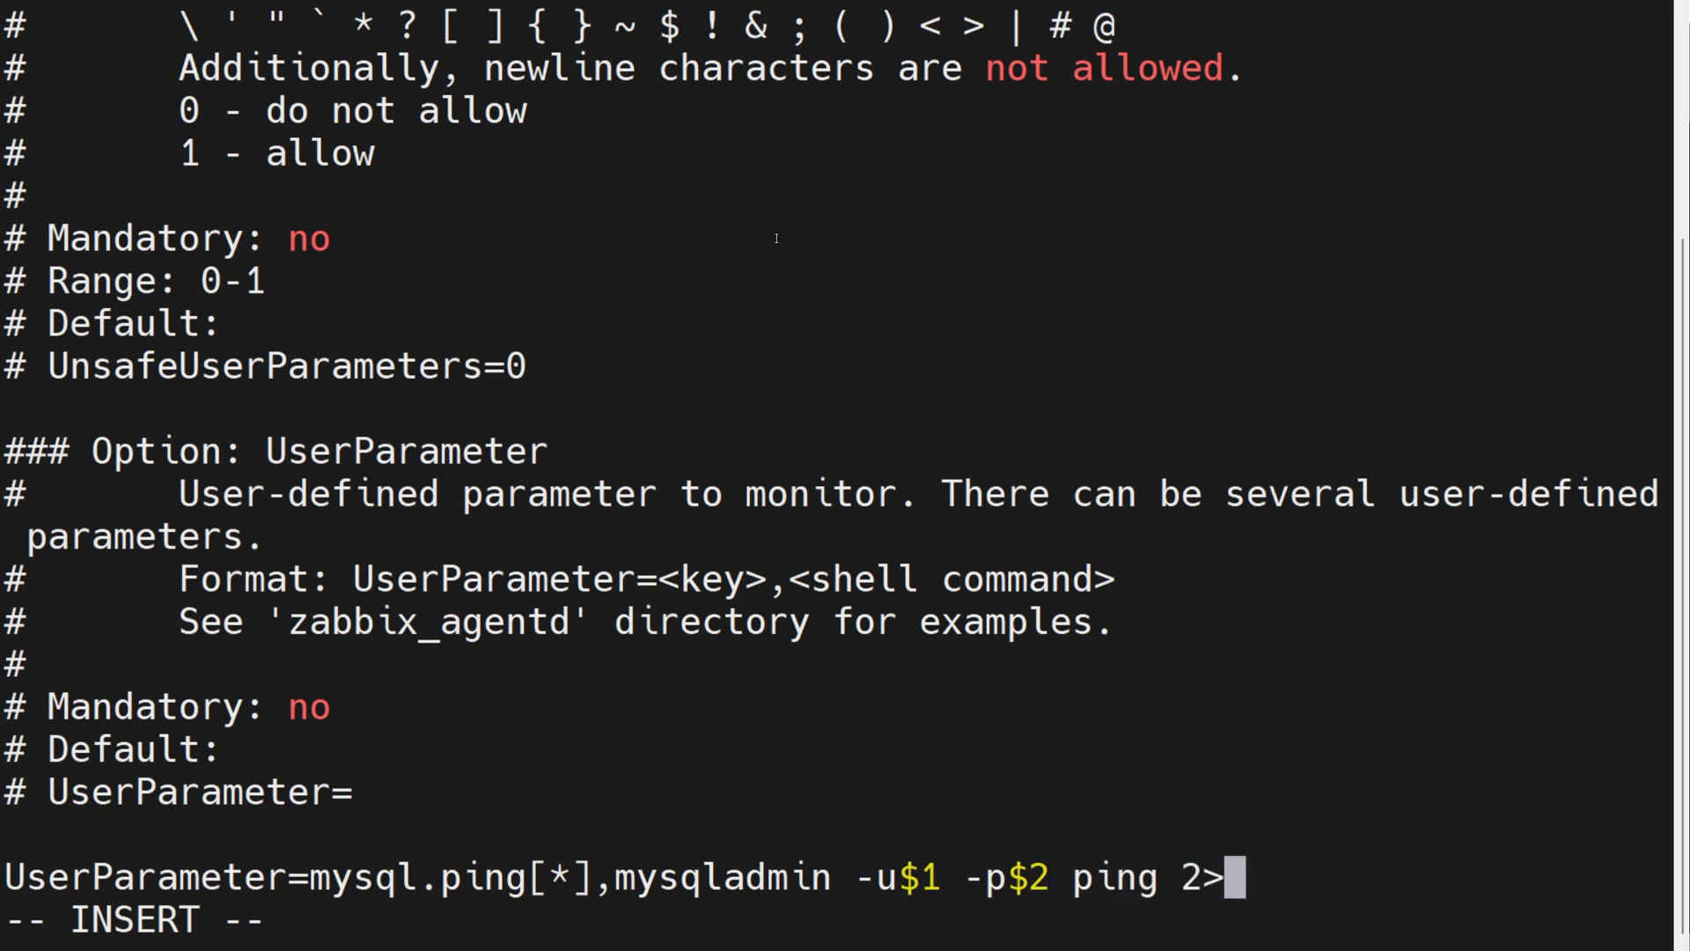
text(/dev/null)
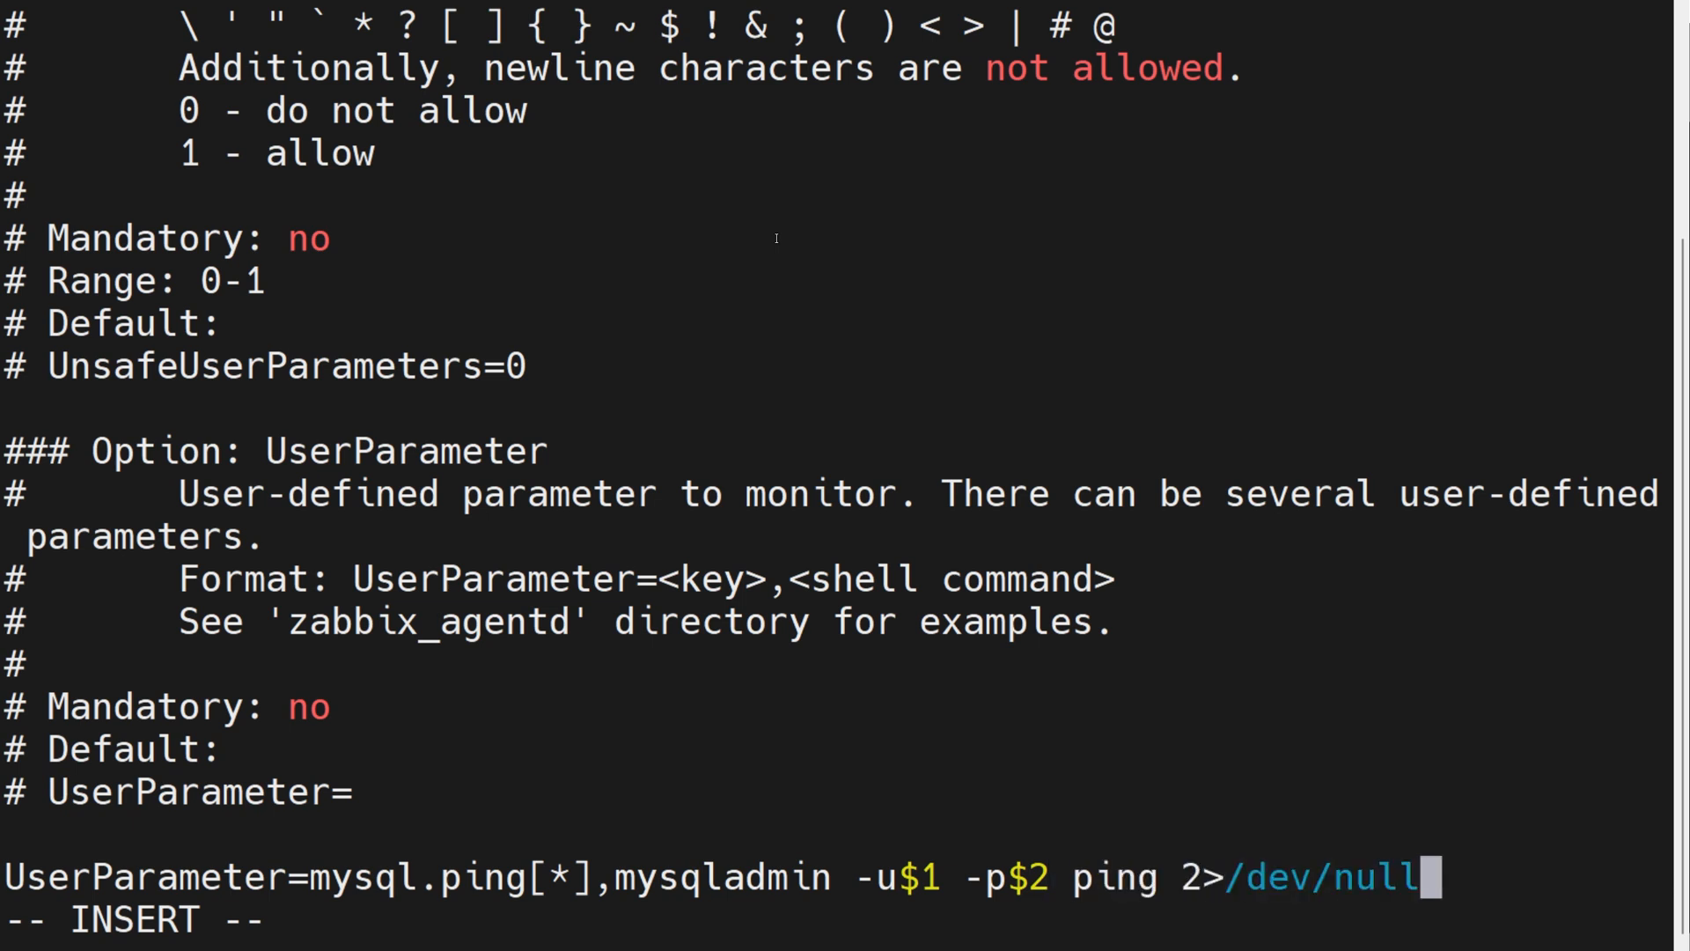
text(|grep -)
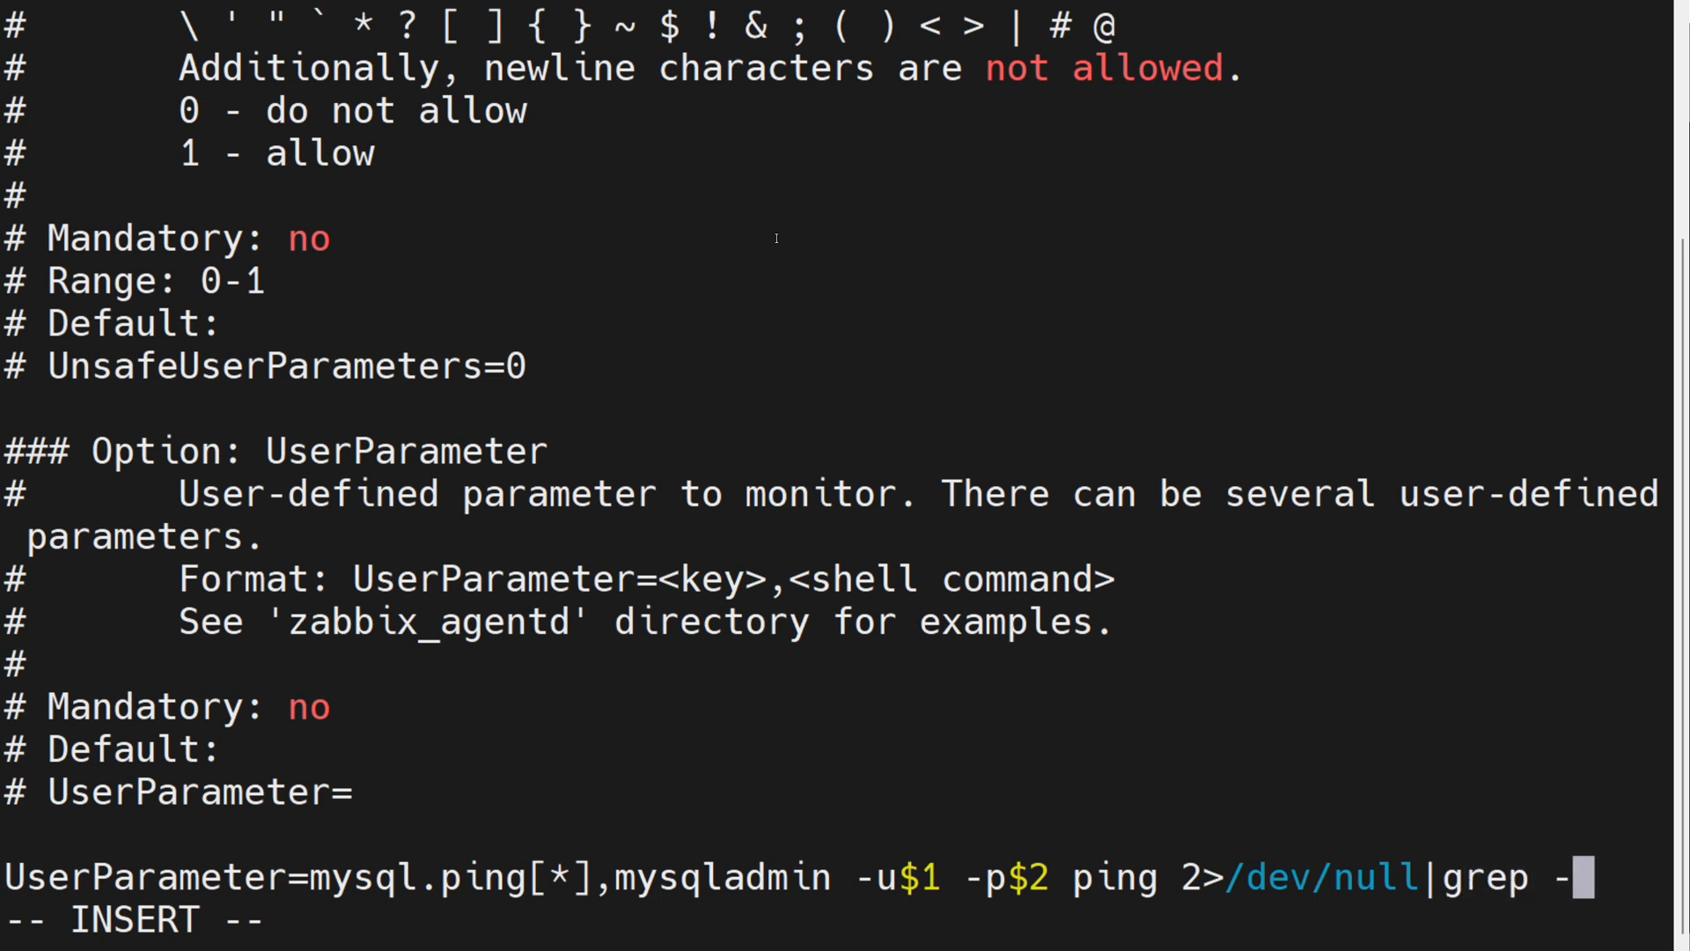
text(c alive)
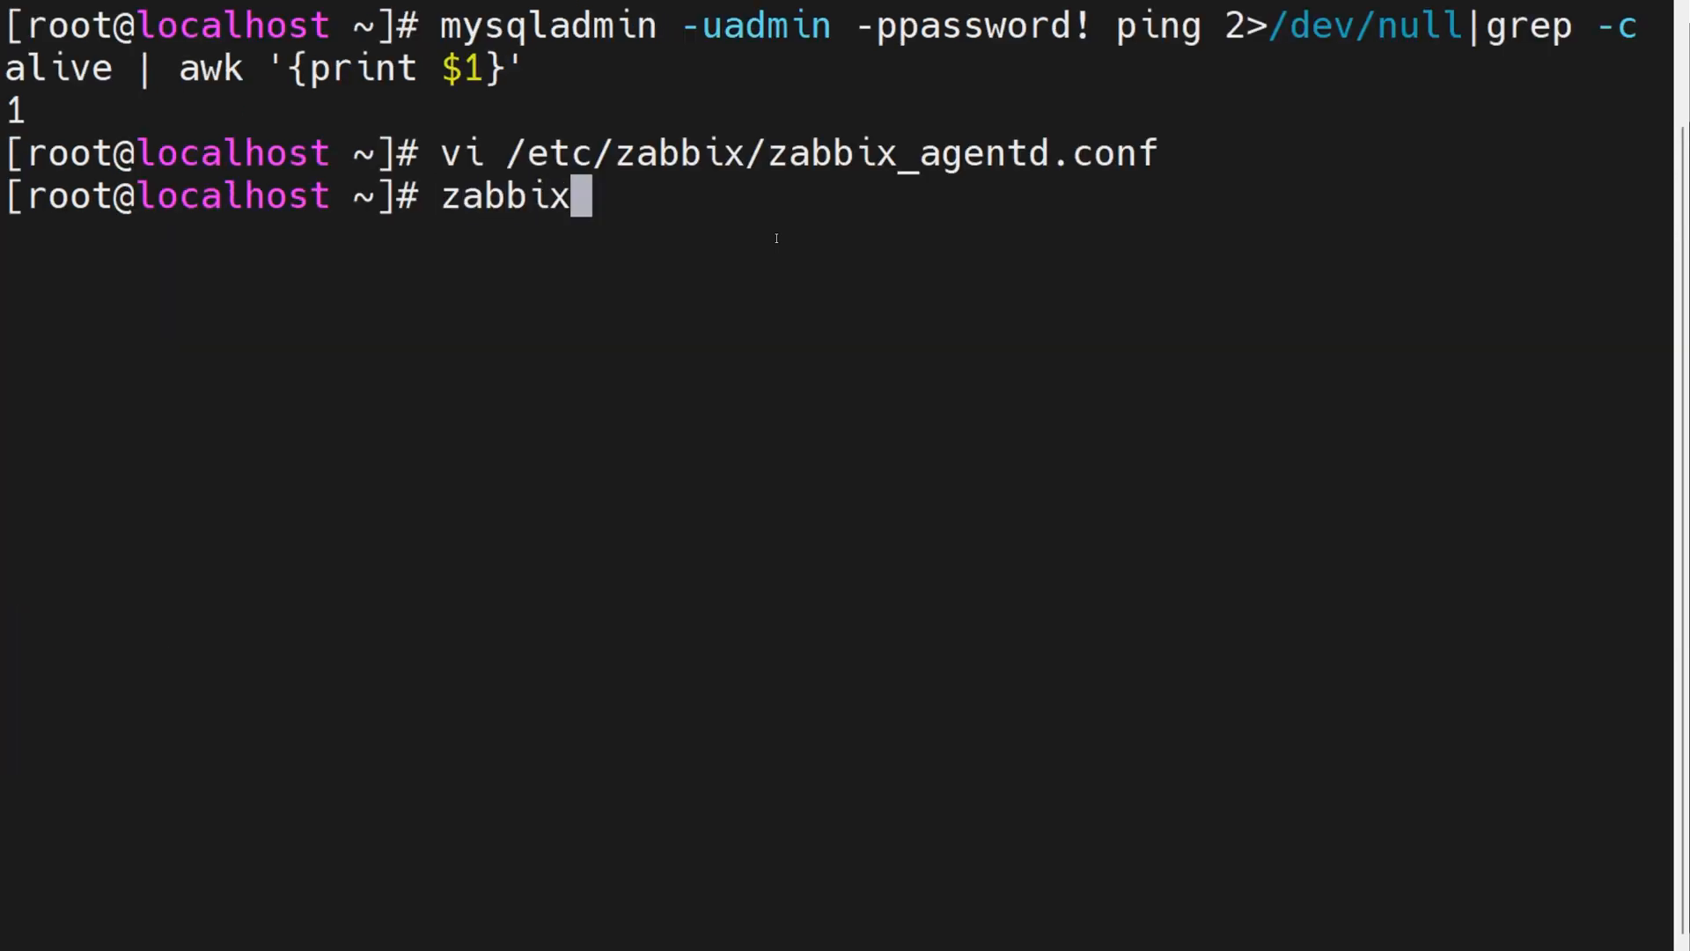
Run zabbix_agentd -R userparameter_reload to reload the agent's user parameters
text(_agentd)
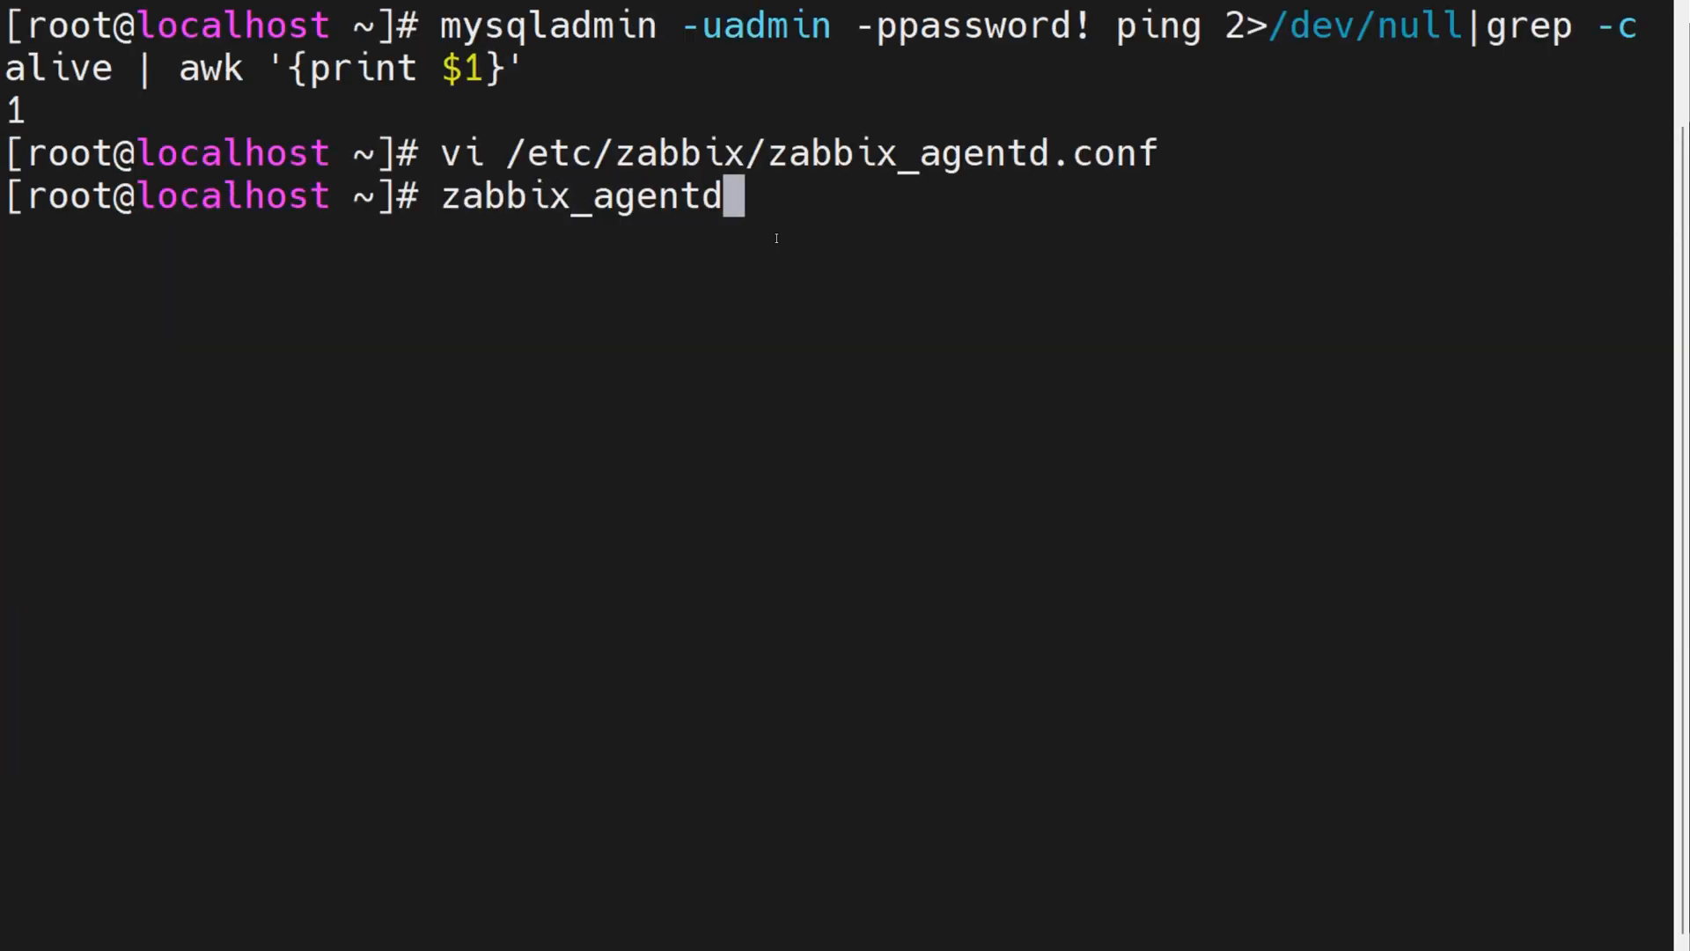
text(-R user)
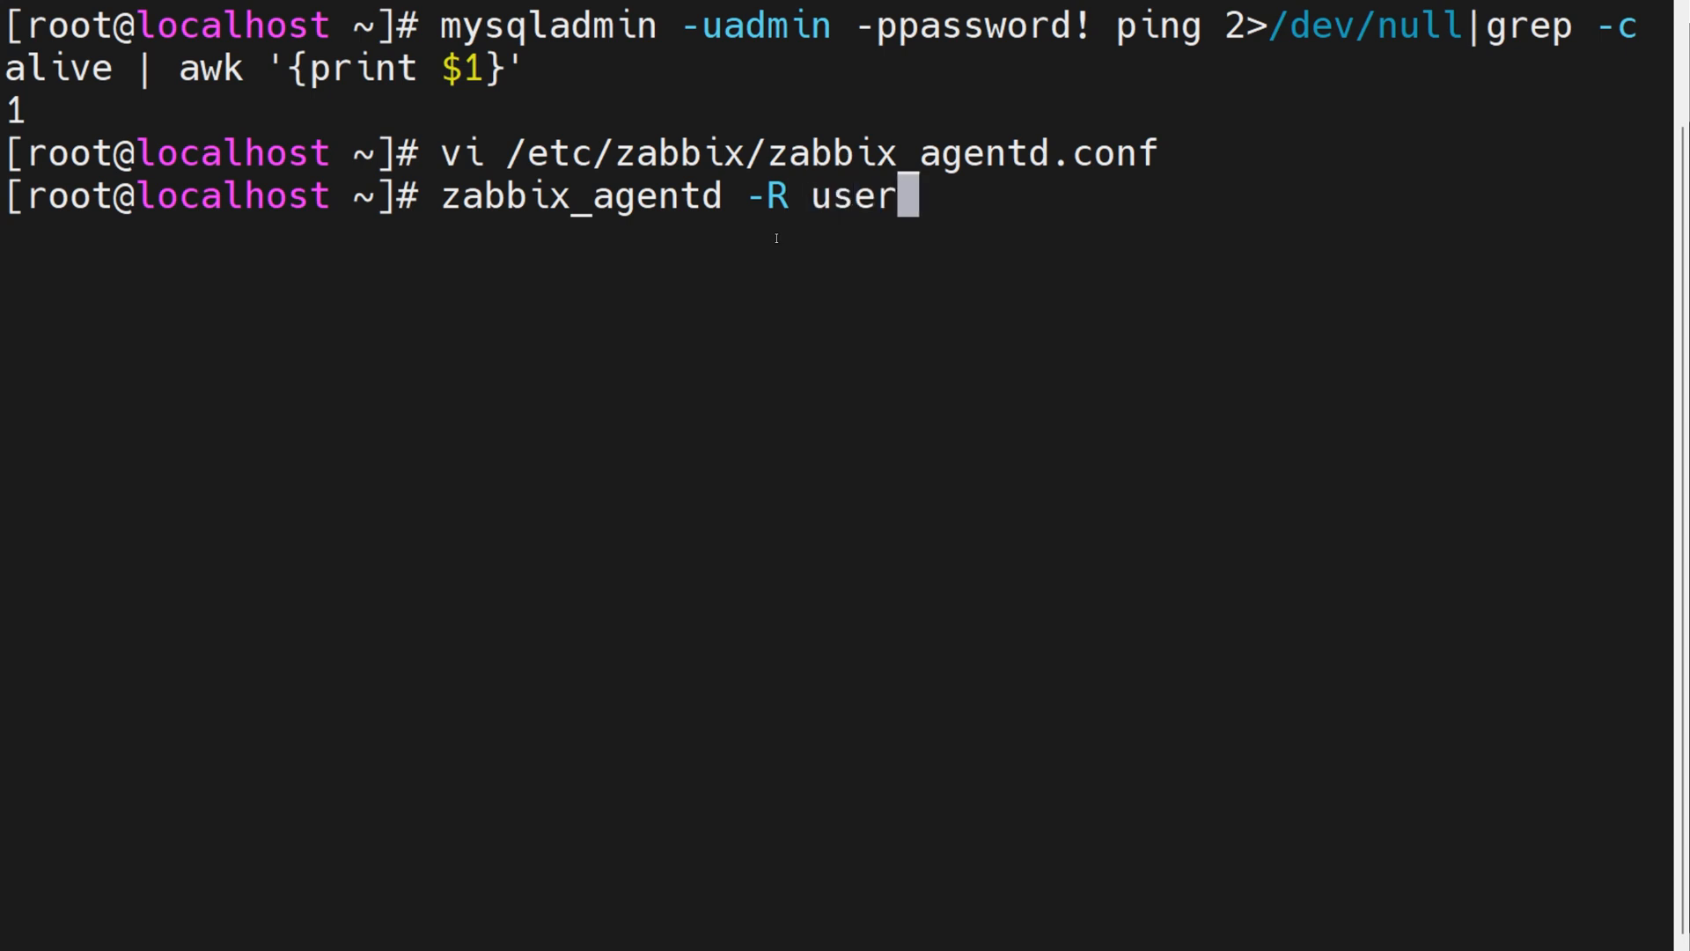
text(parameter_reload)
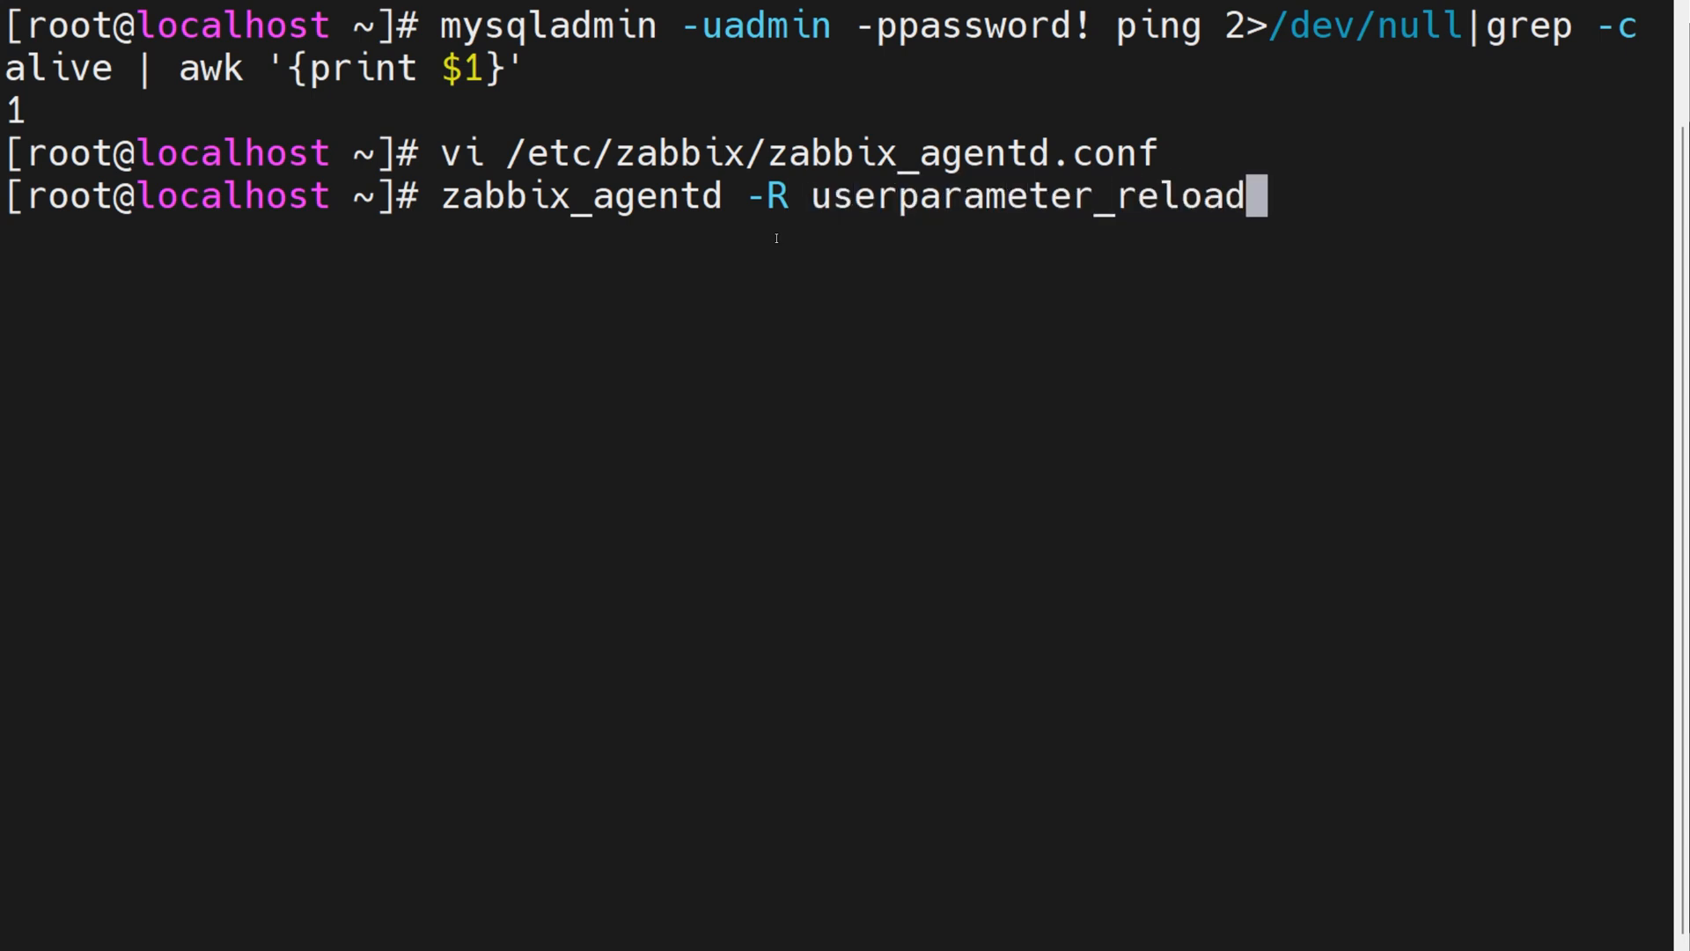
mouse_move(975, 415)
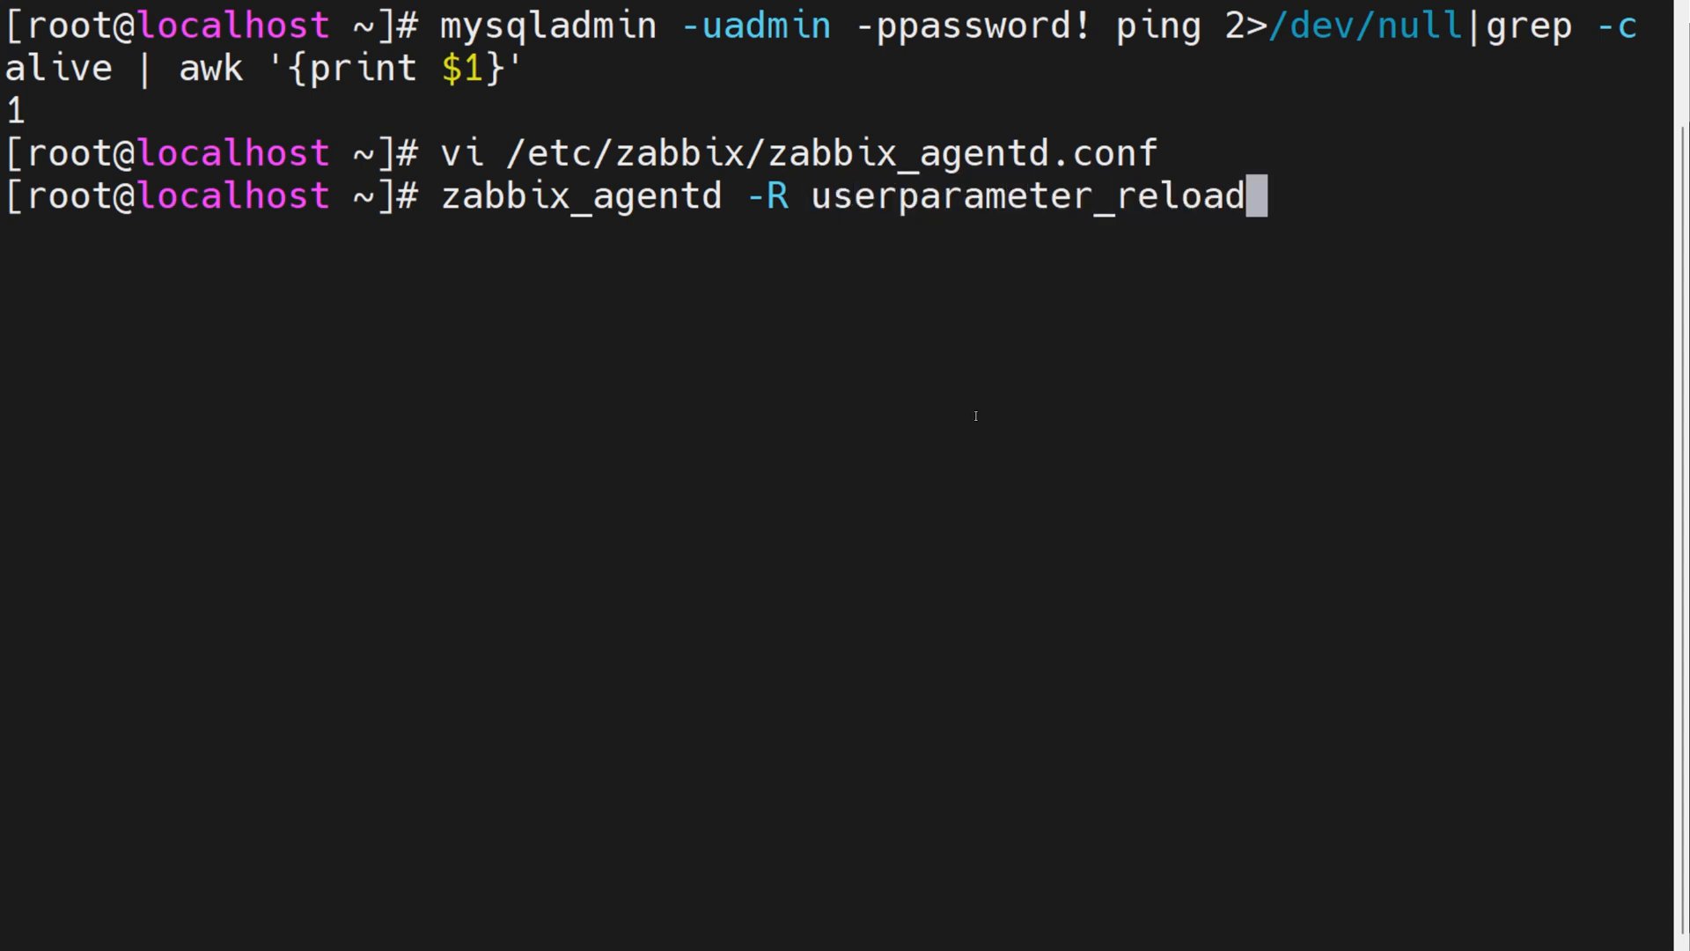
key(Return)
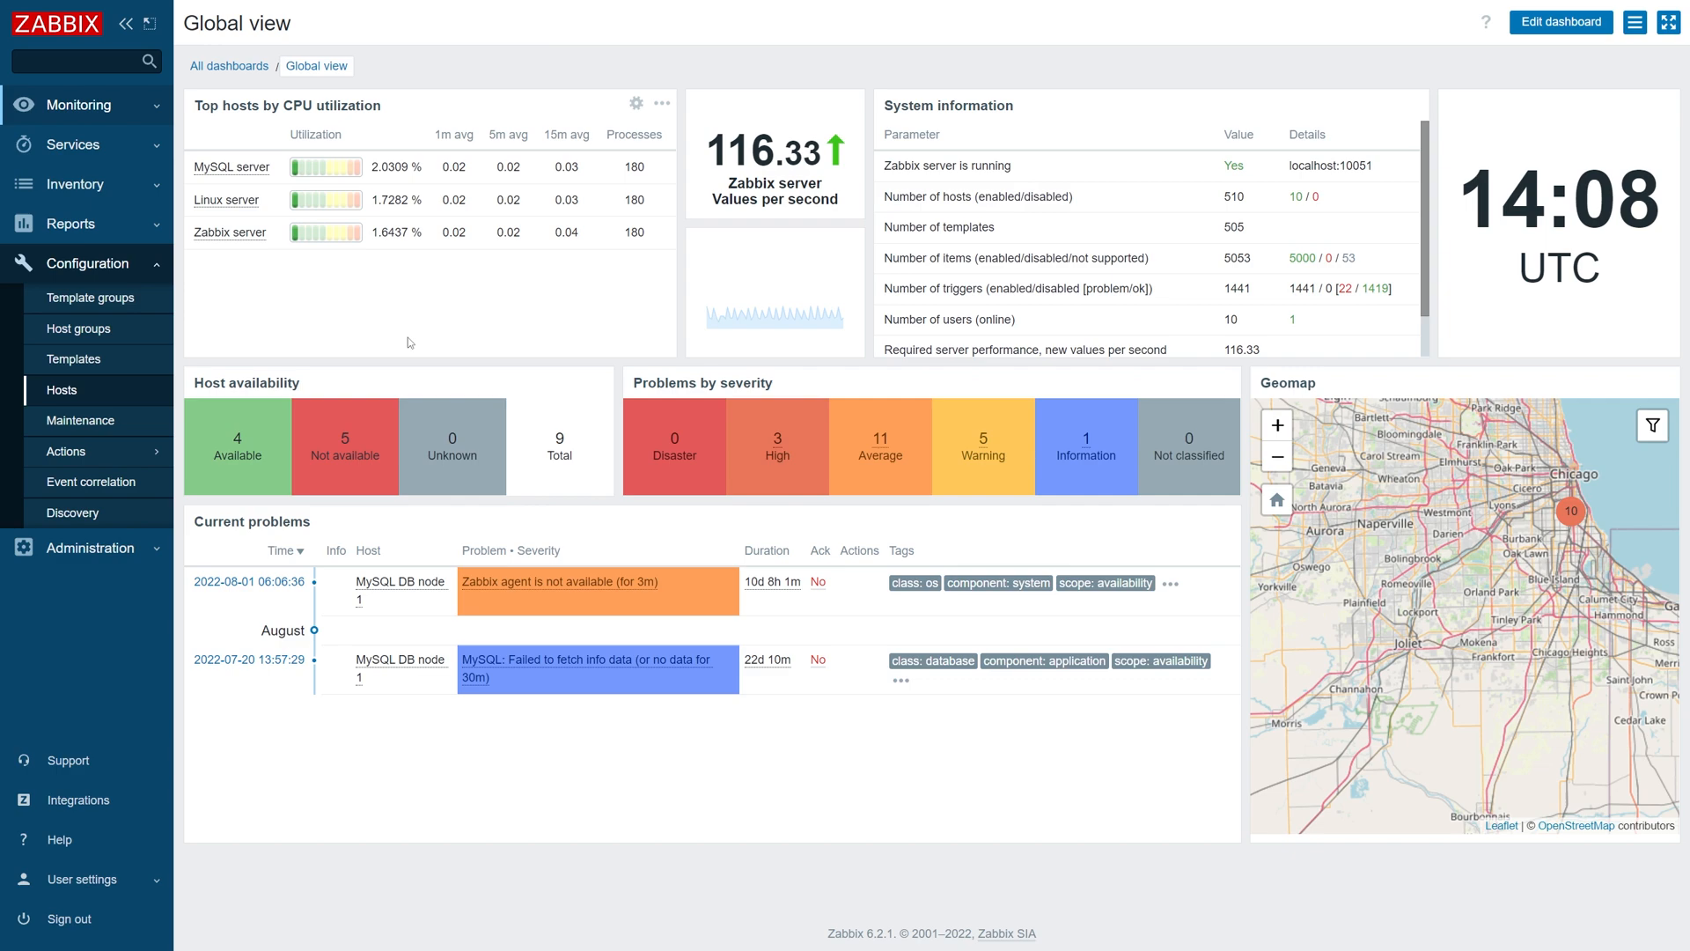
mouse_move(328, 363)
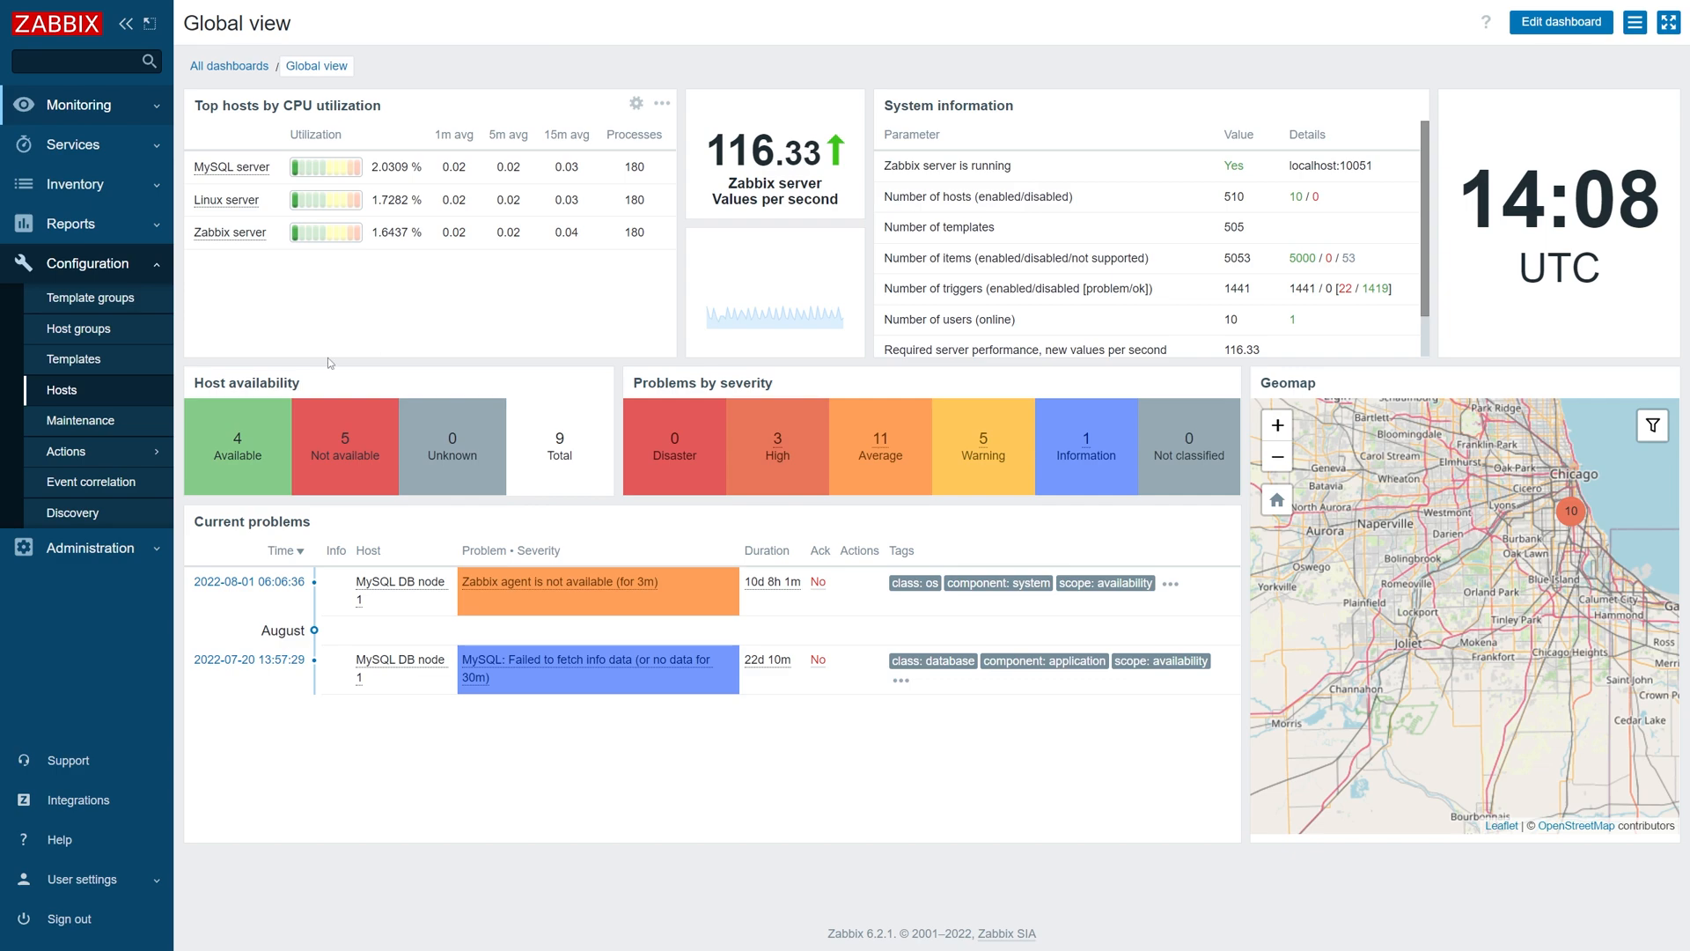
mouse_move(61, 390)
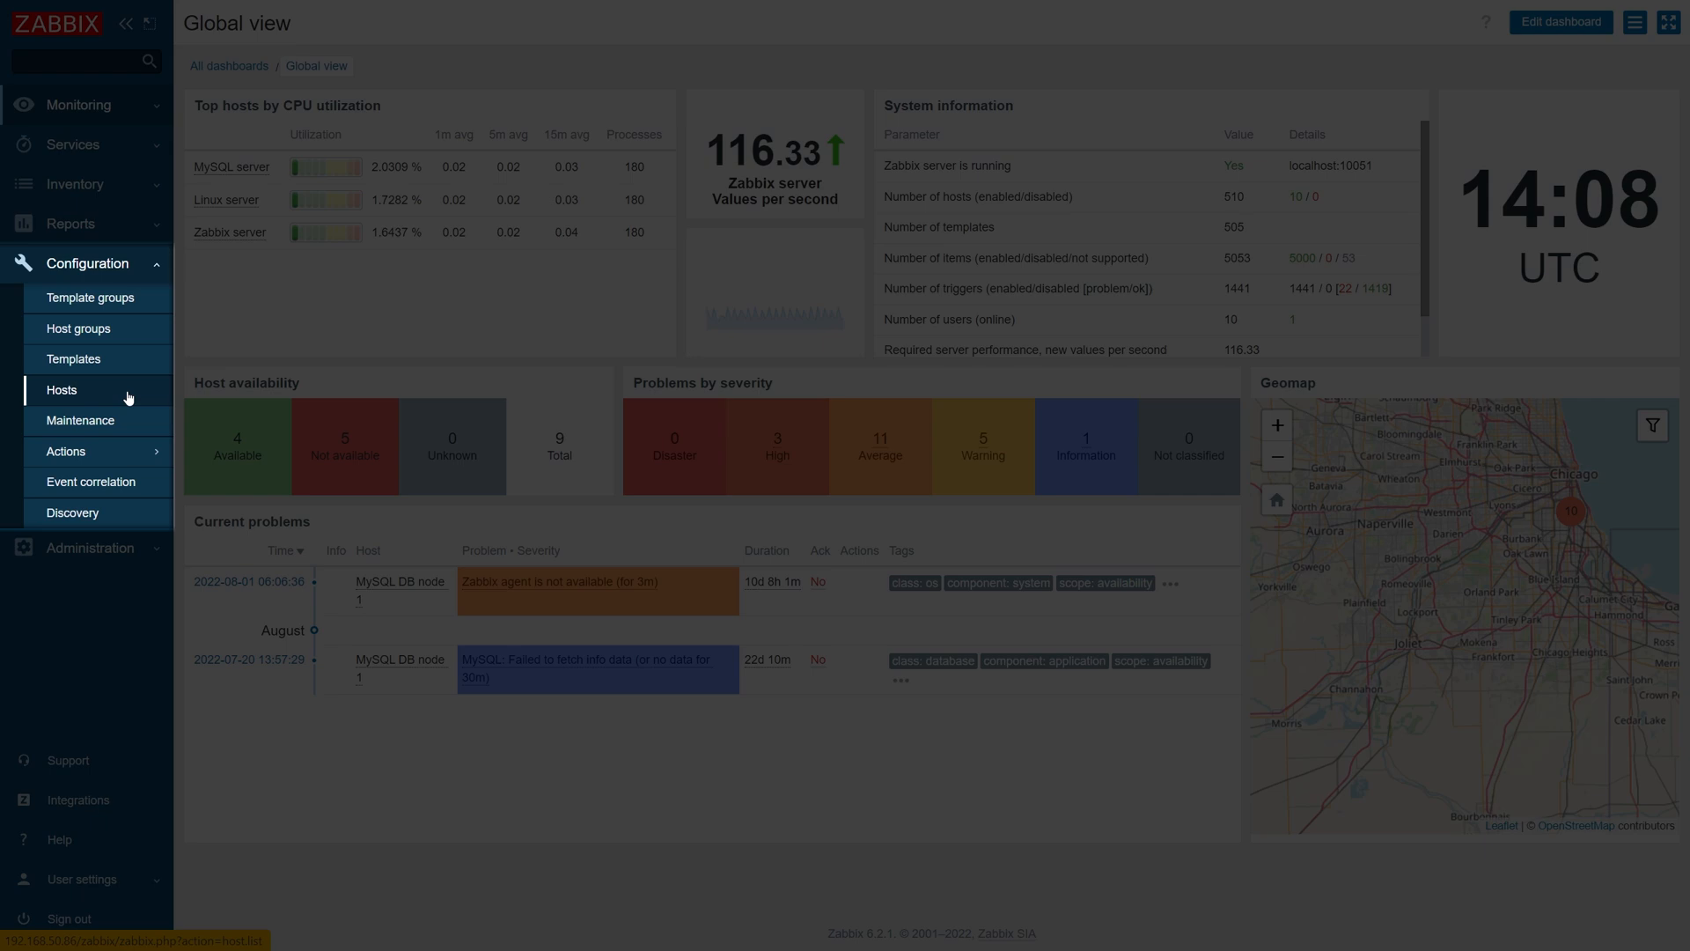
Open the Items list of the MySQL server host from Configuration > Hosts
click(62, 390)
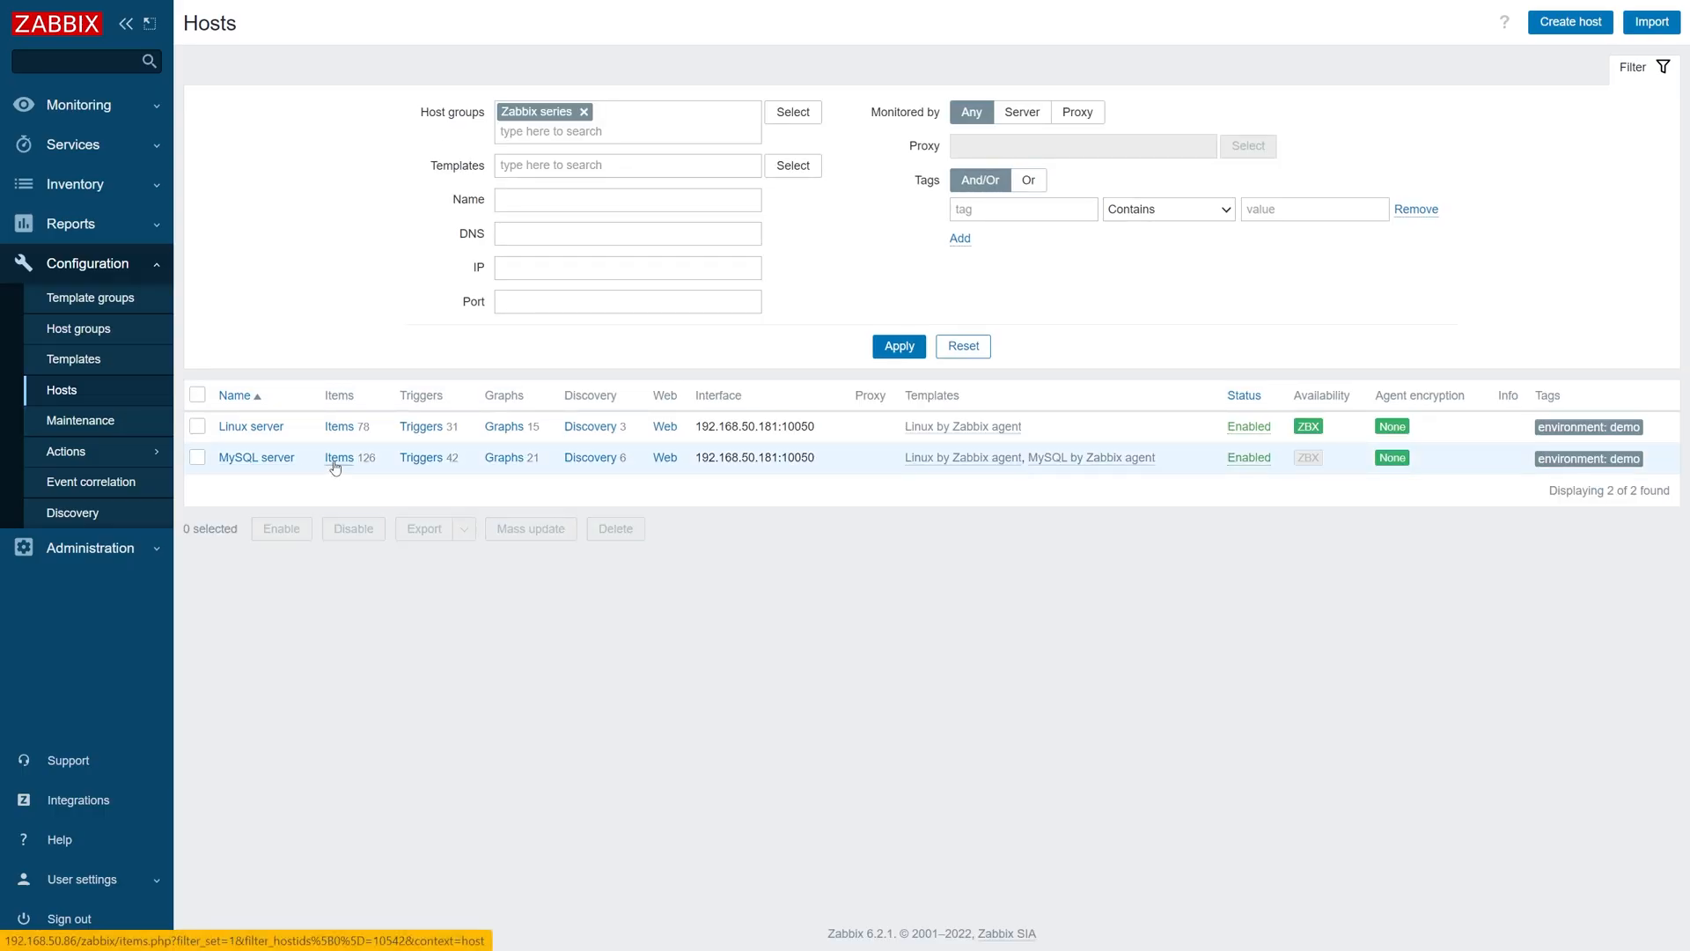
click(338, 457)
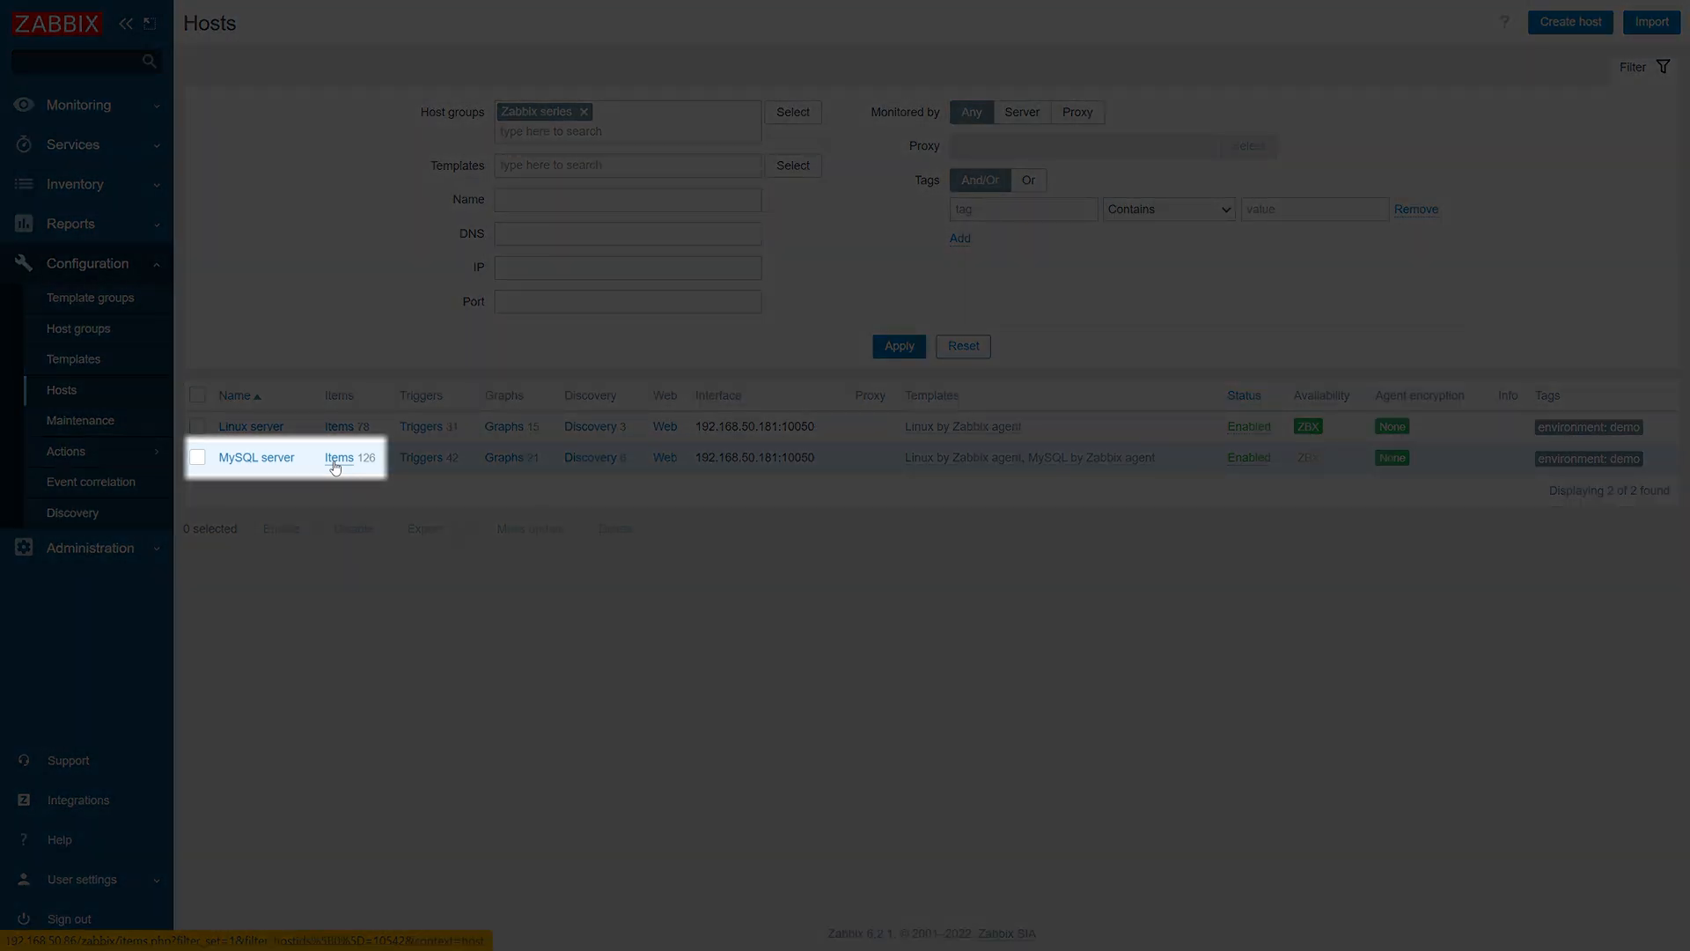
click(338, 457)
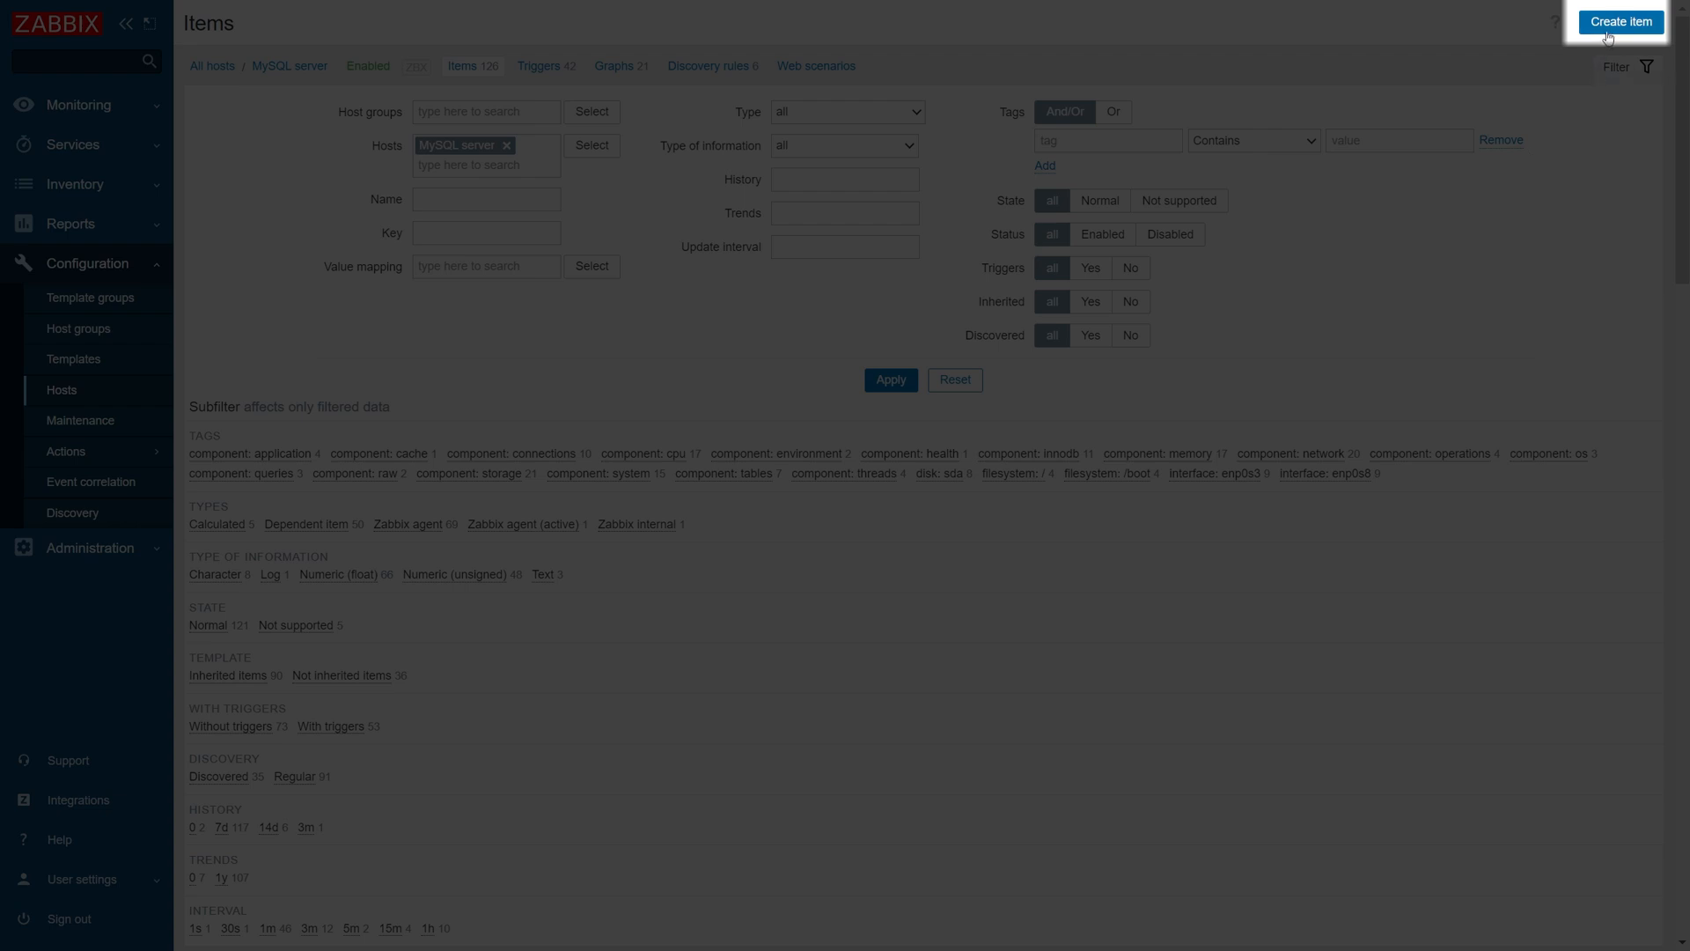
click(1622, 20)
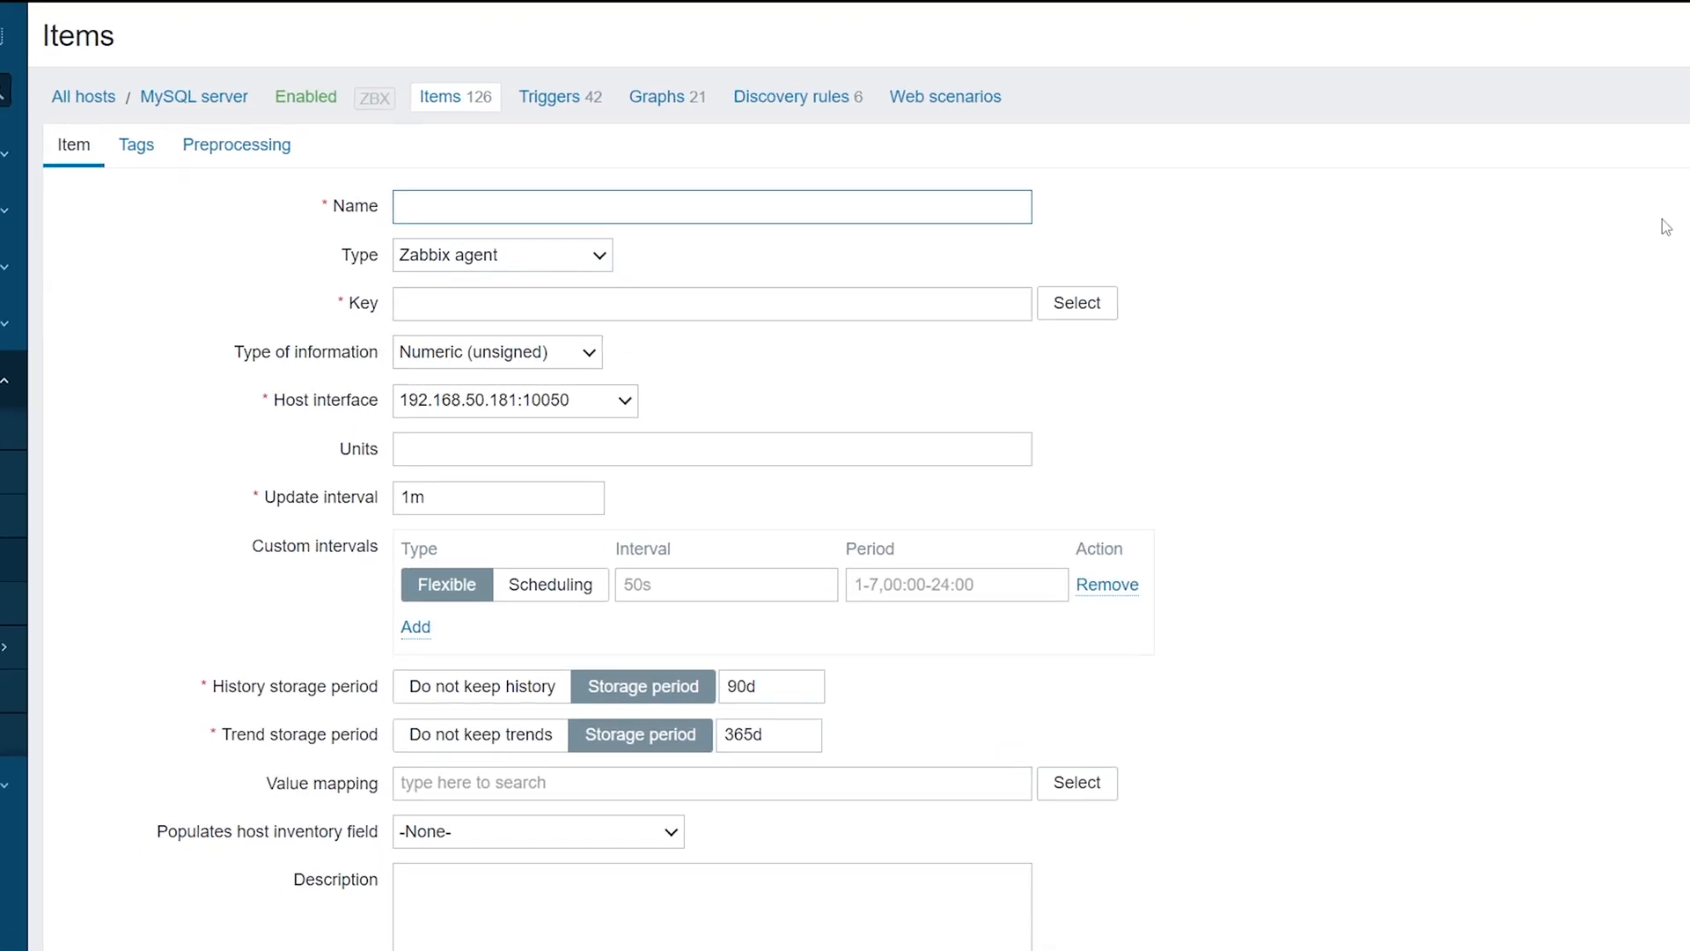
text(MySQL sta)
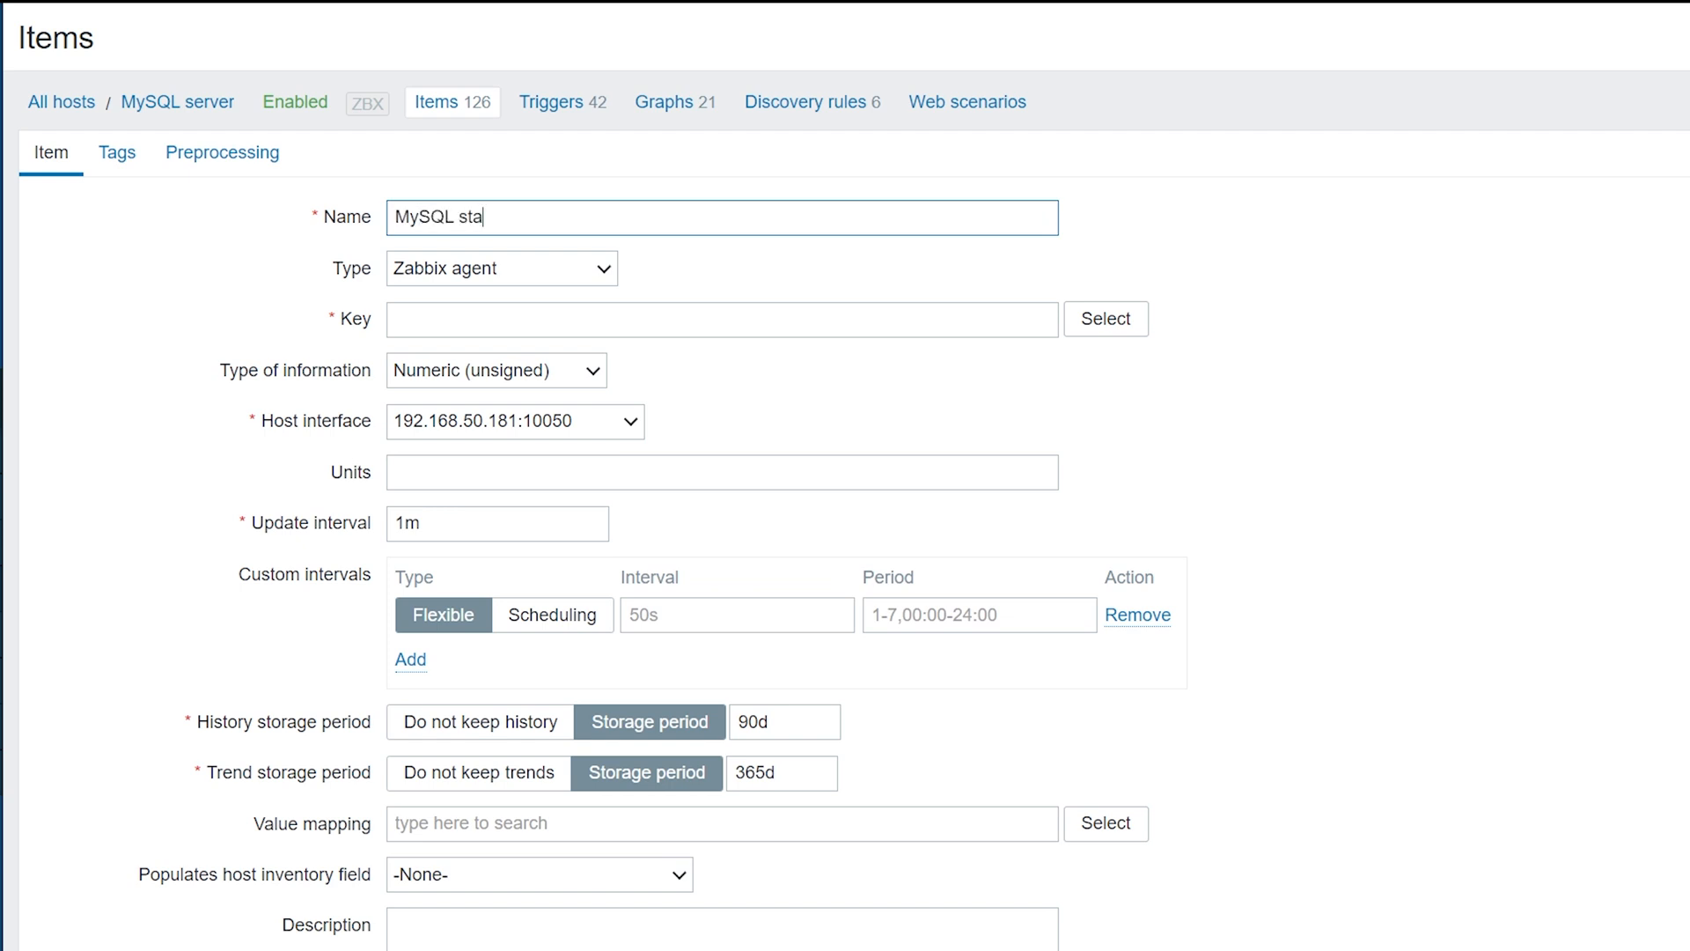
text(tus)
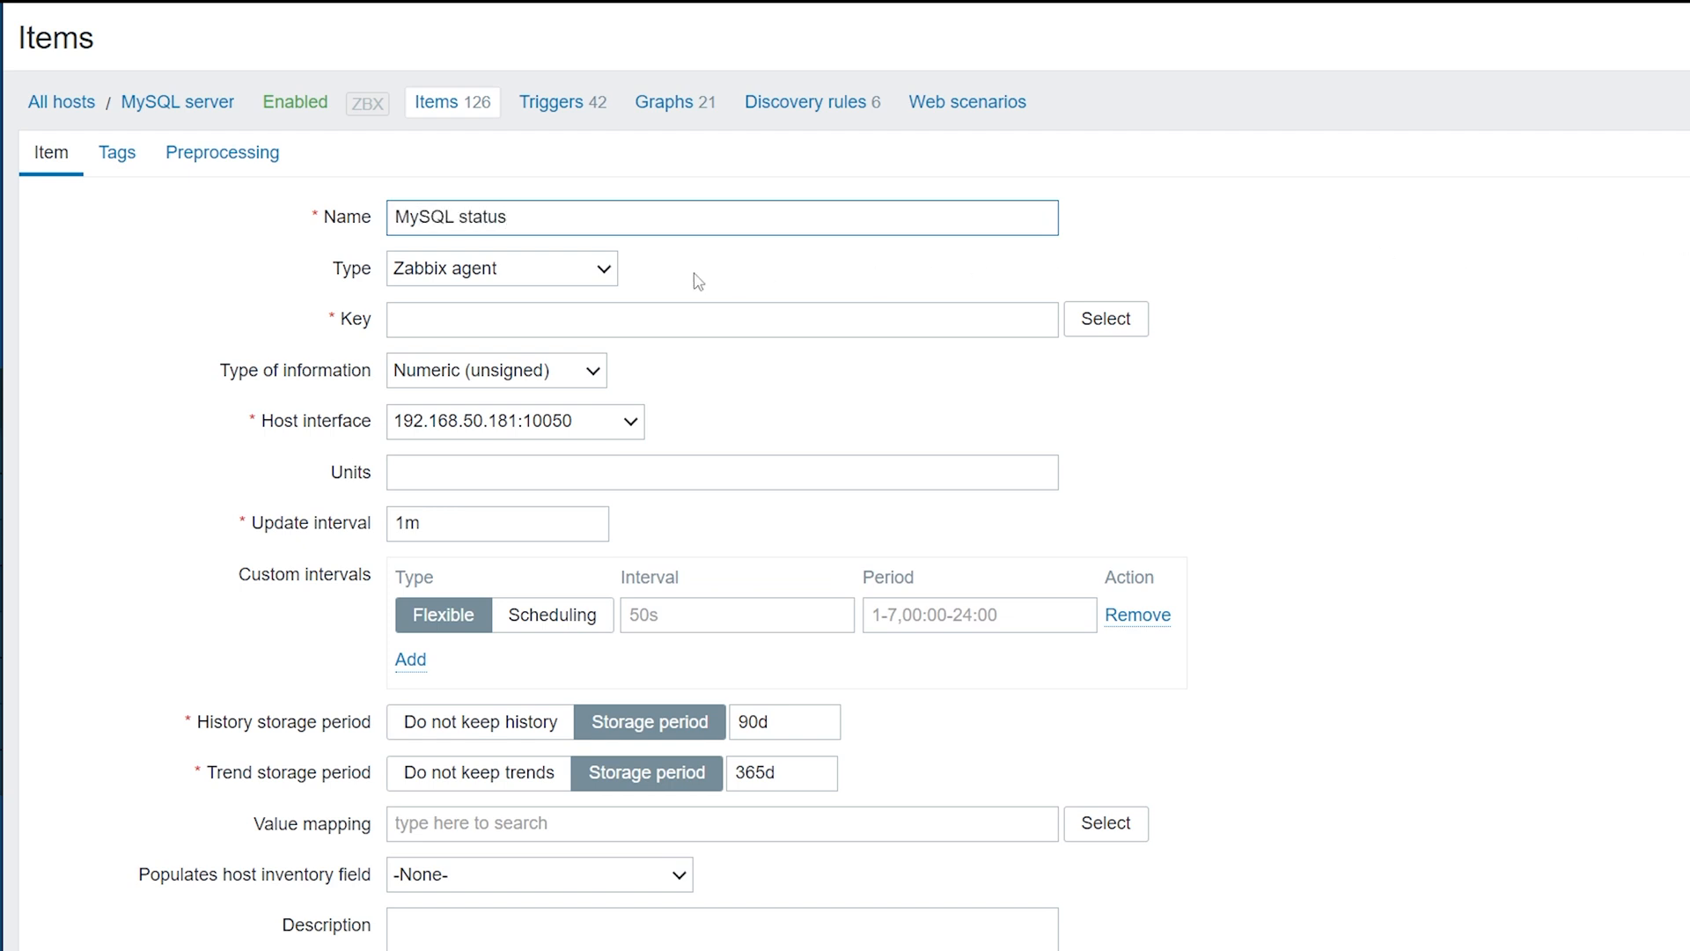
click(501, 268)
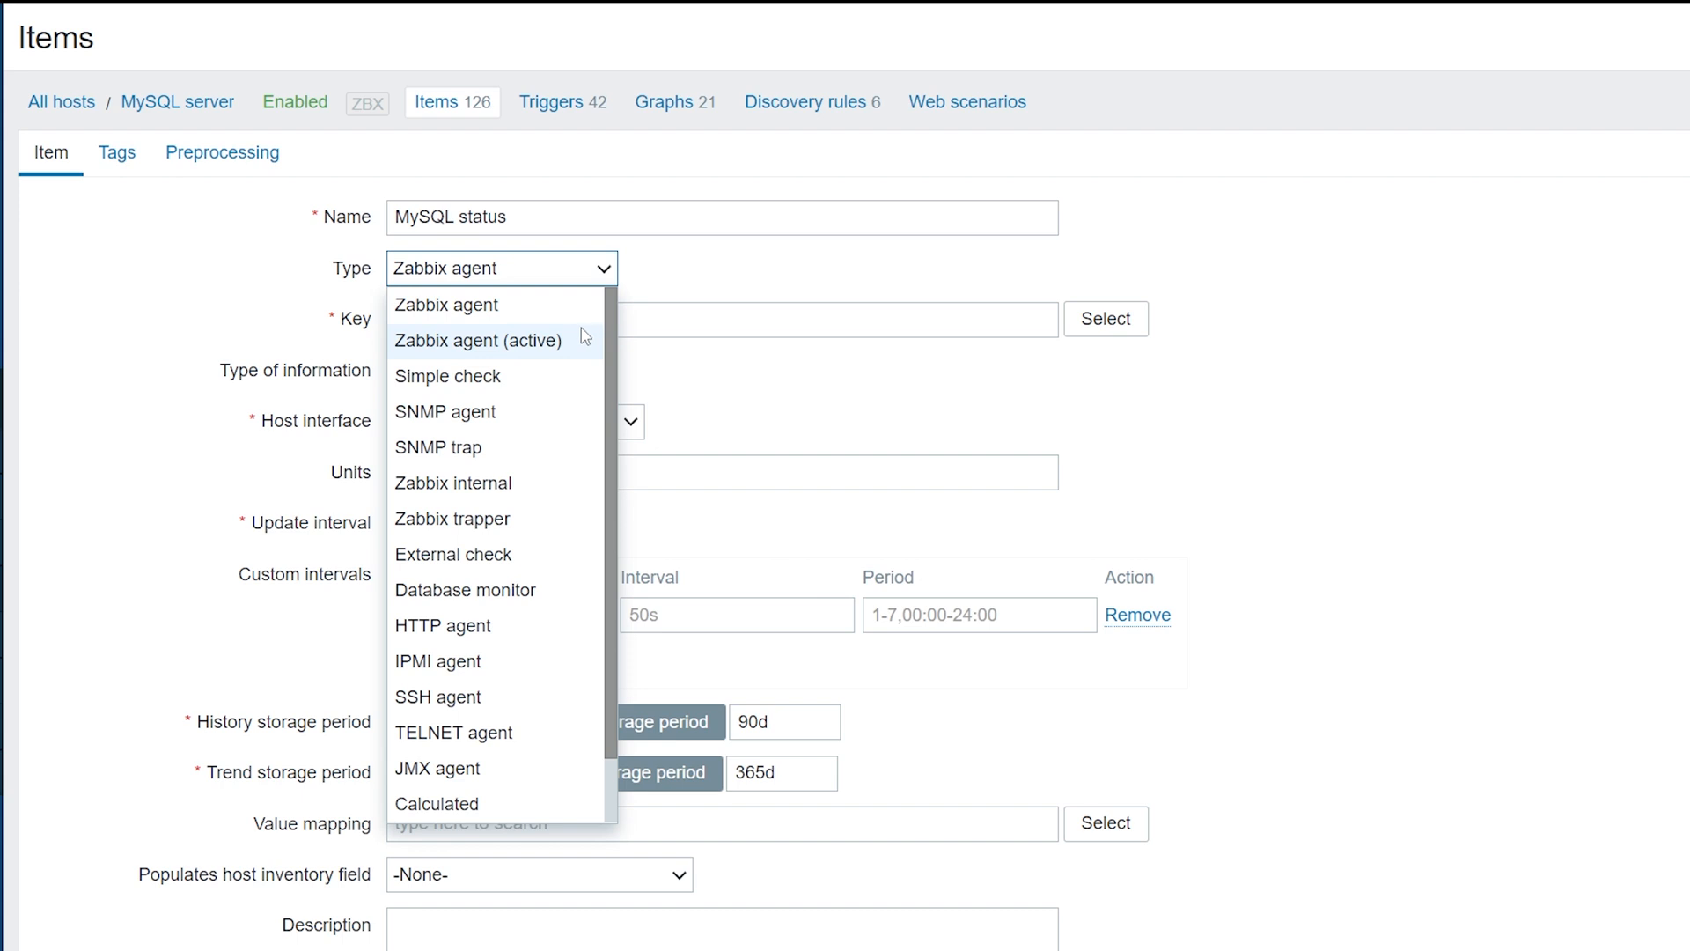
mouse_move(587, 305)
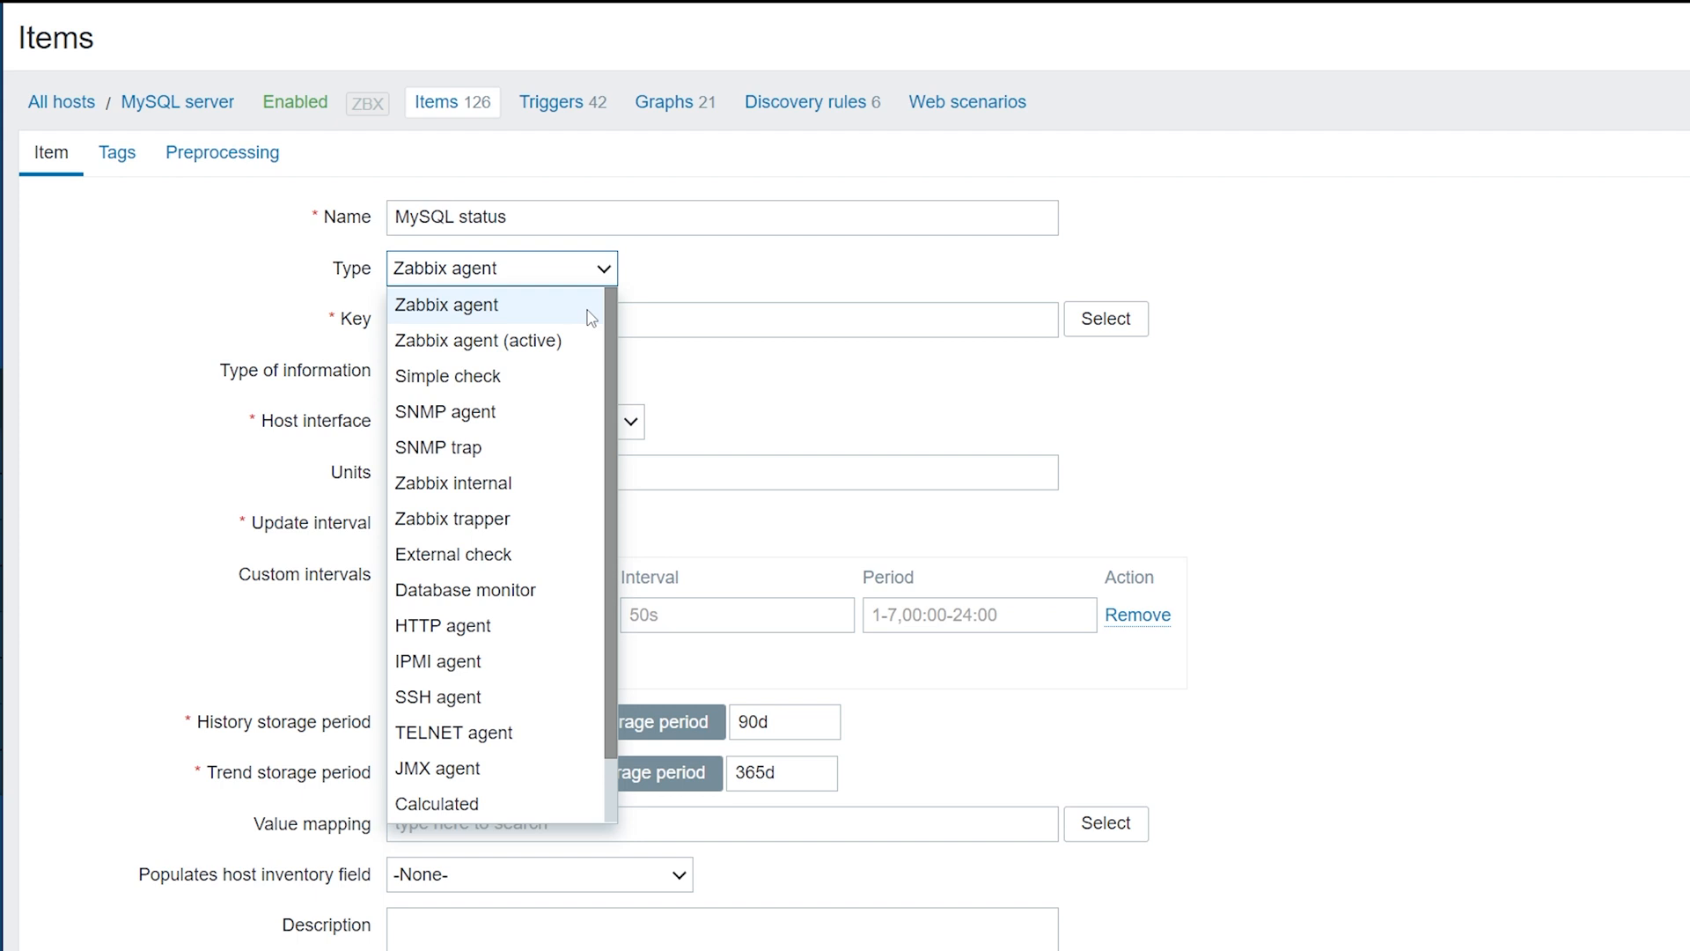
click(446, 304)
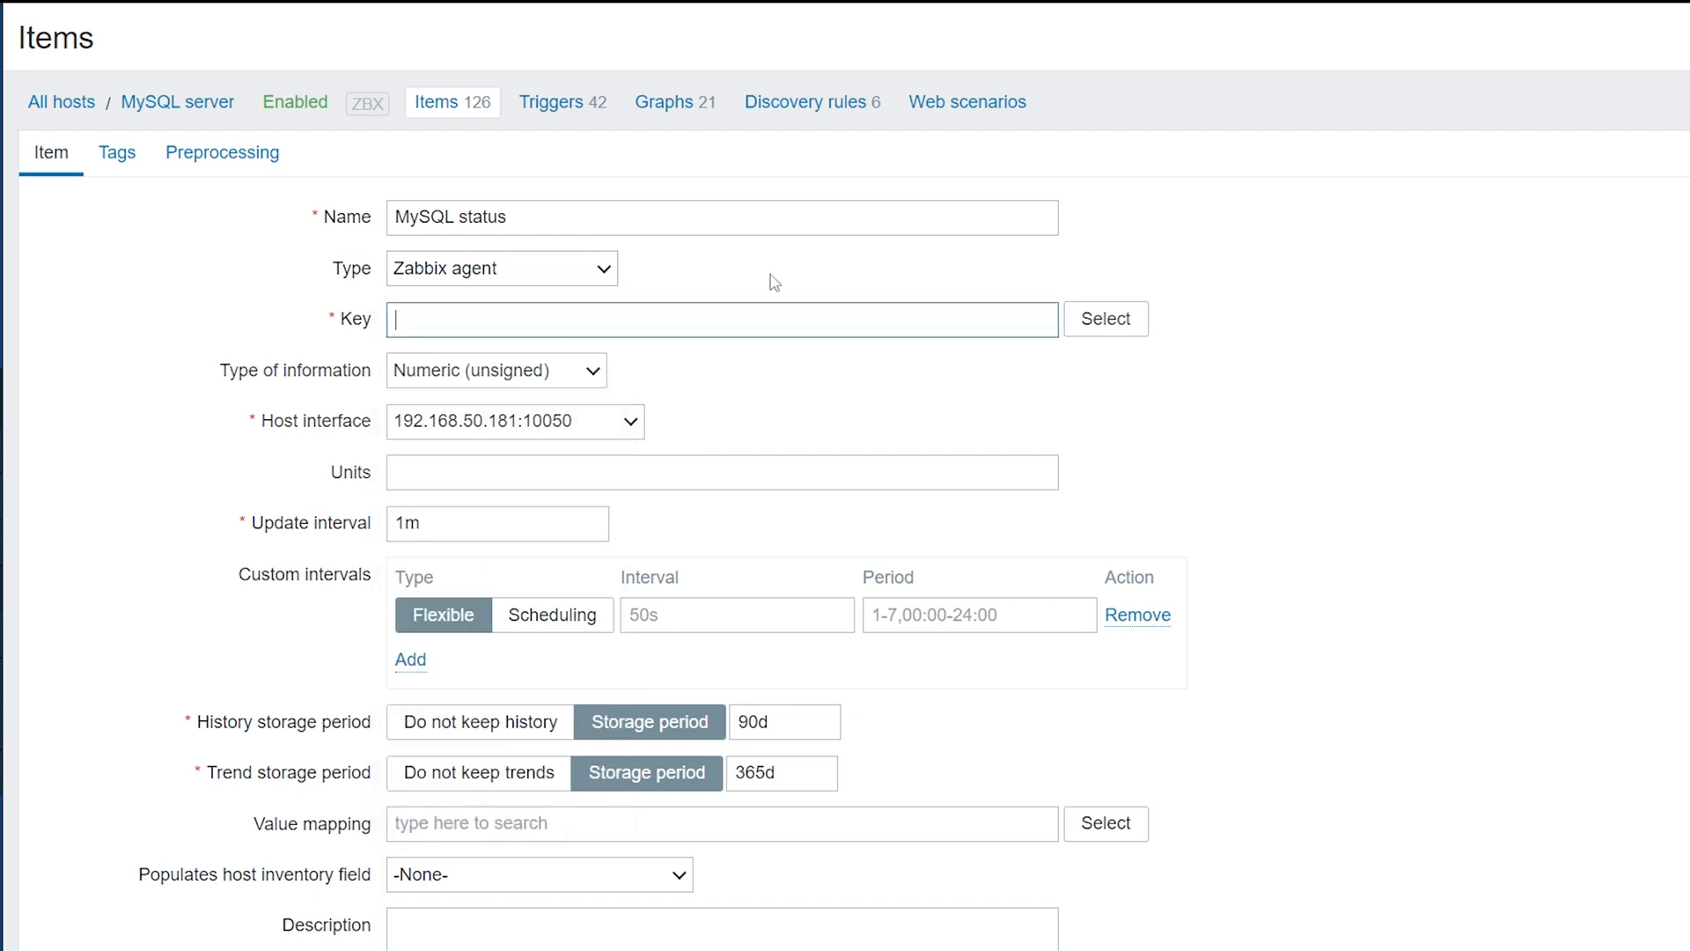
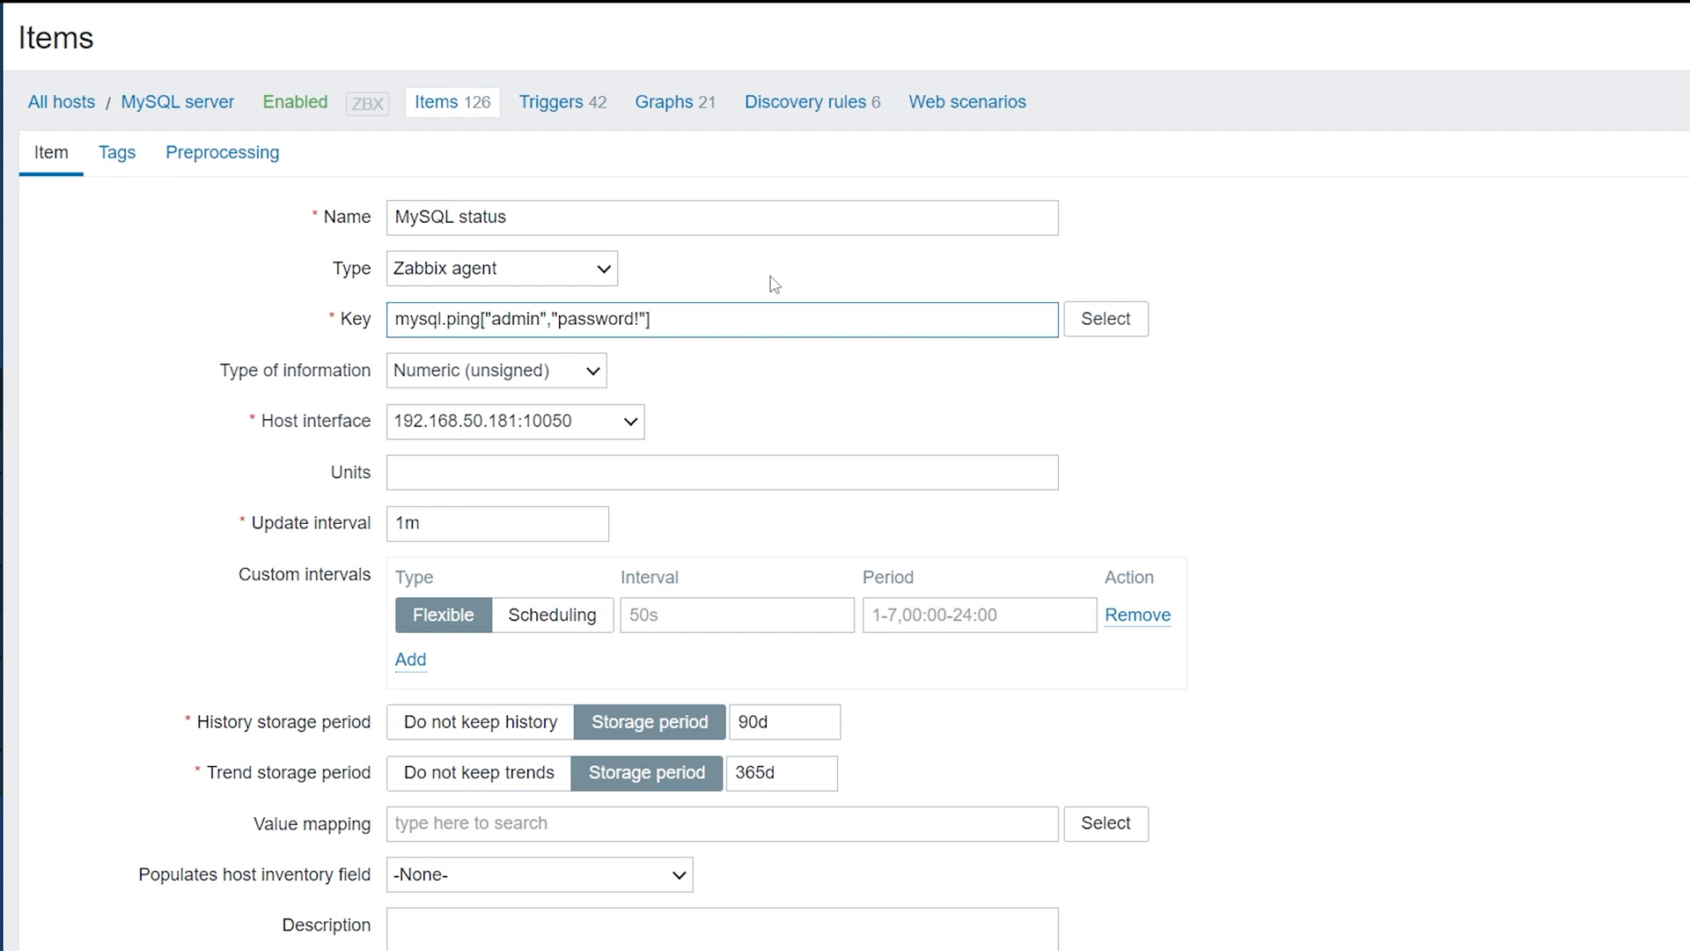
mouse_move(598, 384)
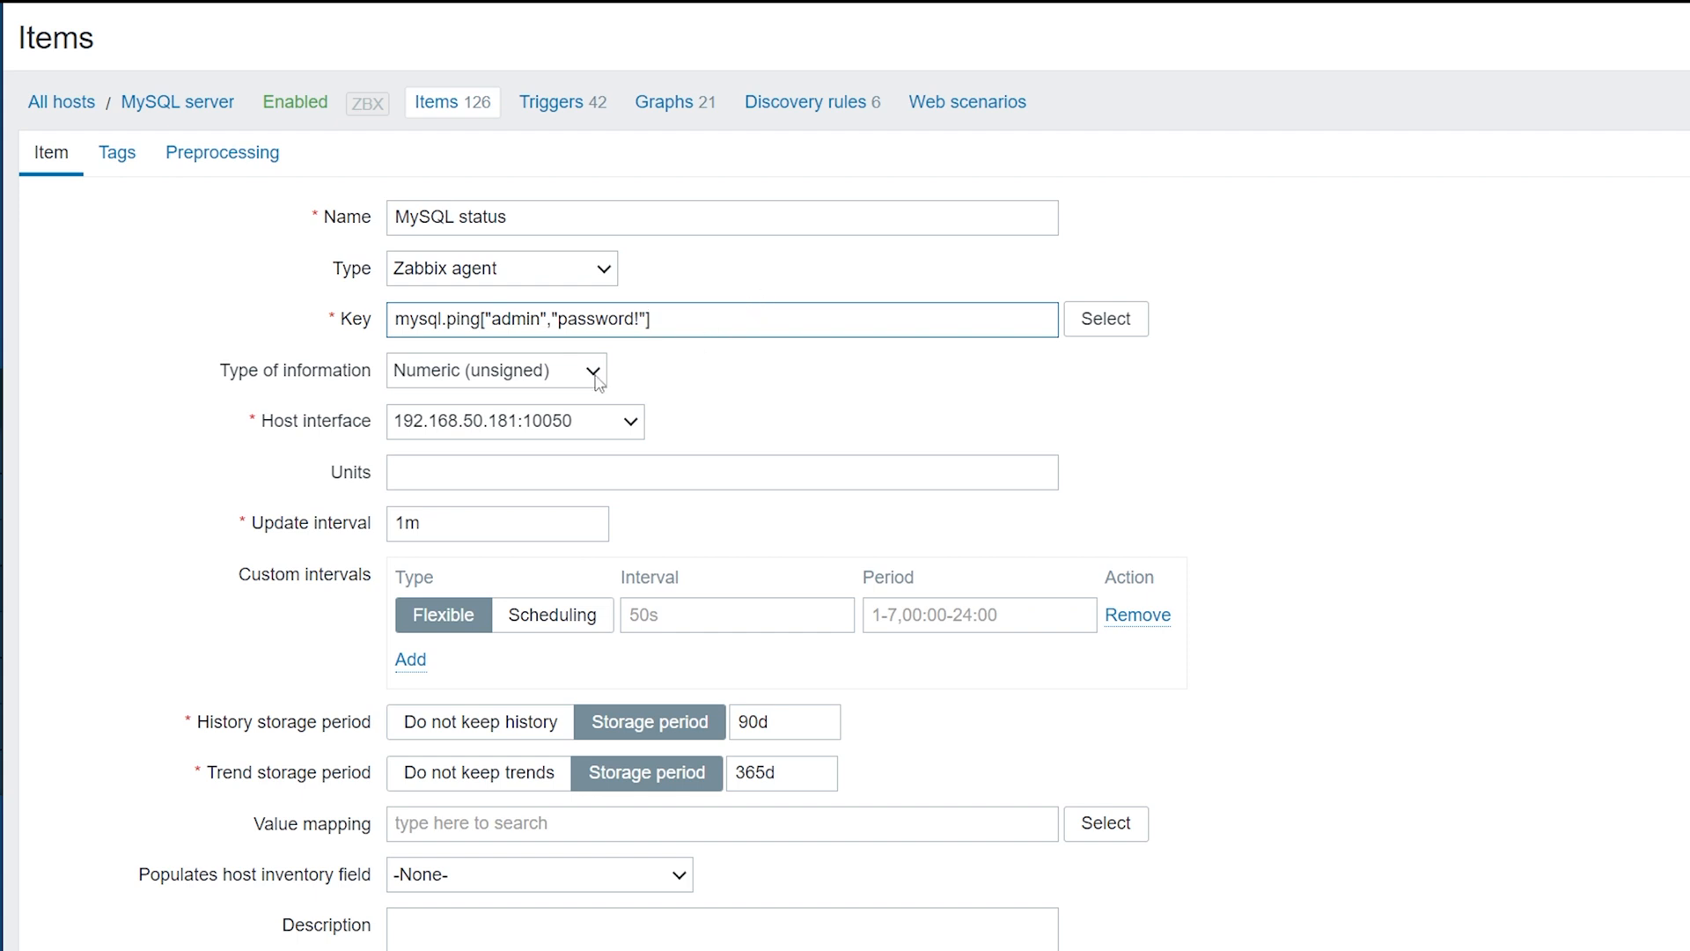
Test the MySQL status item with Get value and test
scroll(down, 3)
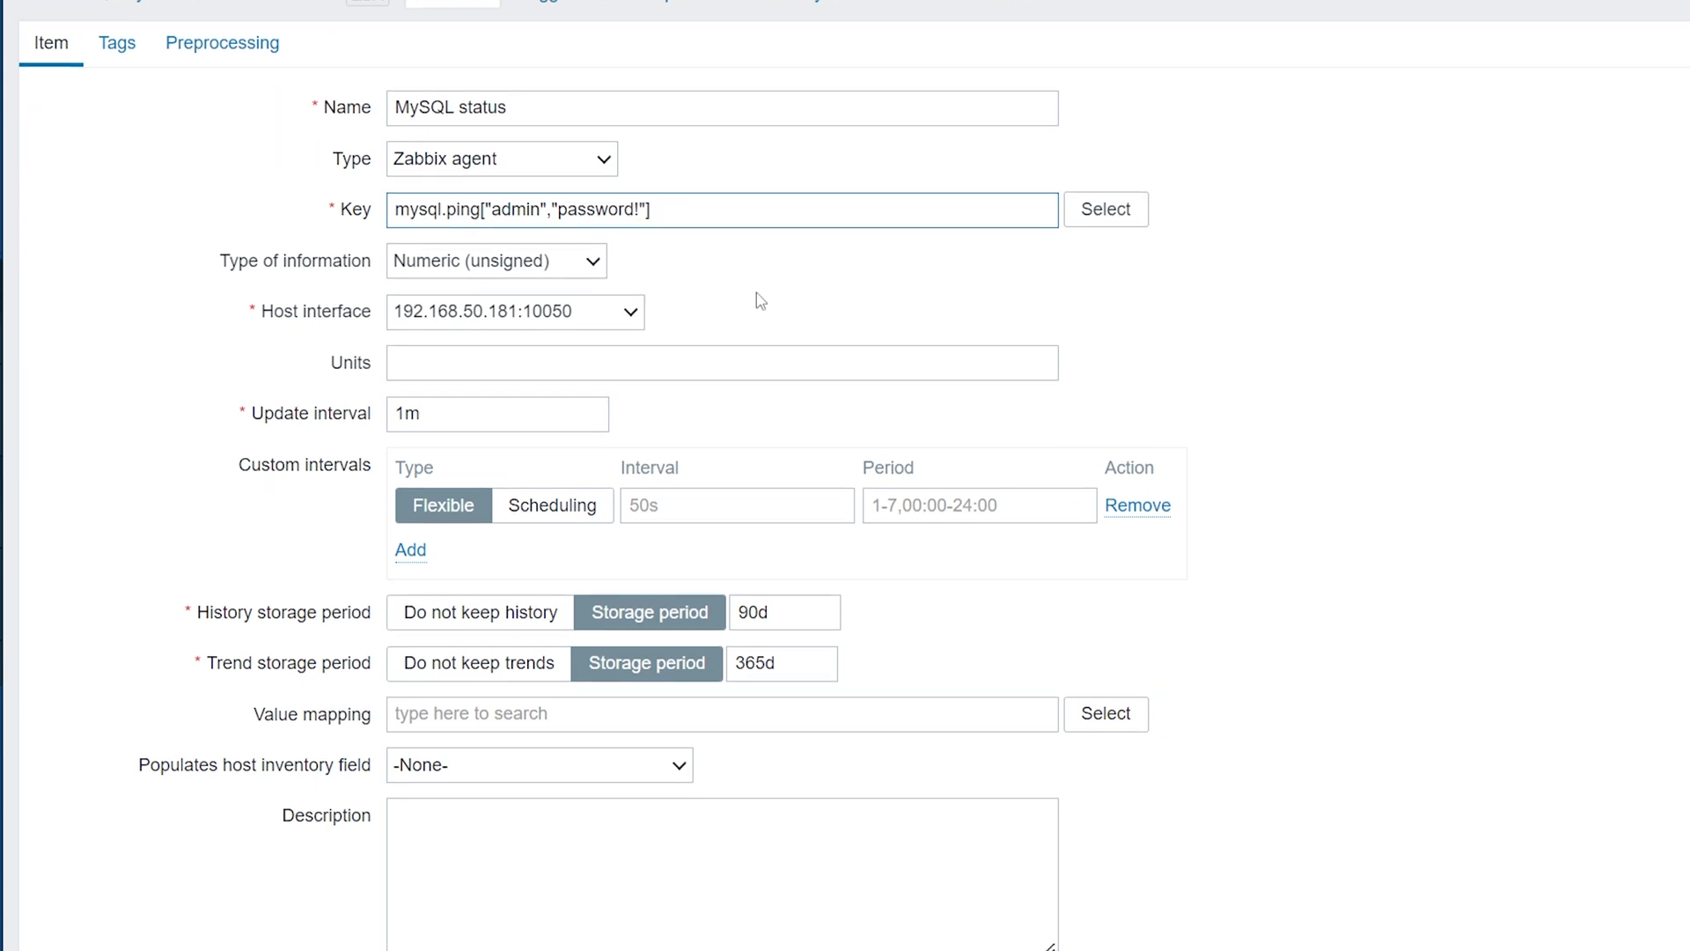
scroll(down, 3)
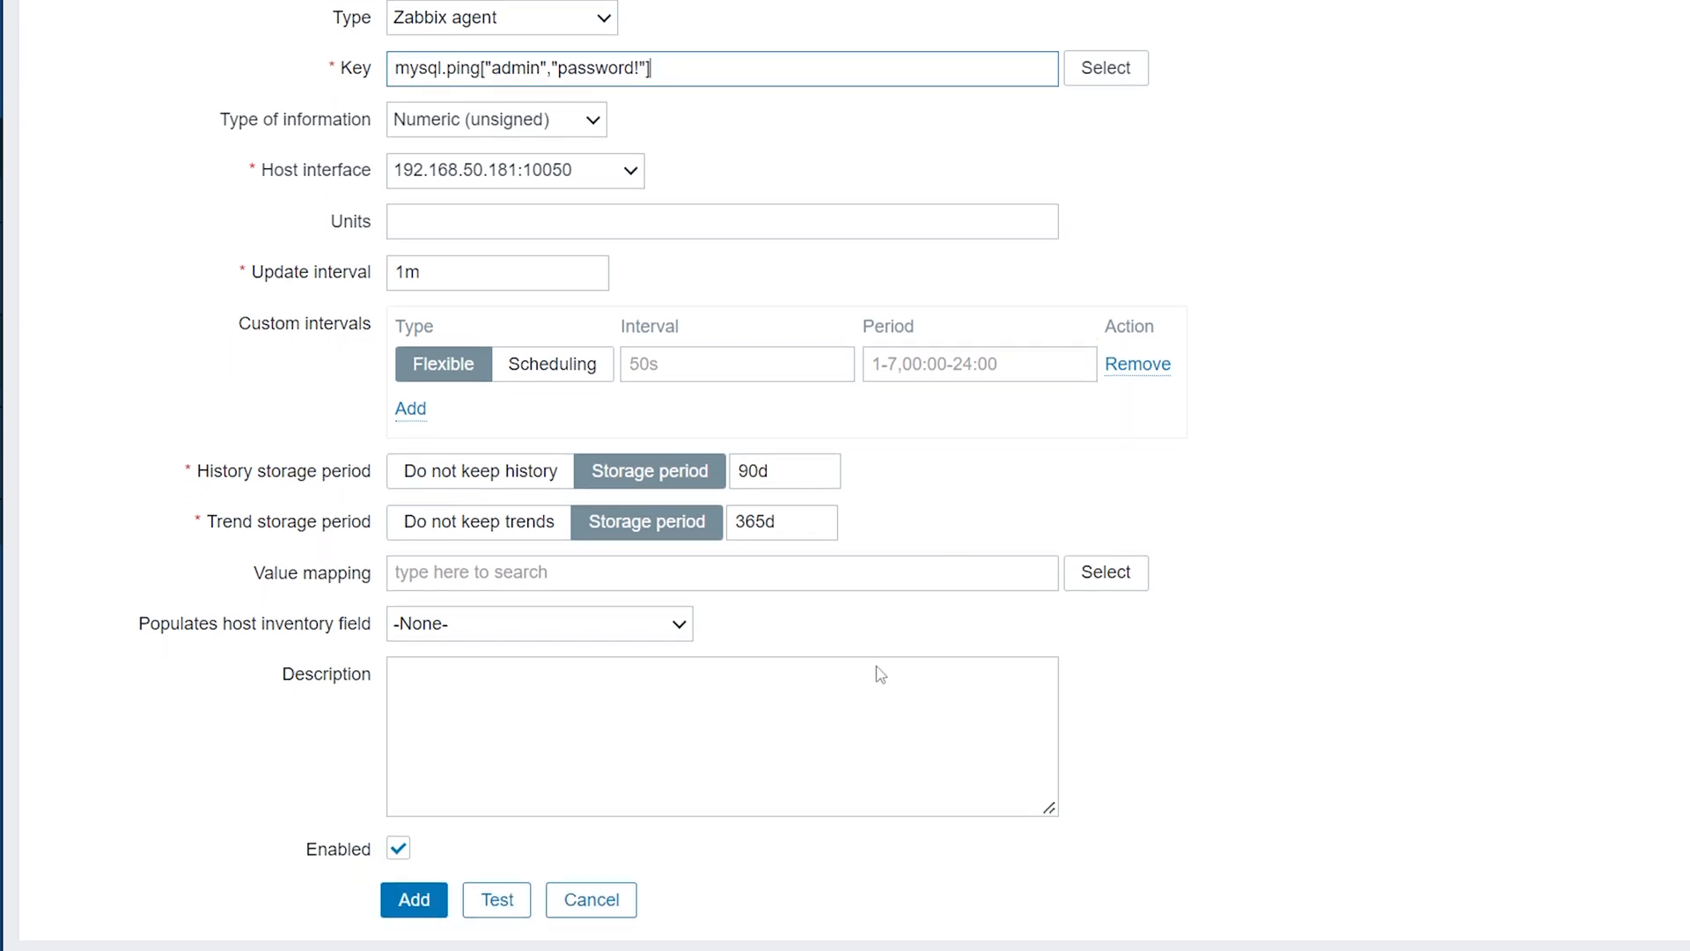
click(495, 898)
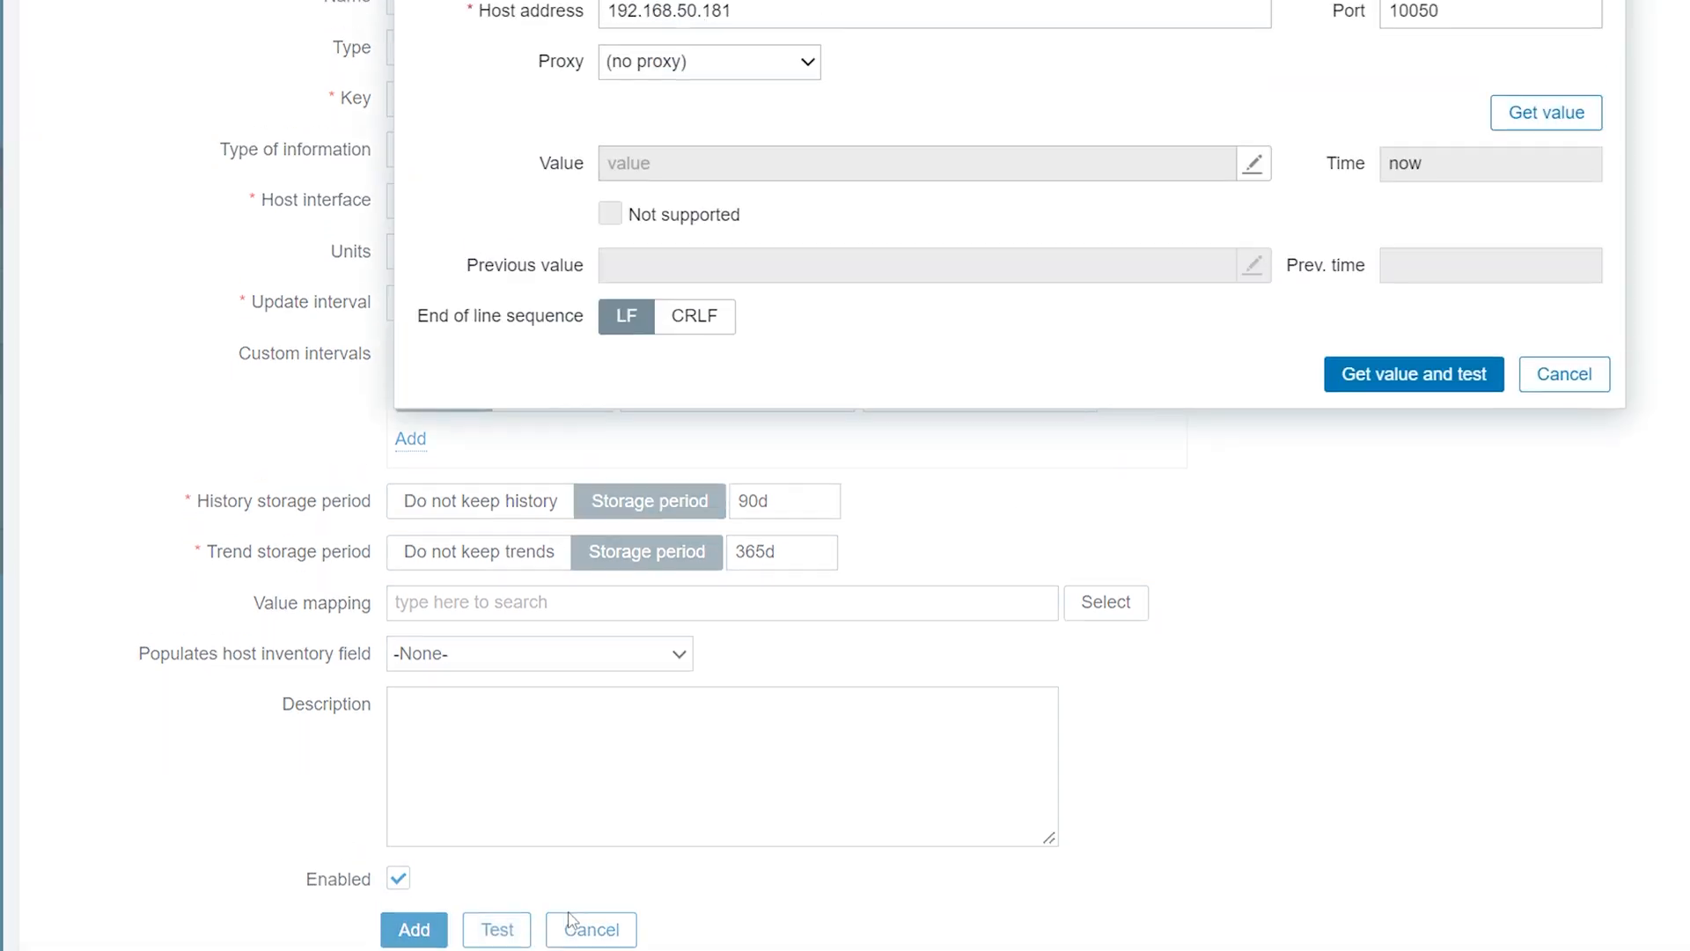
click(496, 929)
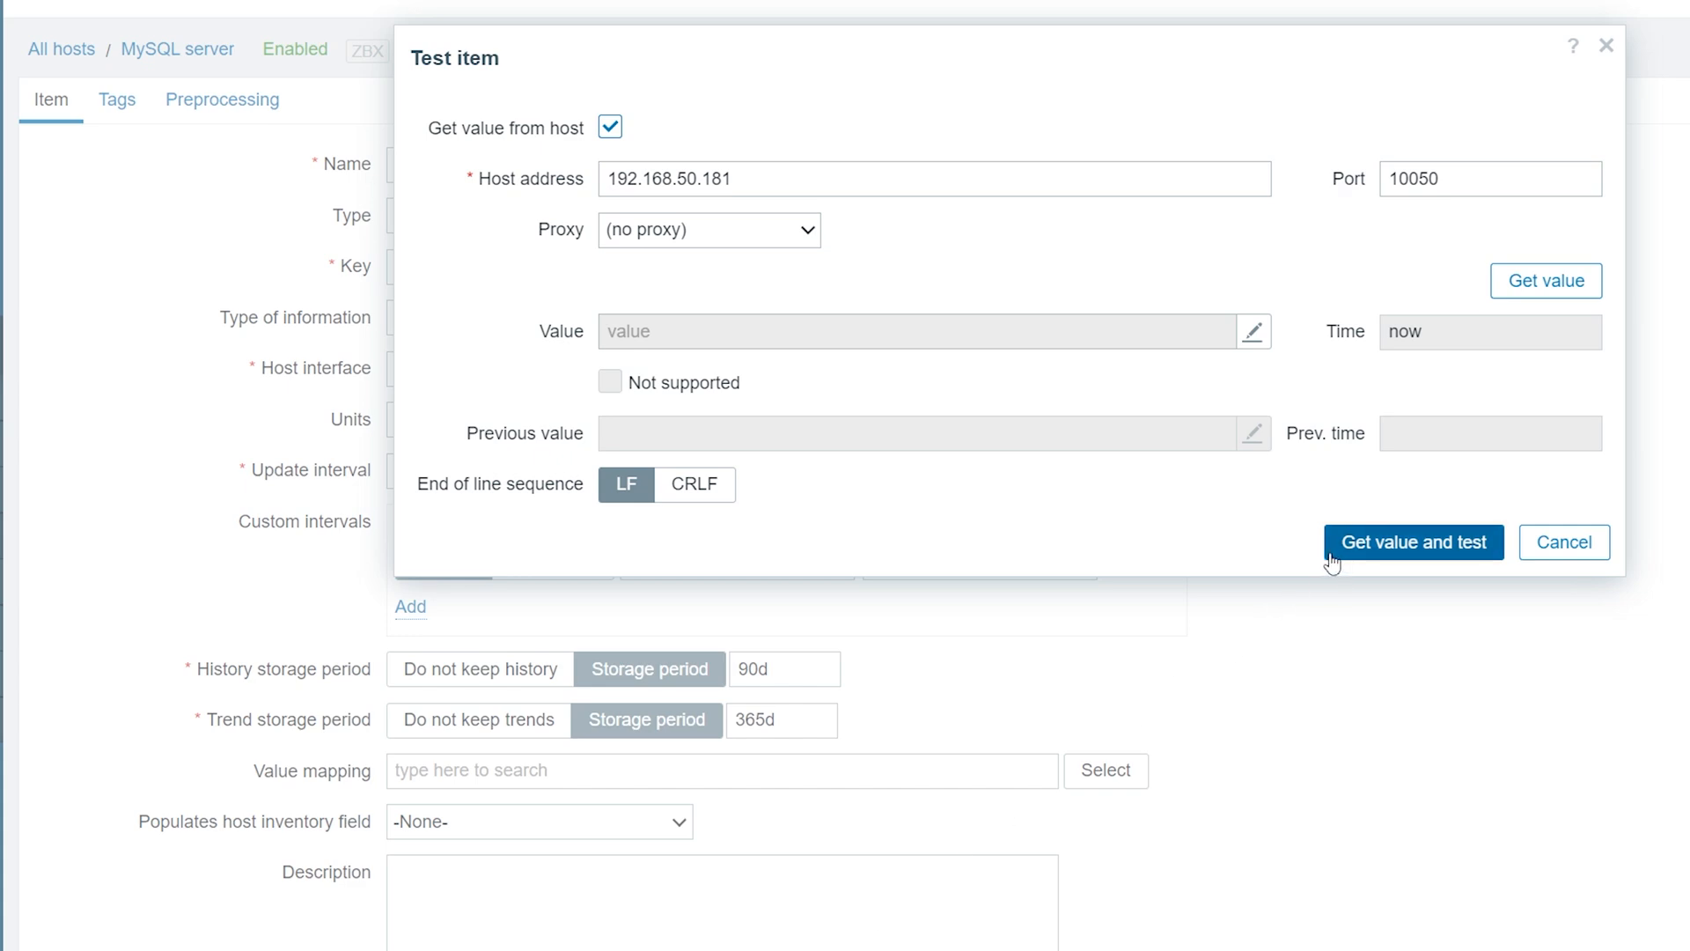
click(1413, 542)
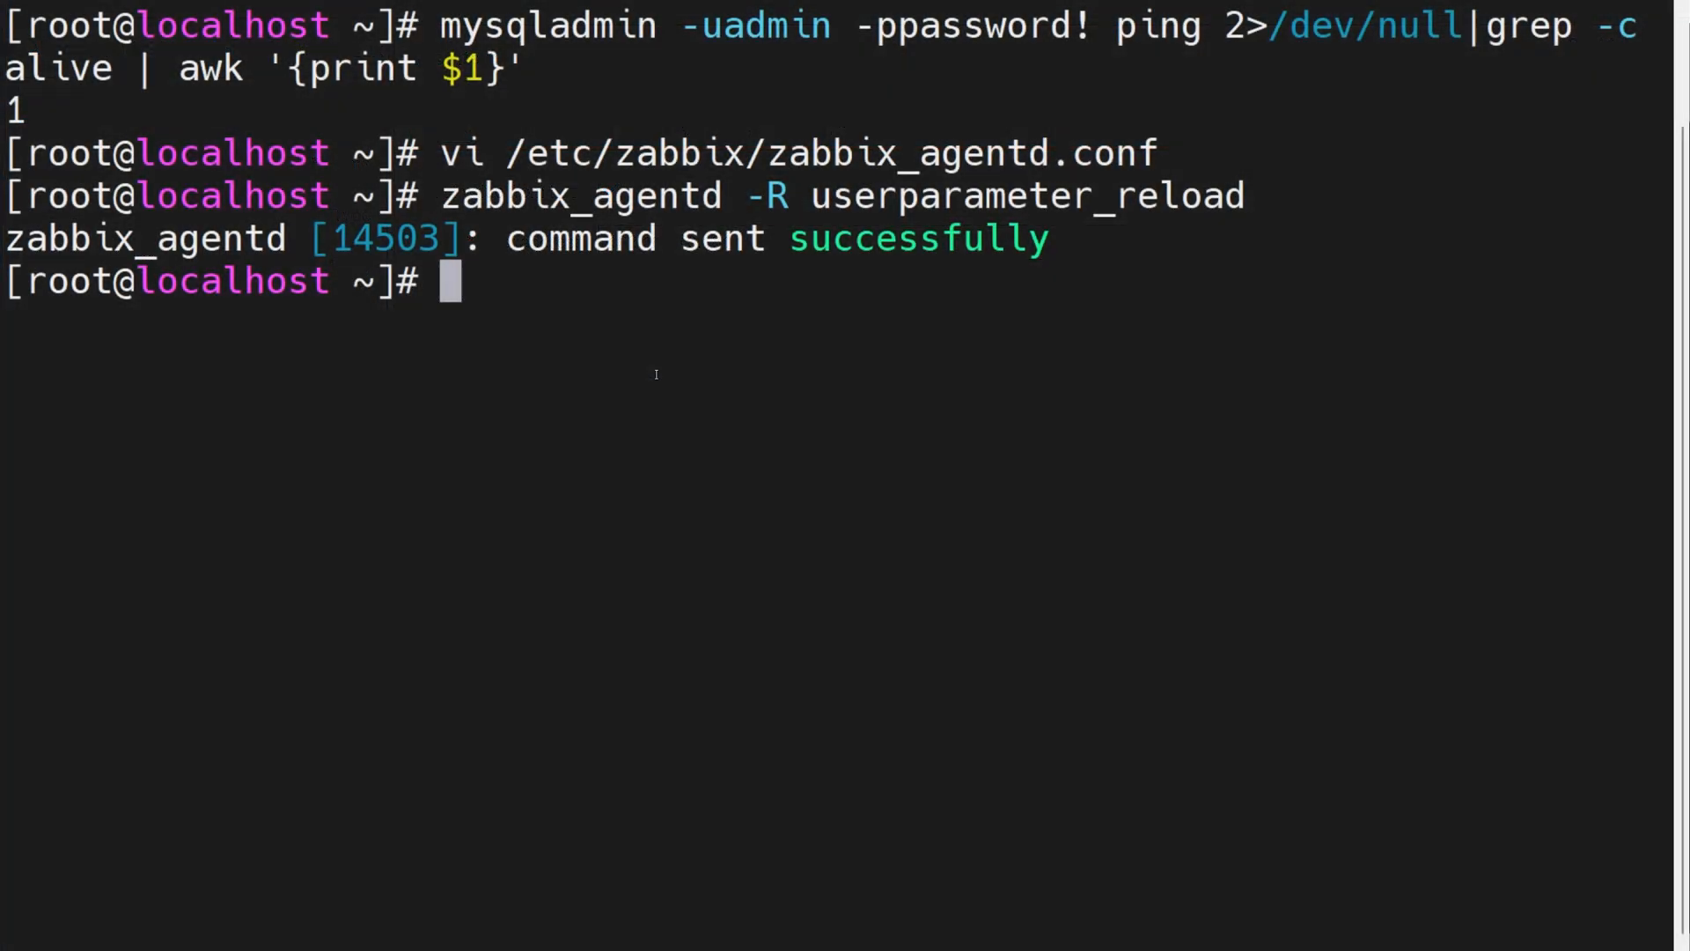
Add UnsafeUserParameters=1 to /etc/zabbix/zabbix_agentd.conf in vi and save with :x
text(vi /etc/zabbix/zabbix_)
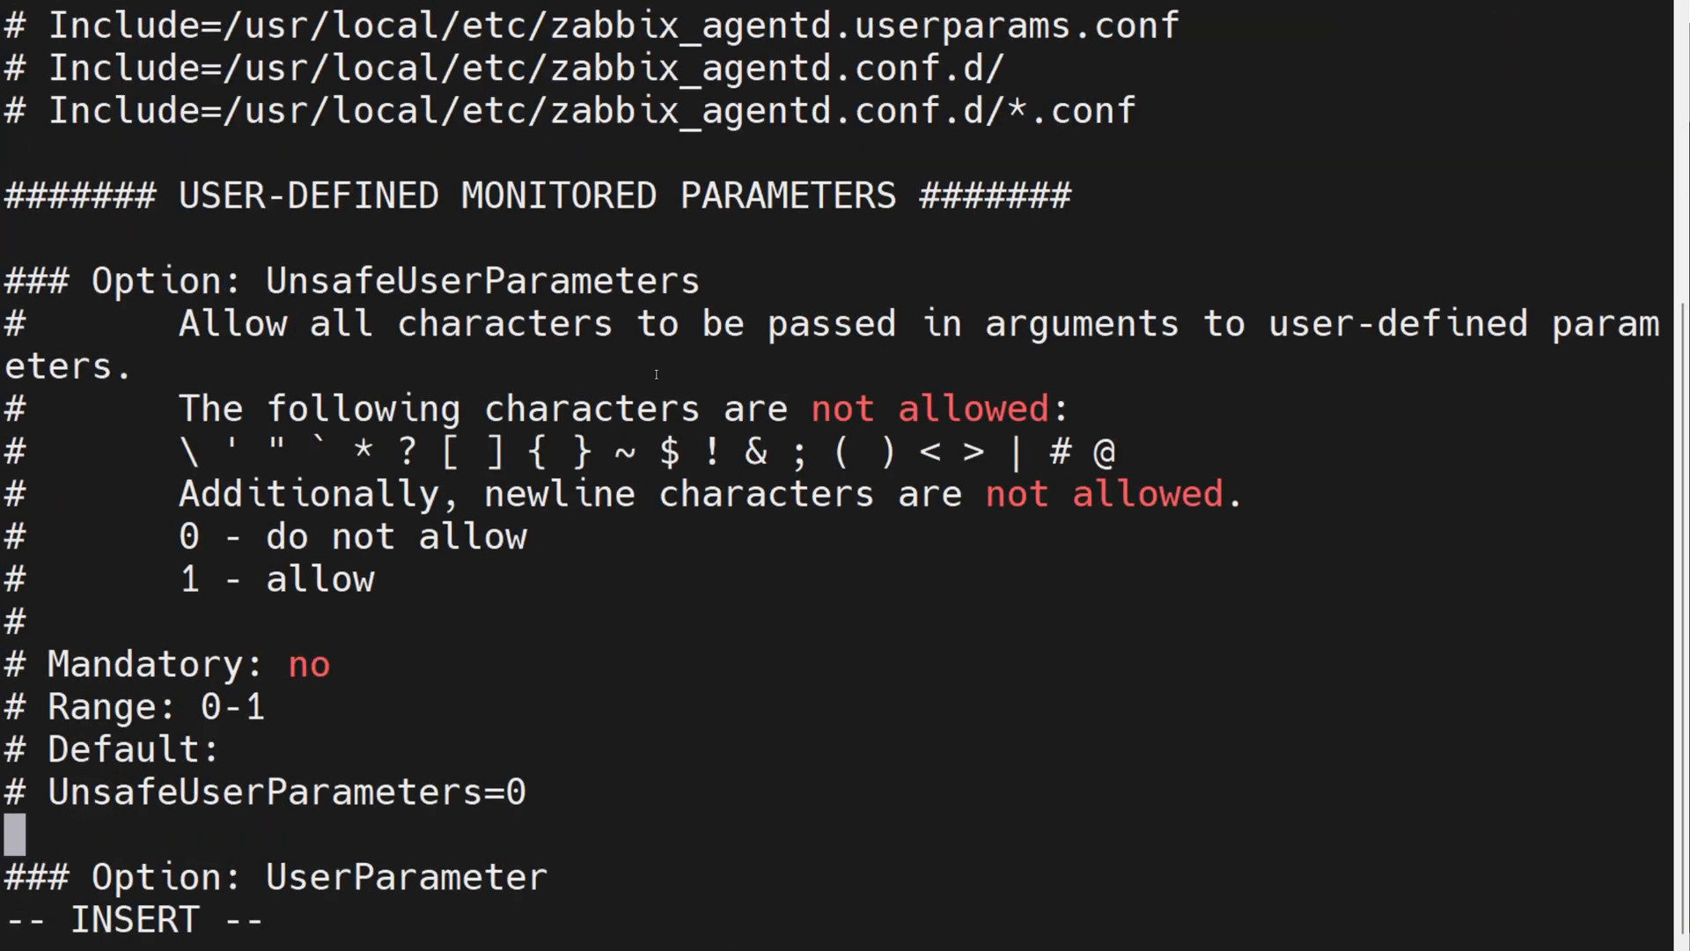
text(UnsafeUser)
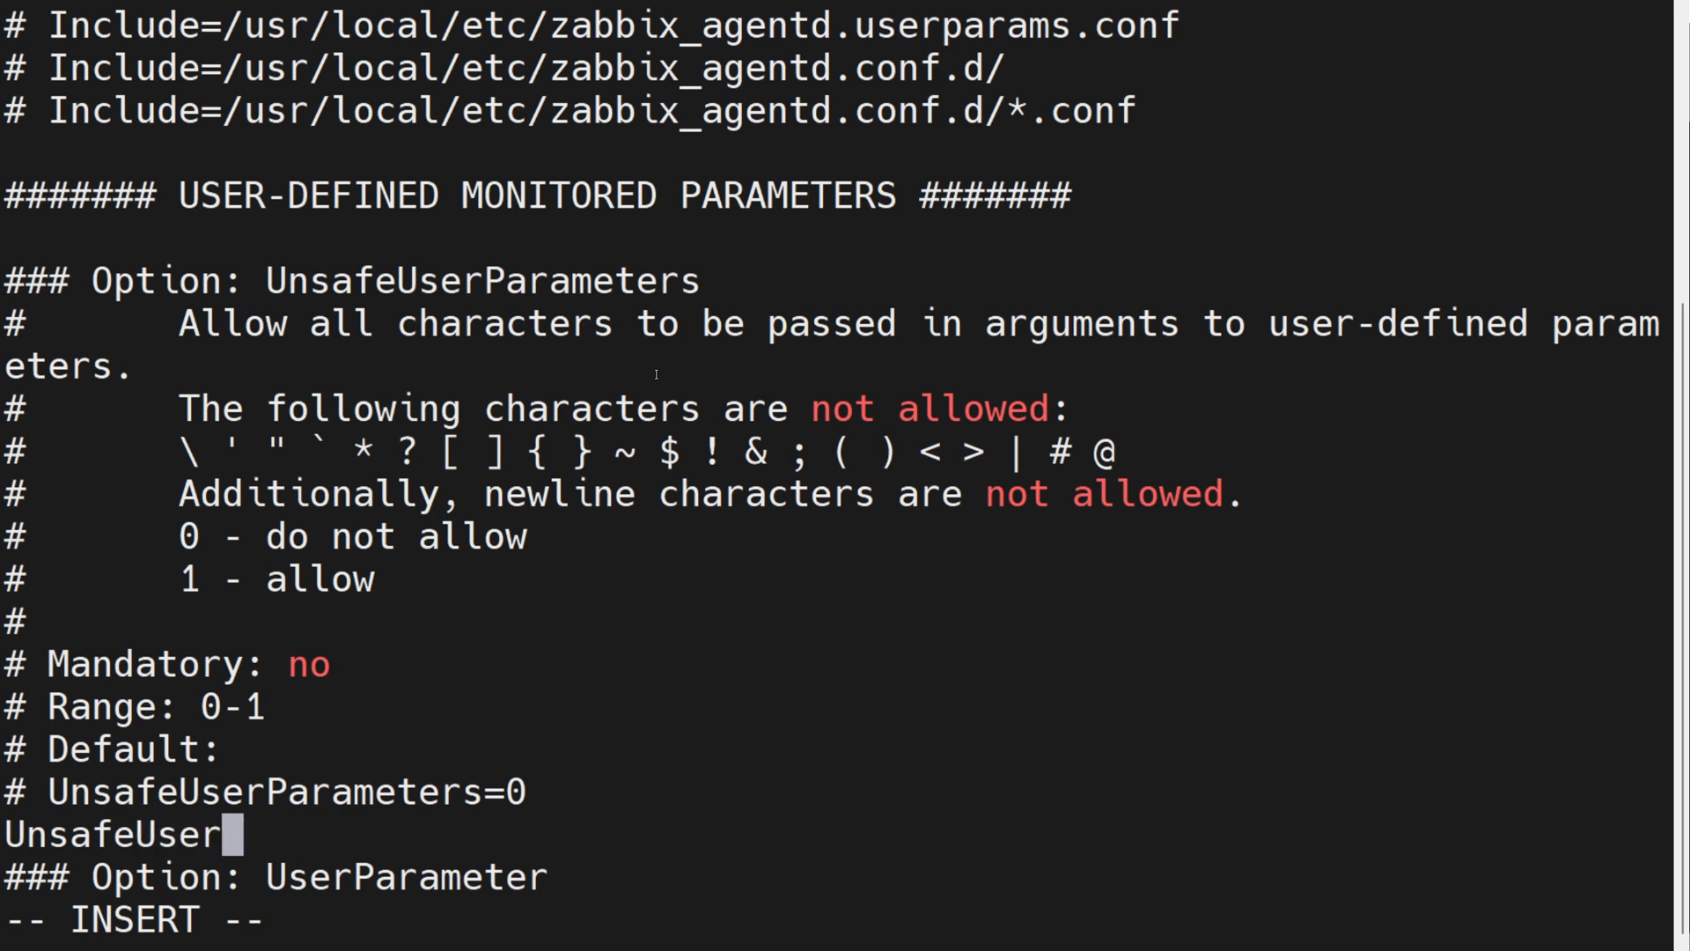
text(Parameters=1)
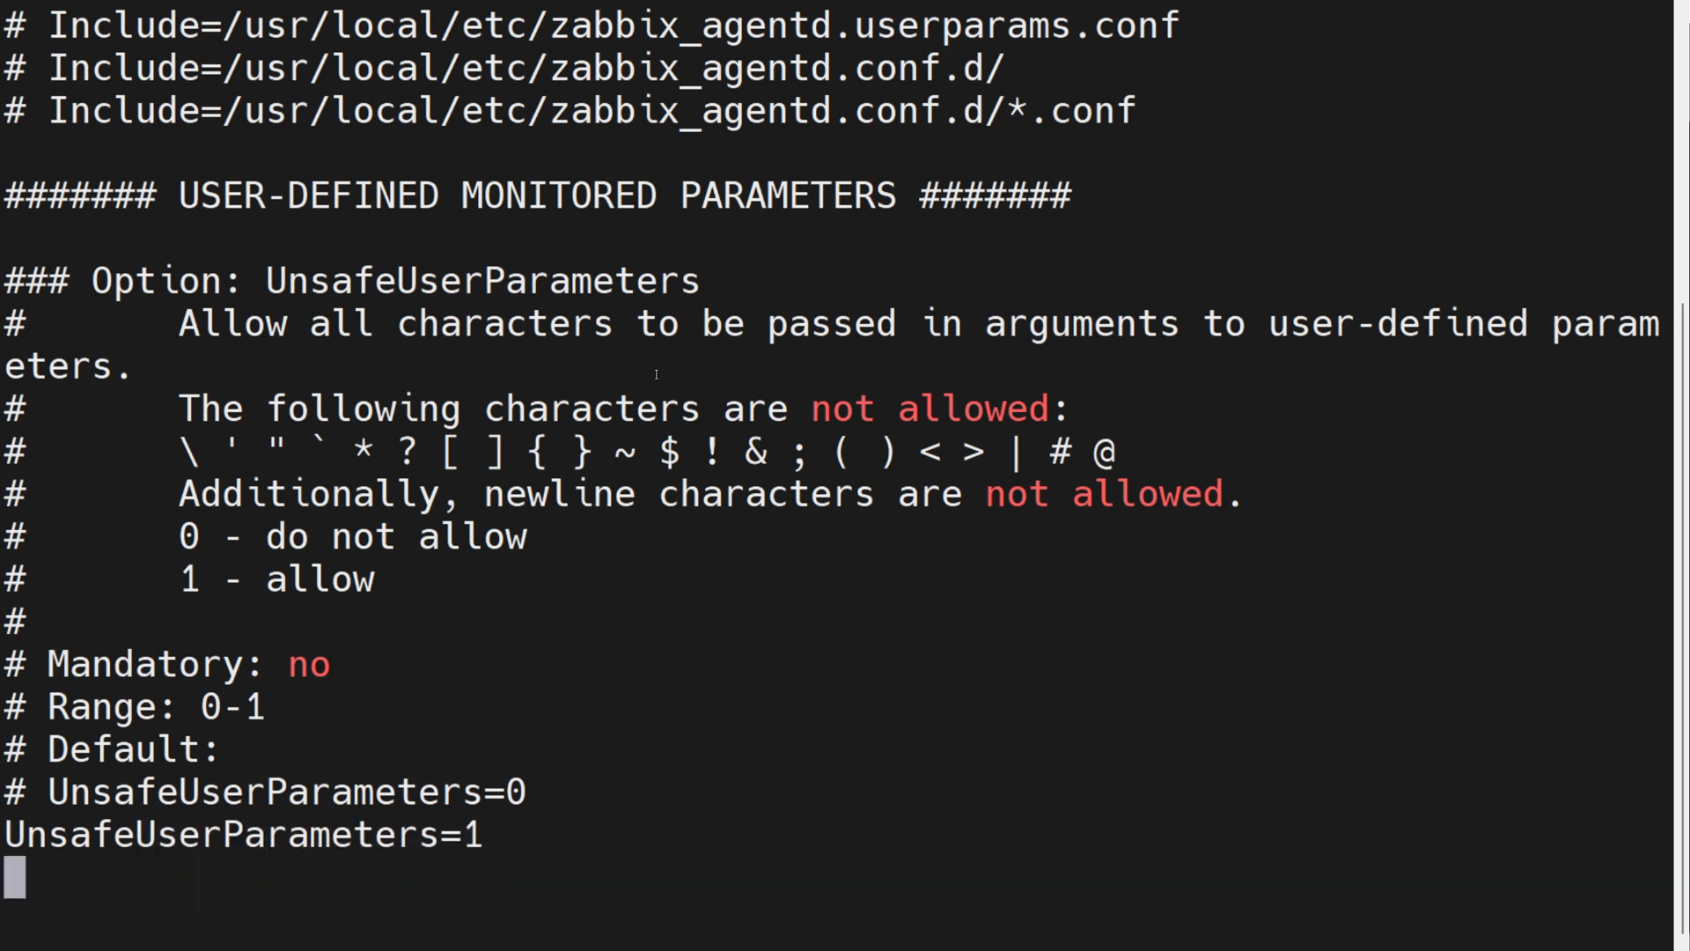
text(:x)
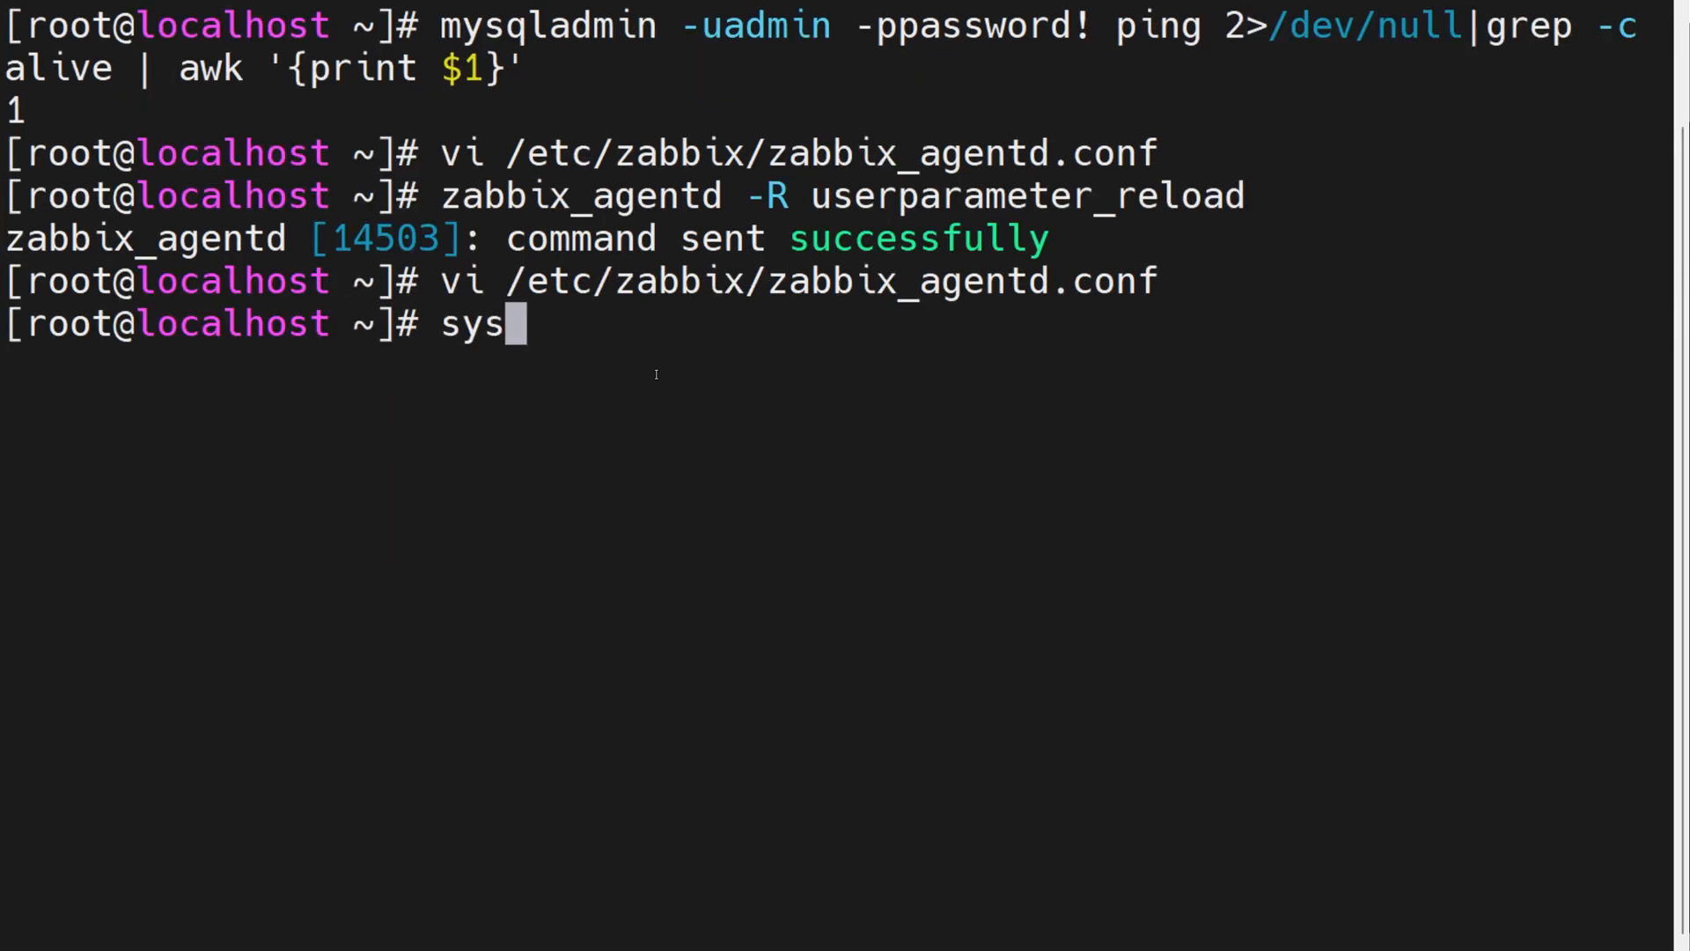
Run systemctl restart zabbix-agent
text(temctl restart)
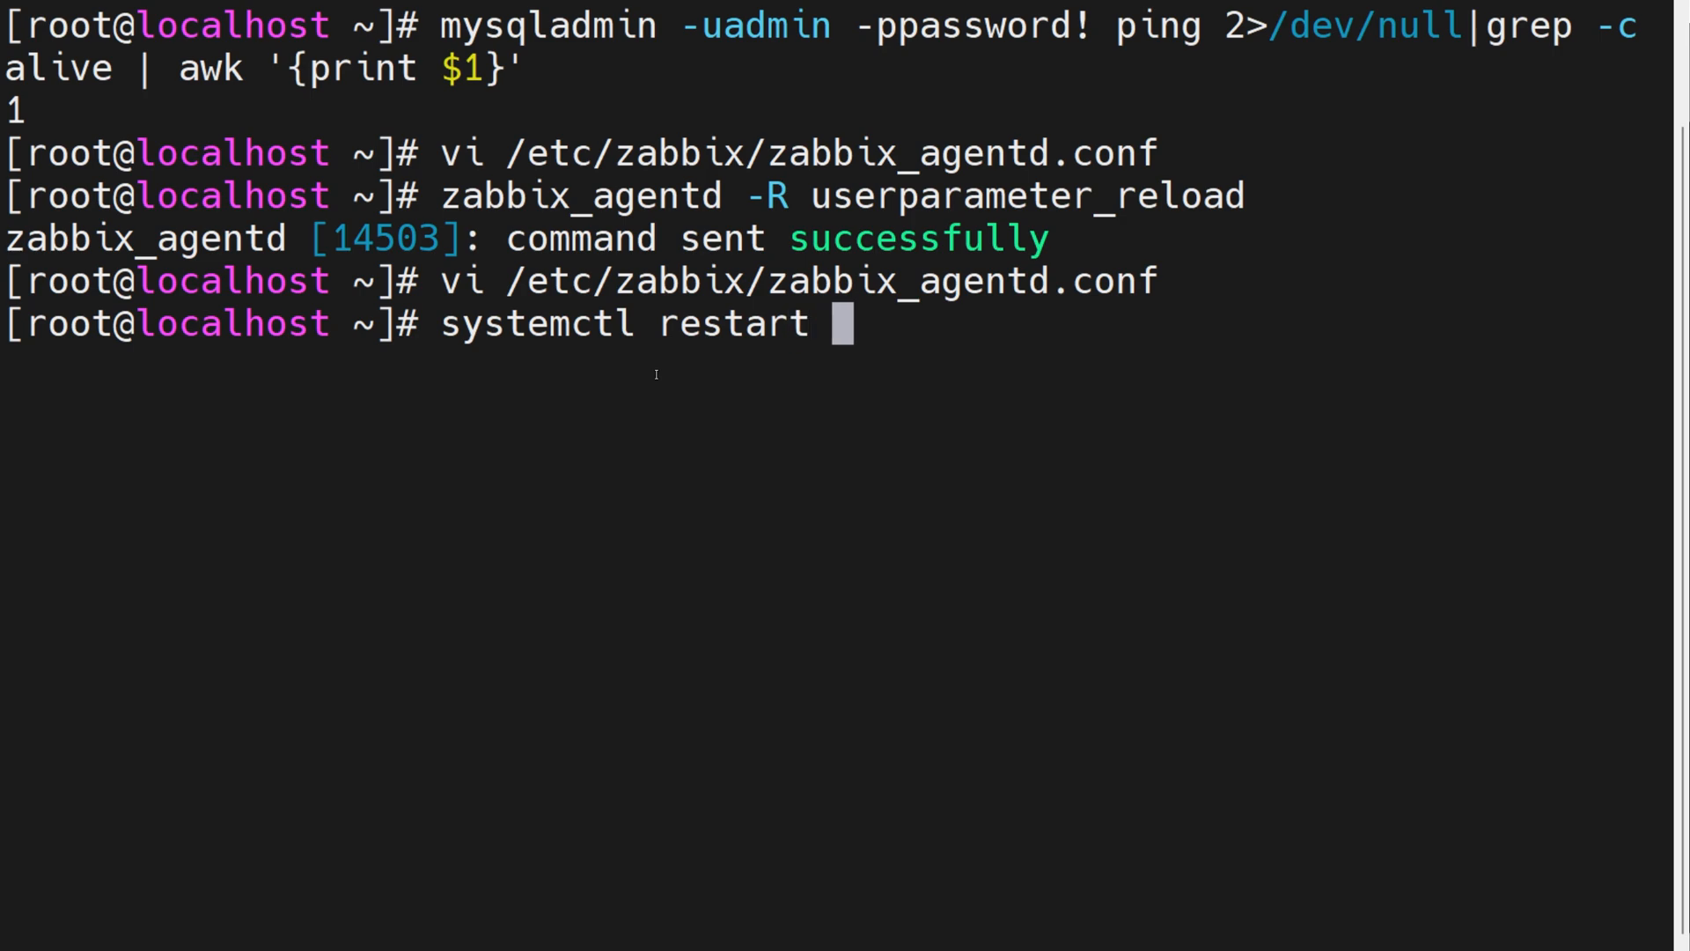
text(zabbix-agent)
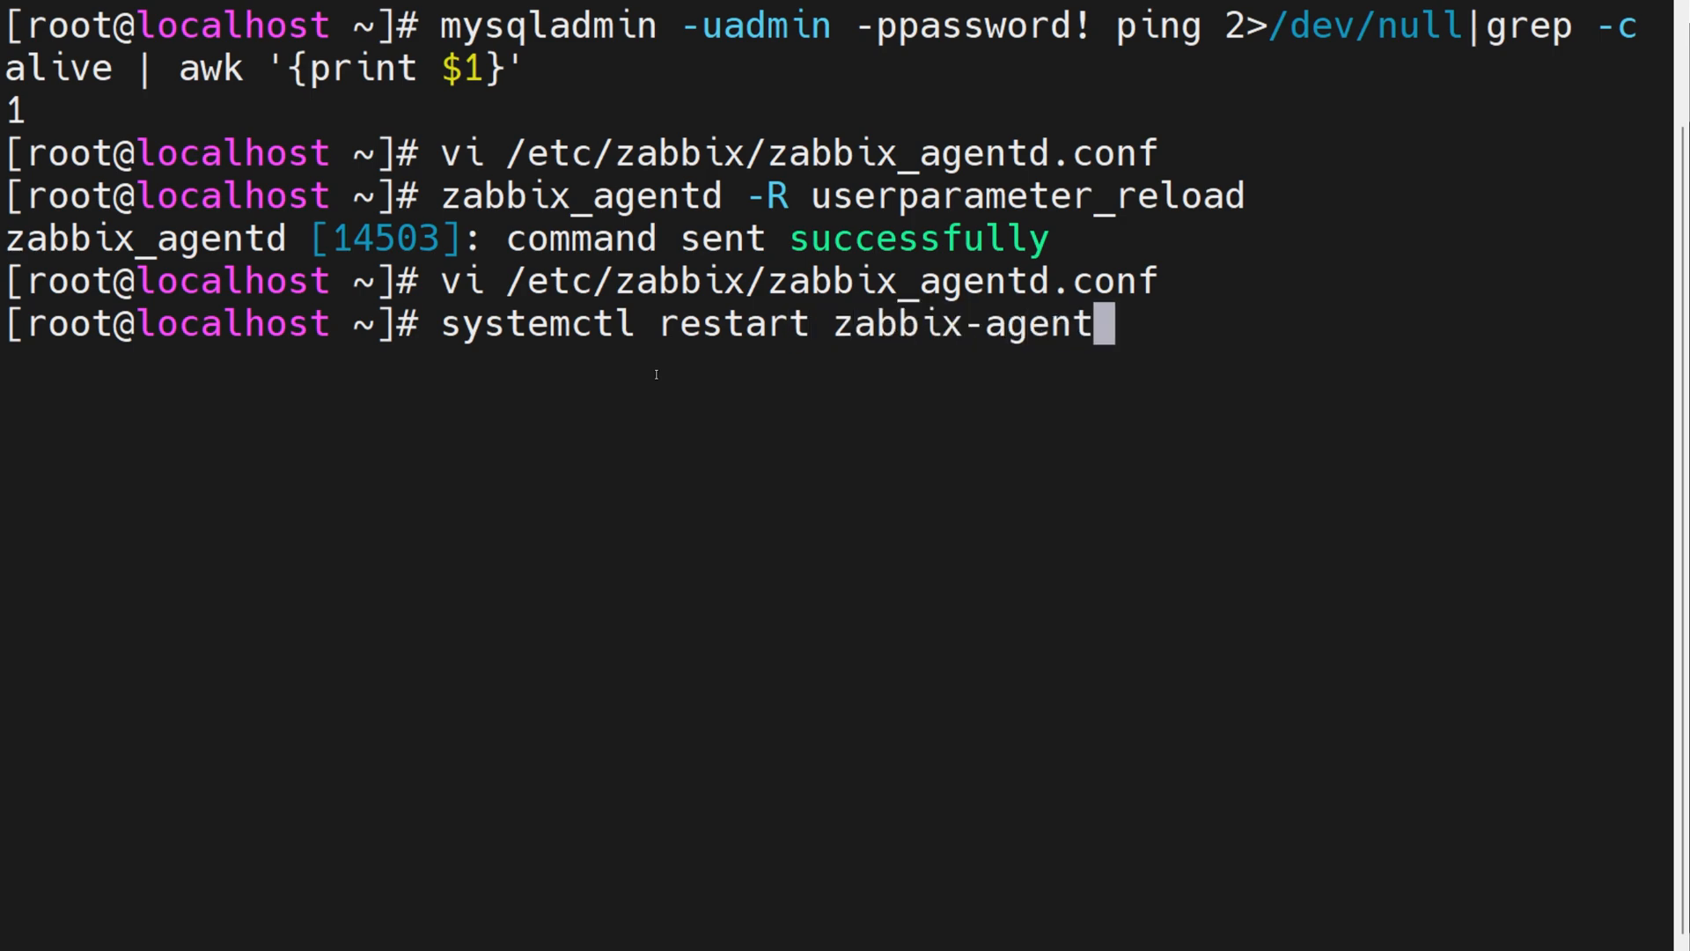
key(Return)
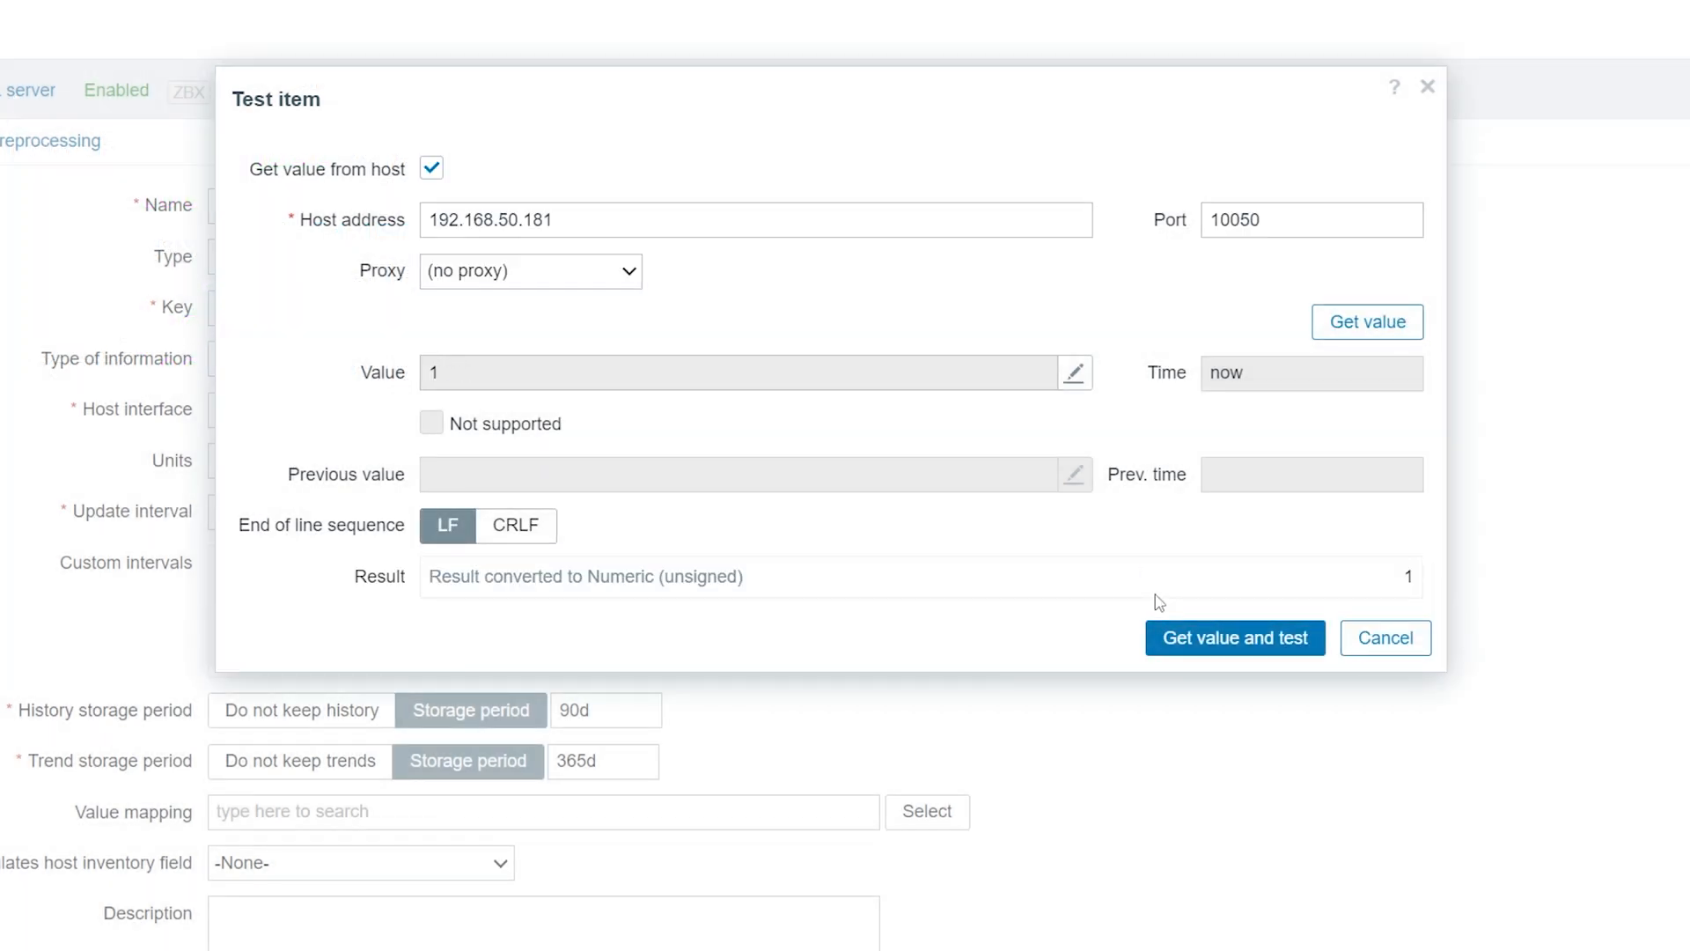
mouse_move(1385, 637)
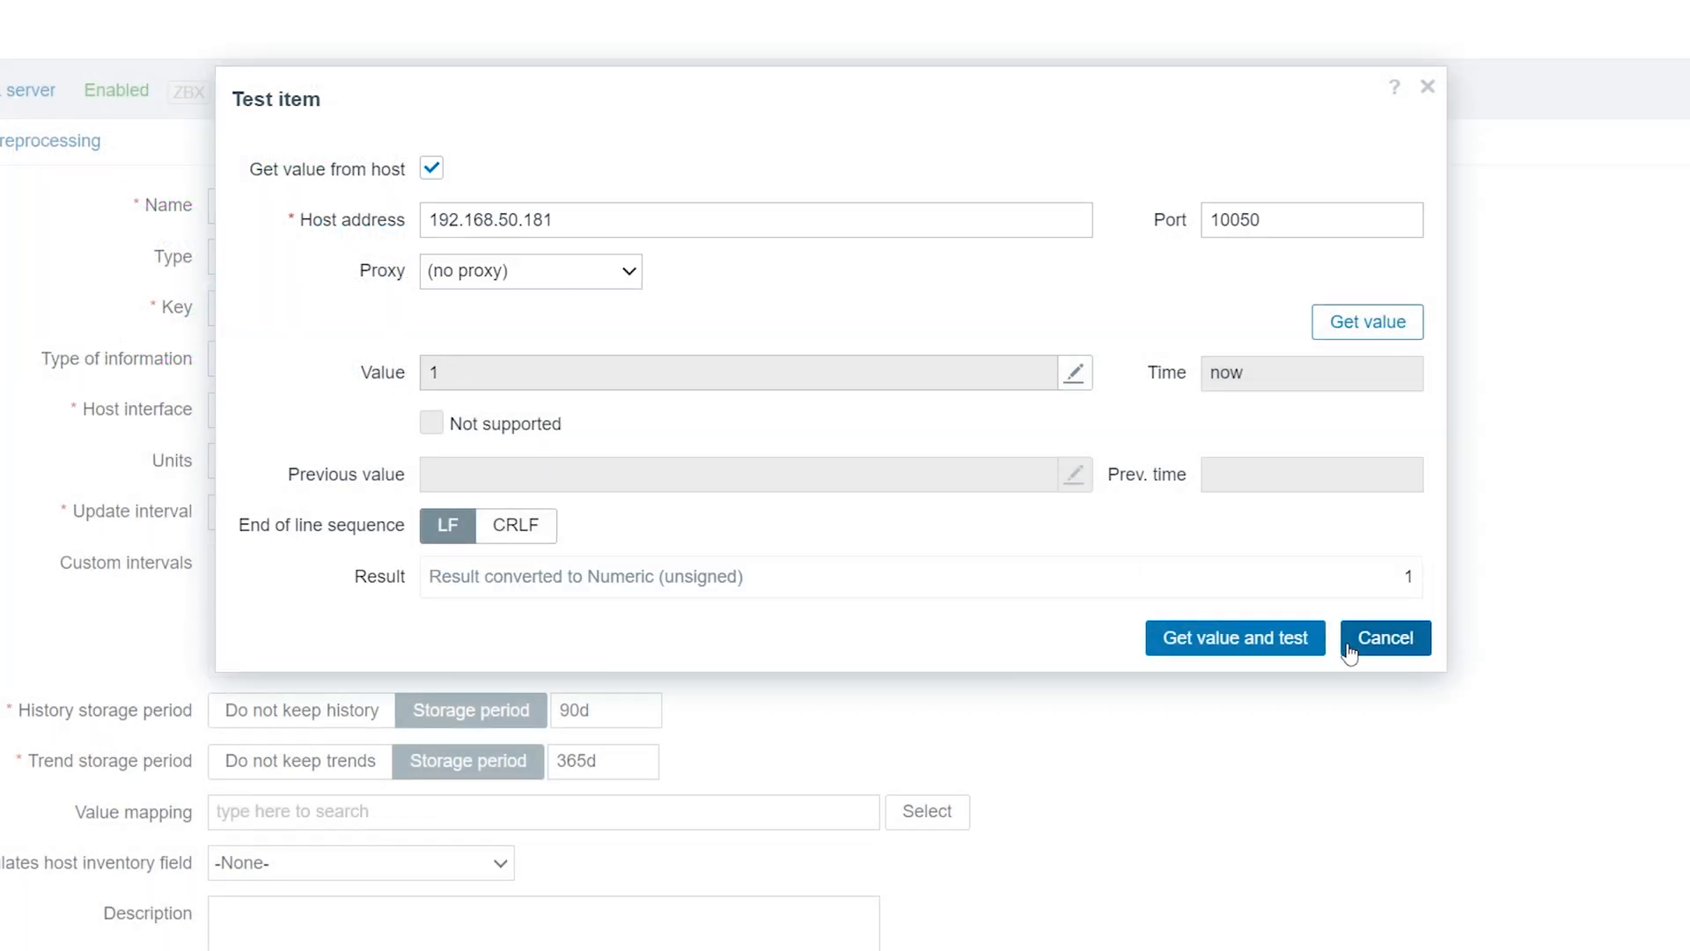
Close the test result showing 1 and add the MySQL status item to the host
click(1384, 637)
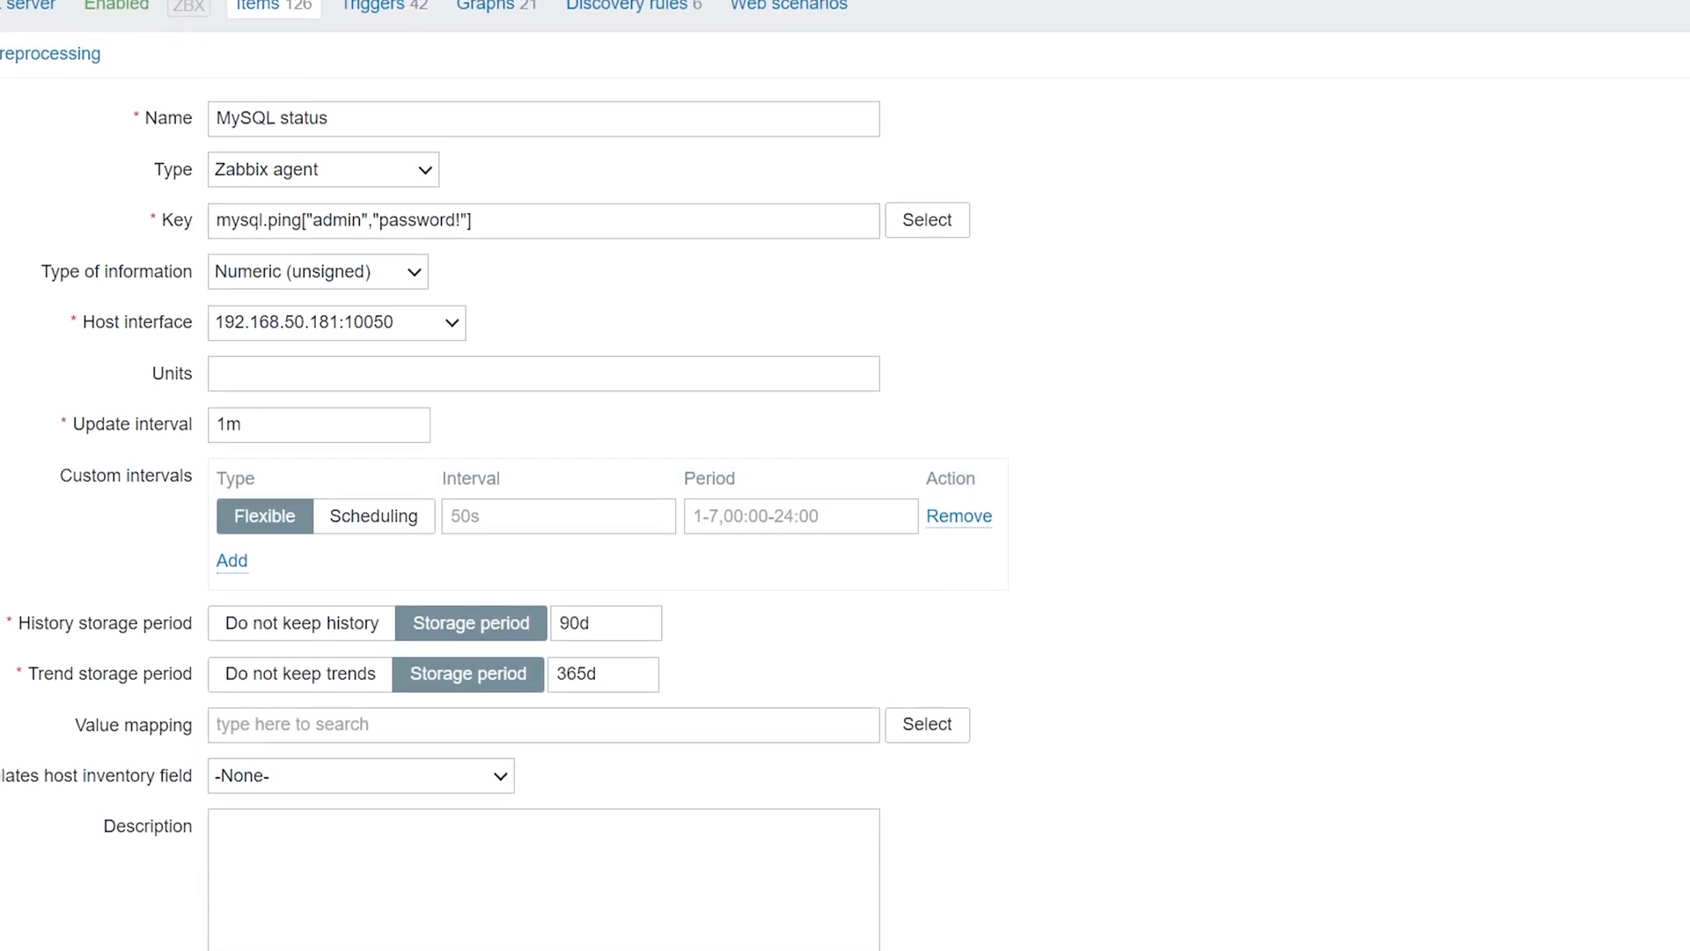
scroll(down, 3)
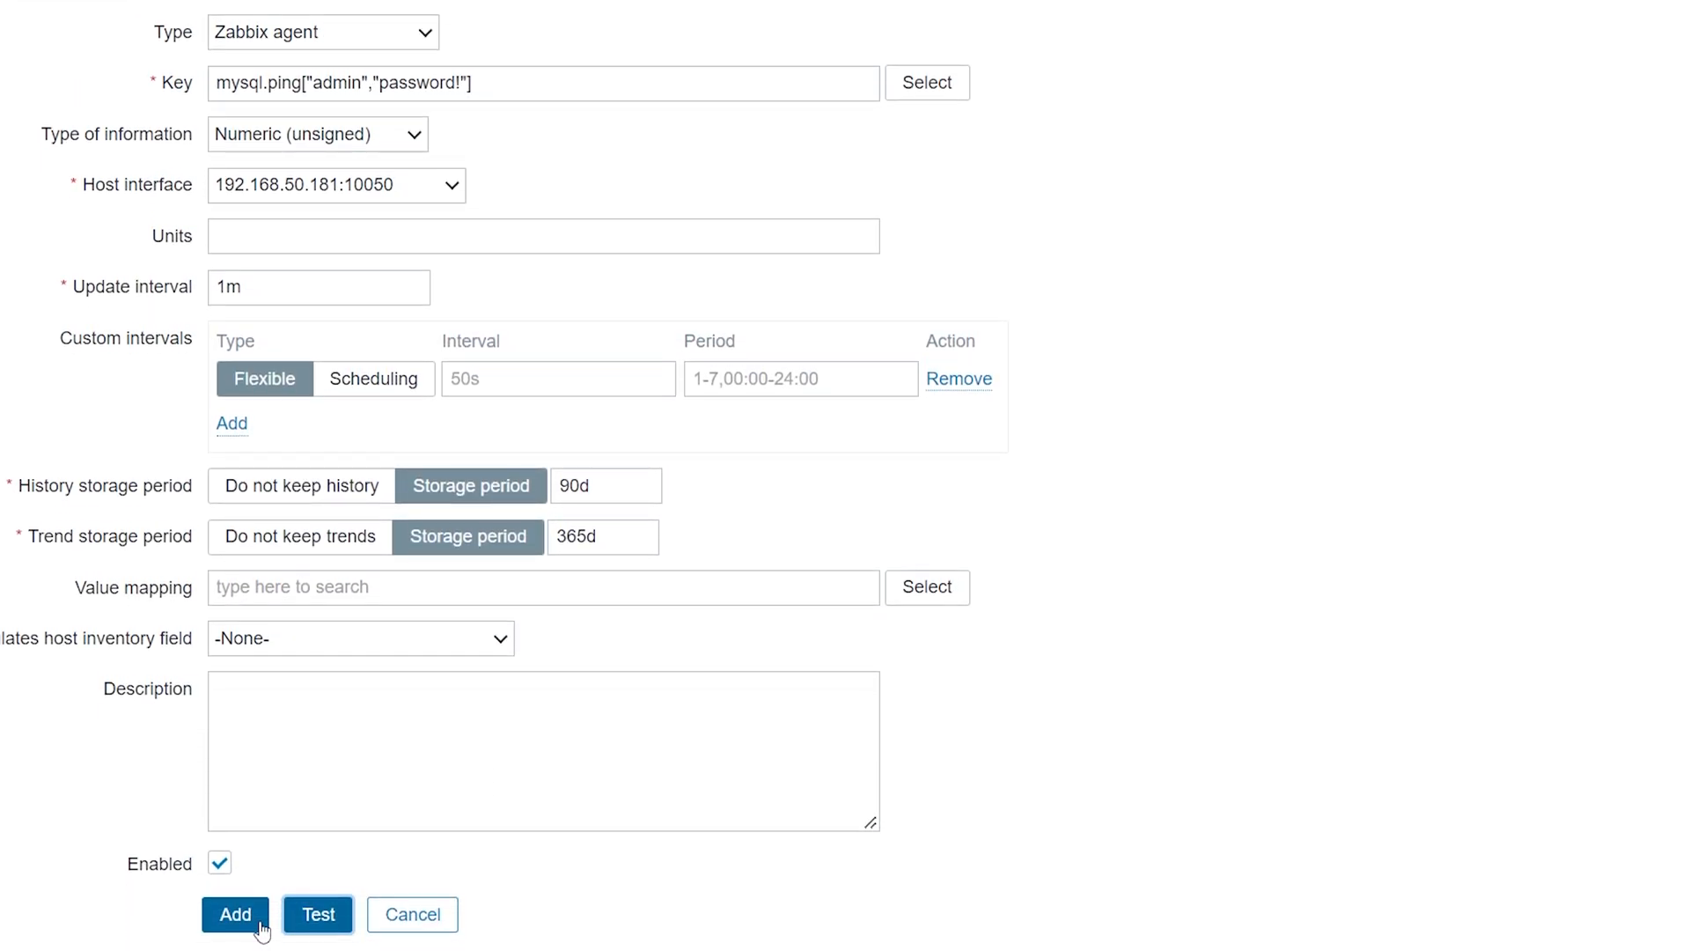
click(235, 914)
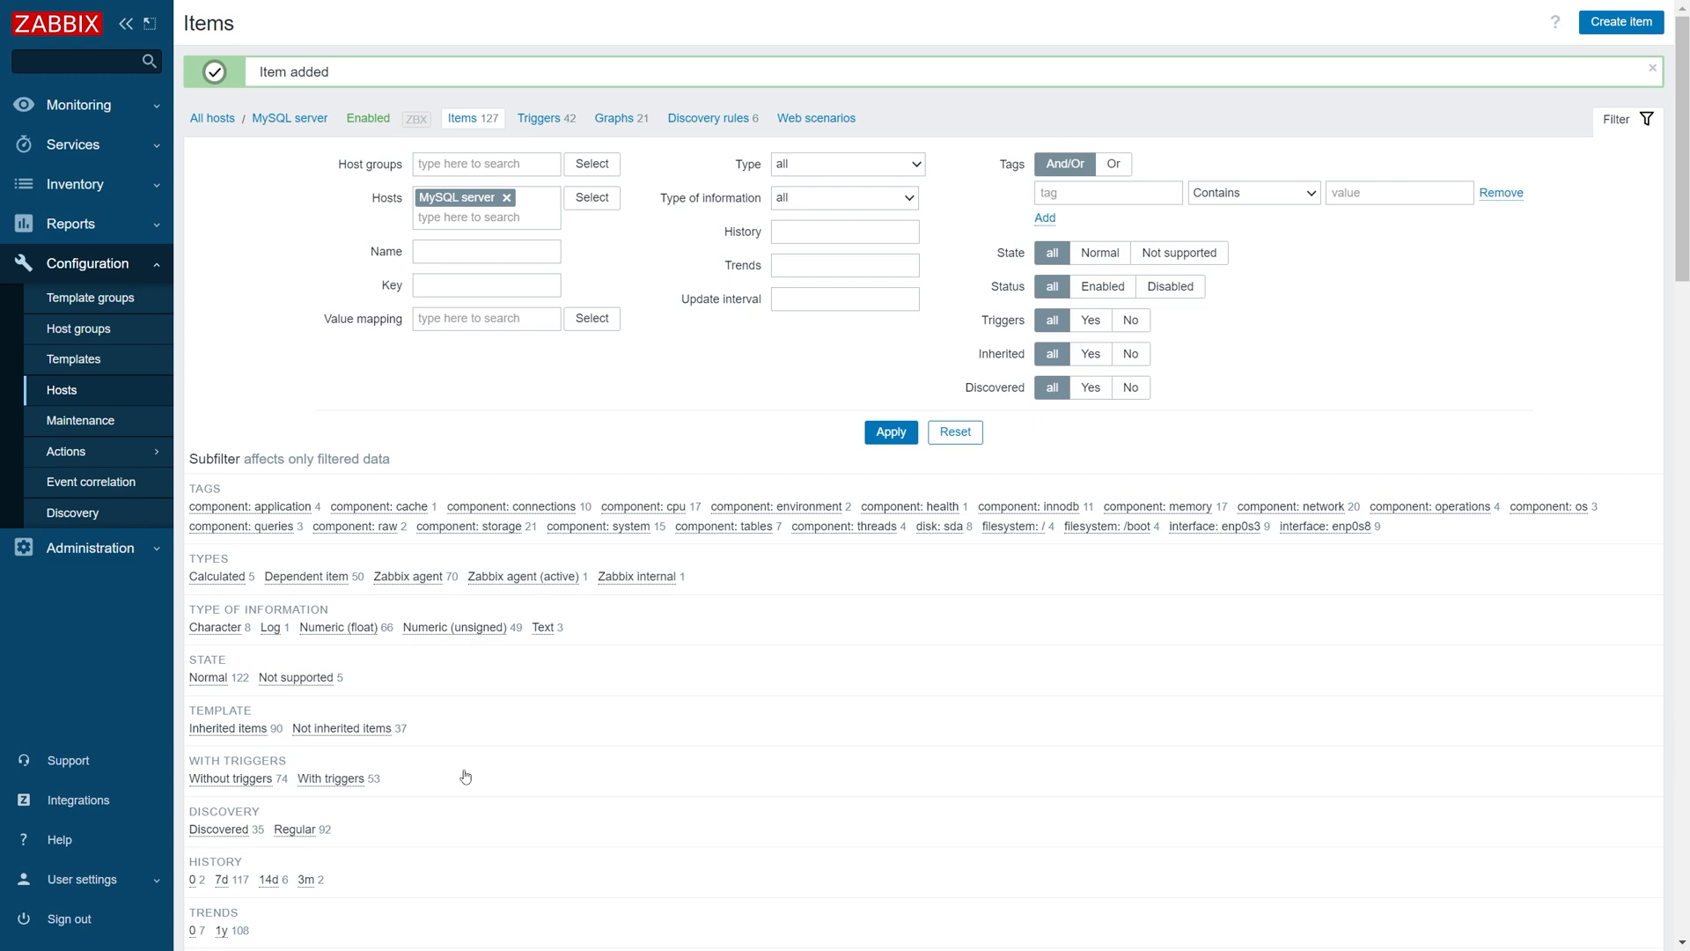